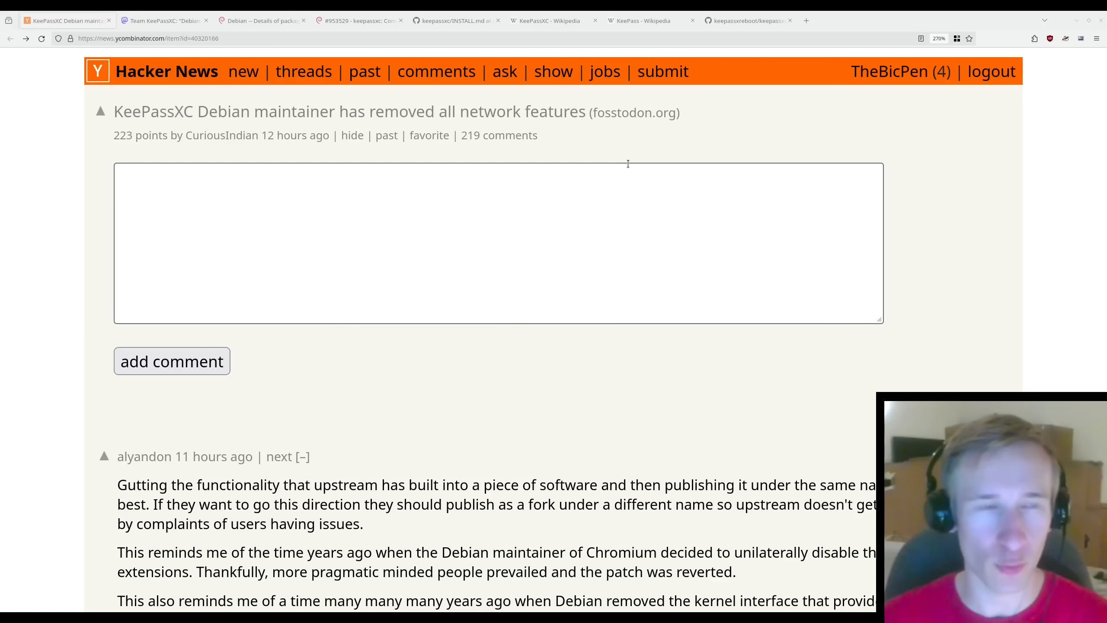
- Highlight the Team KeePassXC post's opening warning to Debian users, then clear it
left_click(164, 20)
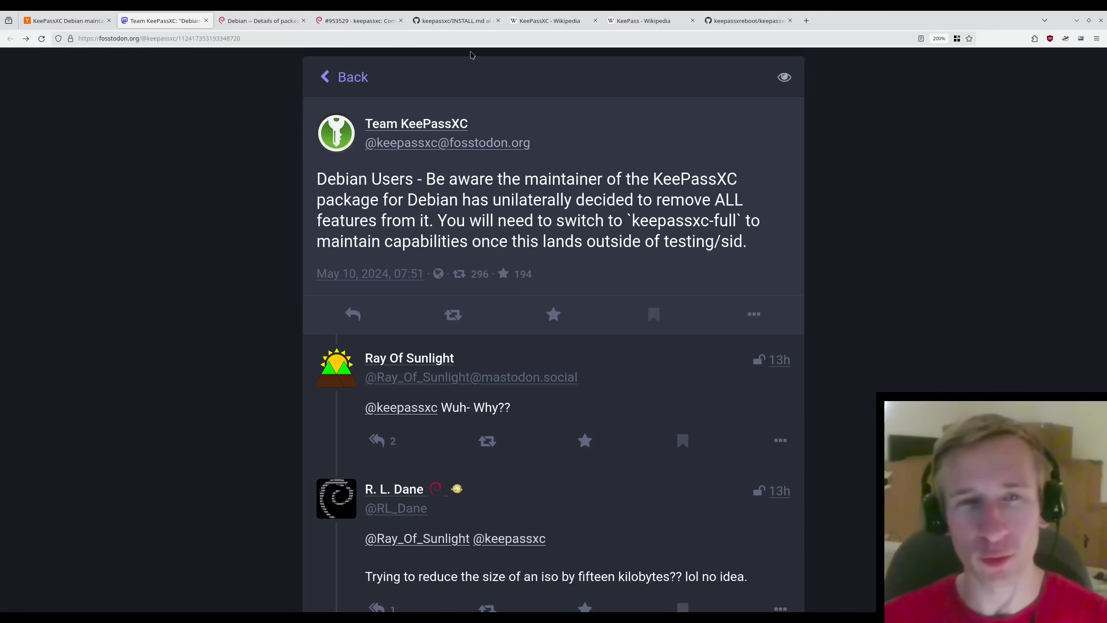
mouse_move(758, 113)
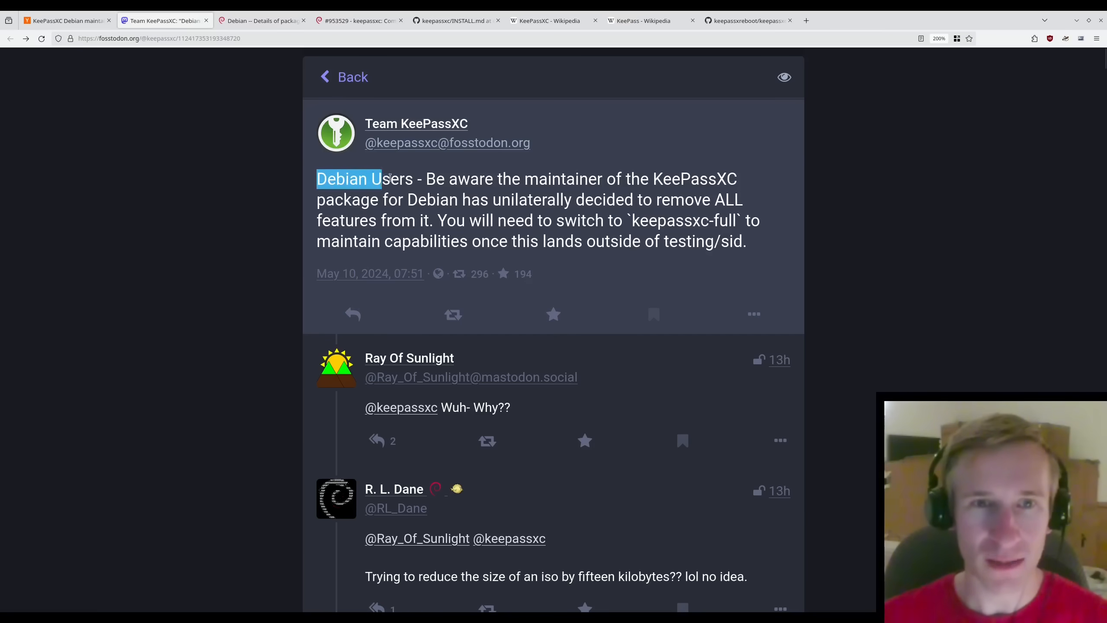
left_click_drag(381, 179, 615, 179)
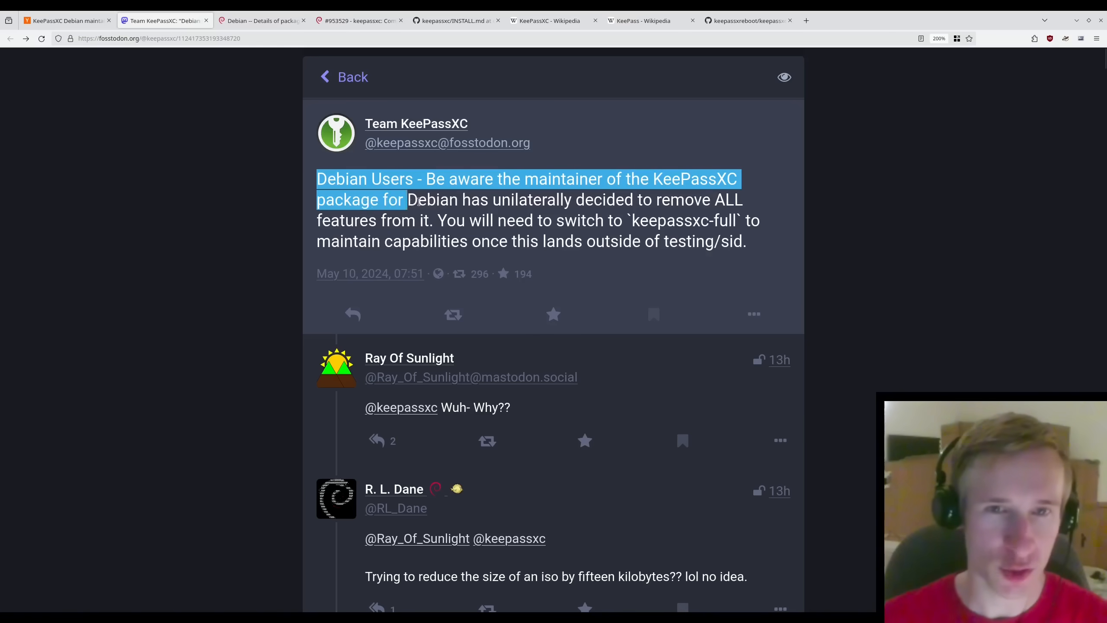
left_click_drag(409, 199, 627, 200)
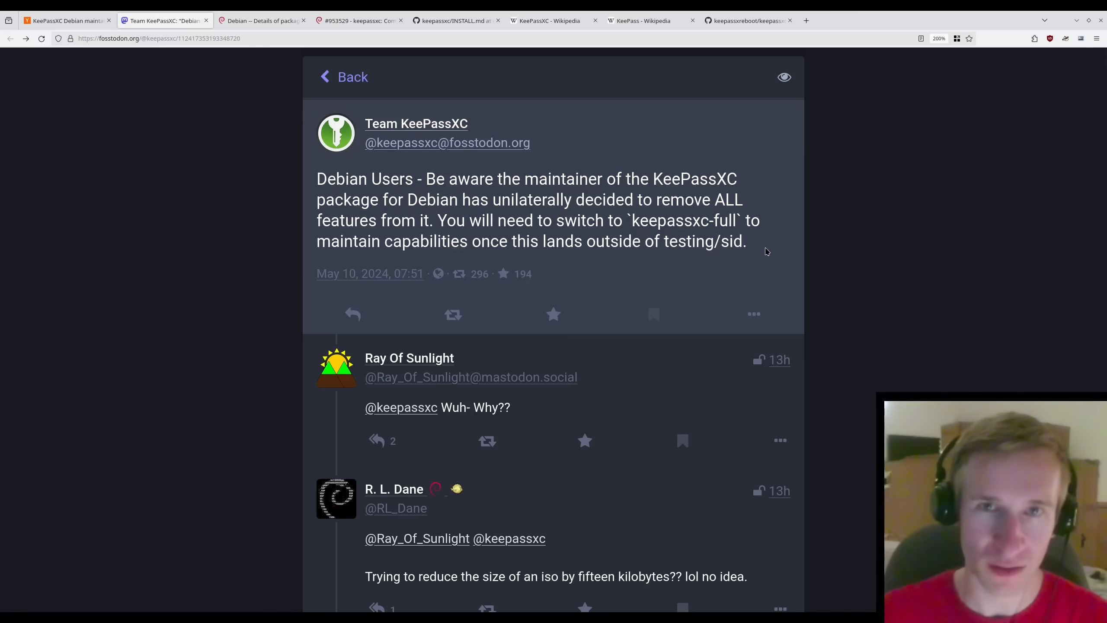
left_click(552, 20)
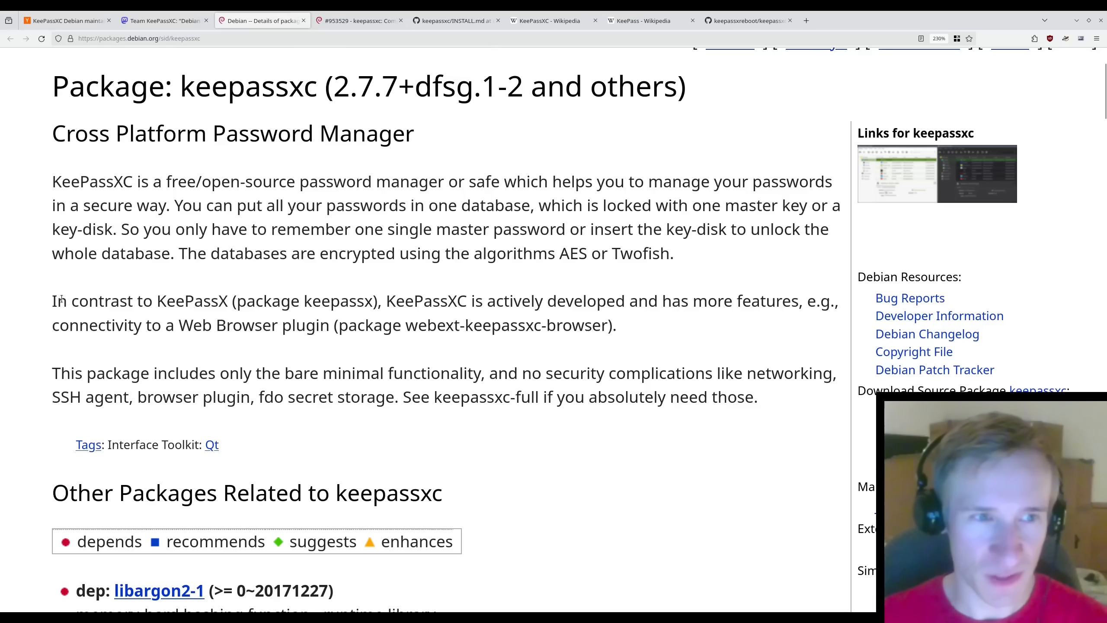
- Highlight the package description's 'In contrast to KeePassX' comparison sentence
left_click_drag(52, 300, 227, 300)
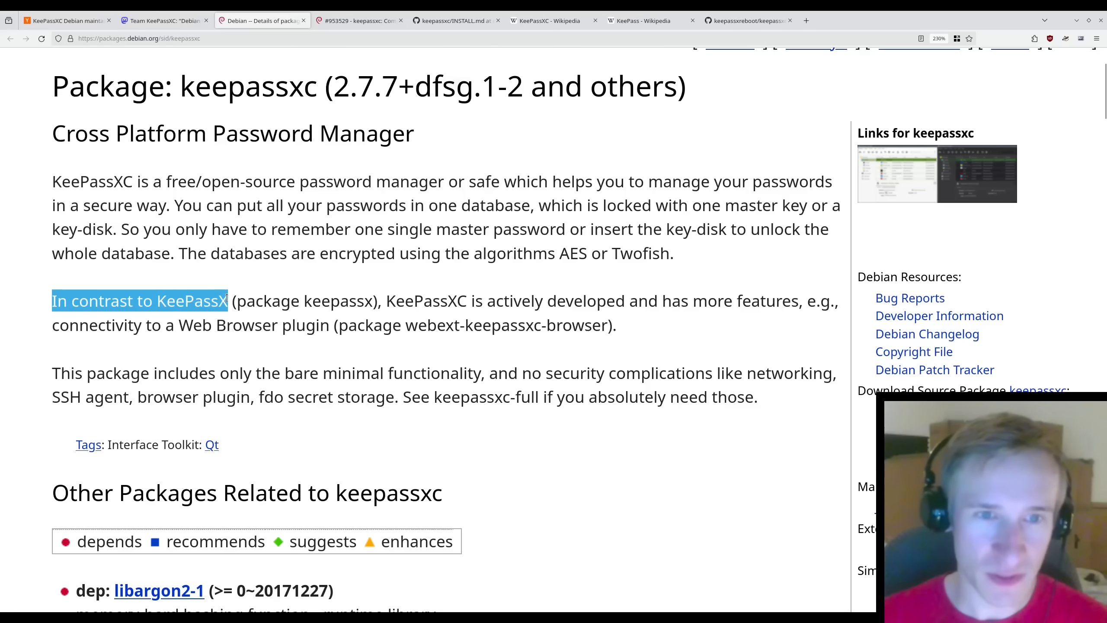
left_click_drag(228, 300, 575, 300)
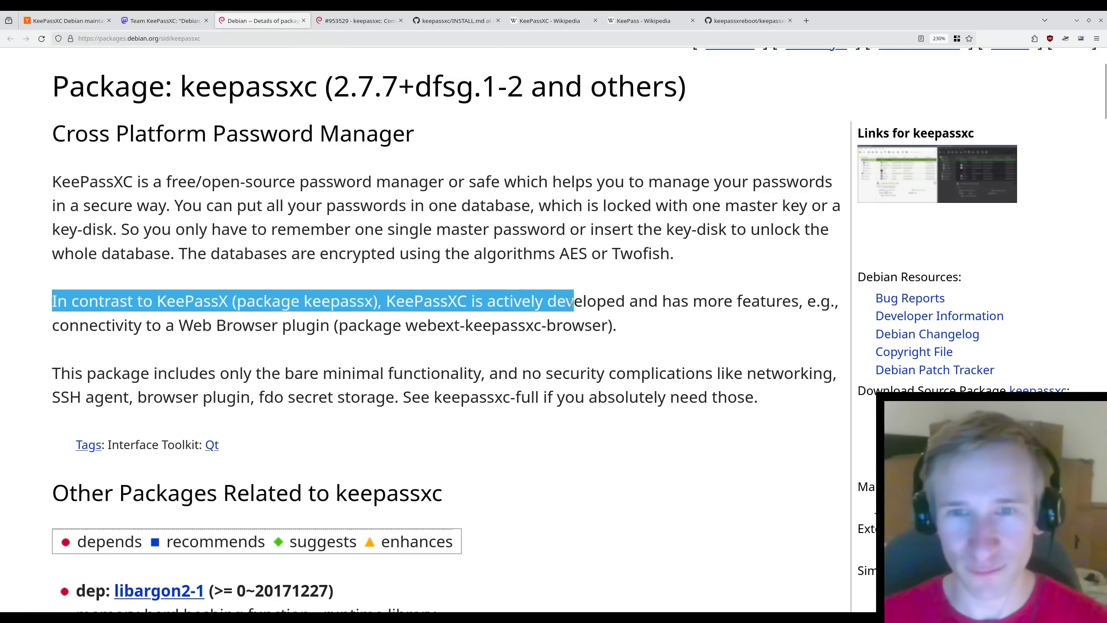
left_click_drag(575, 301, 791, 301)
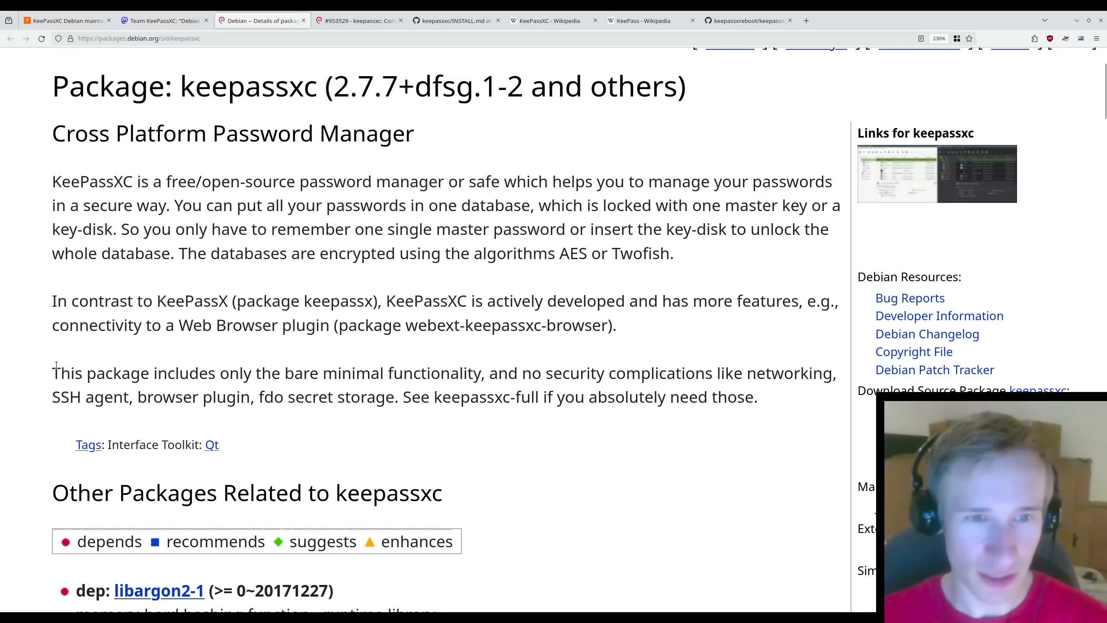
- Highlight the 'bare minimal functionality' sentence through networking, SSH agent and 'browser plugin'
left_click_drag(52, 373, 482, 373)
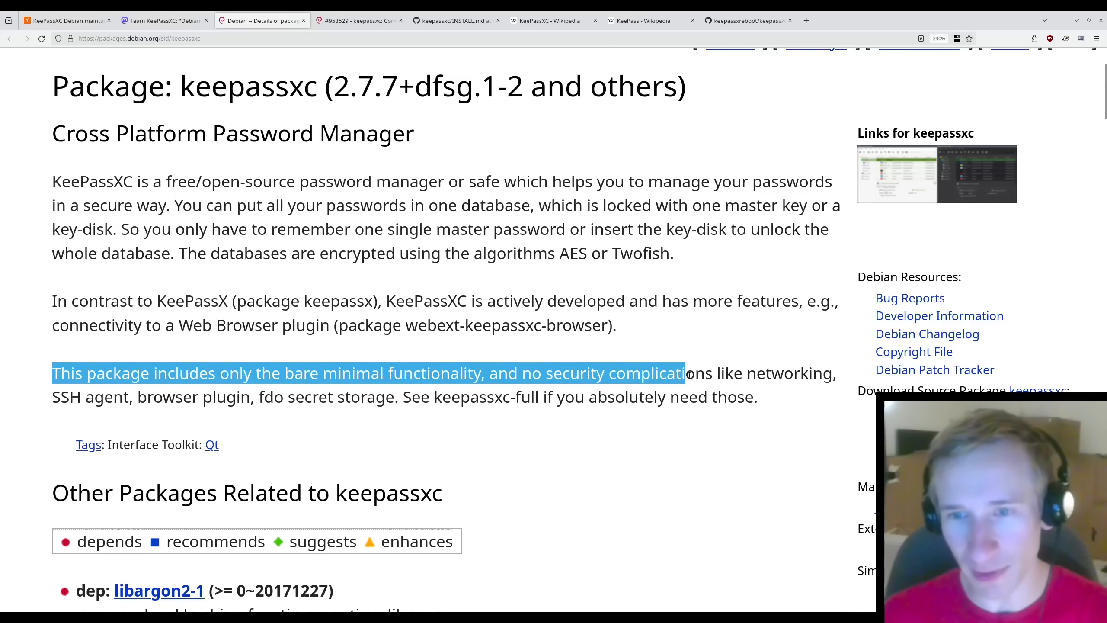
left_click_drag(683, 373, 121, 397)
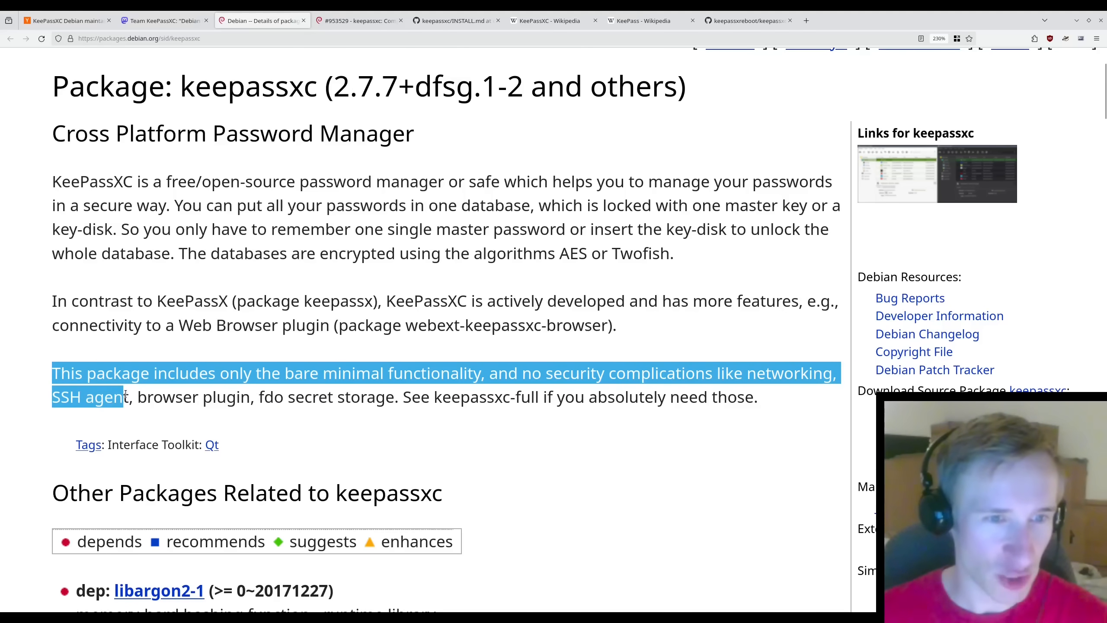
left_click_drag(121, 397, 394, 397)
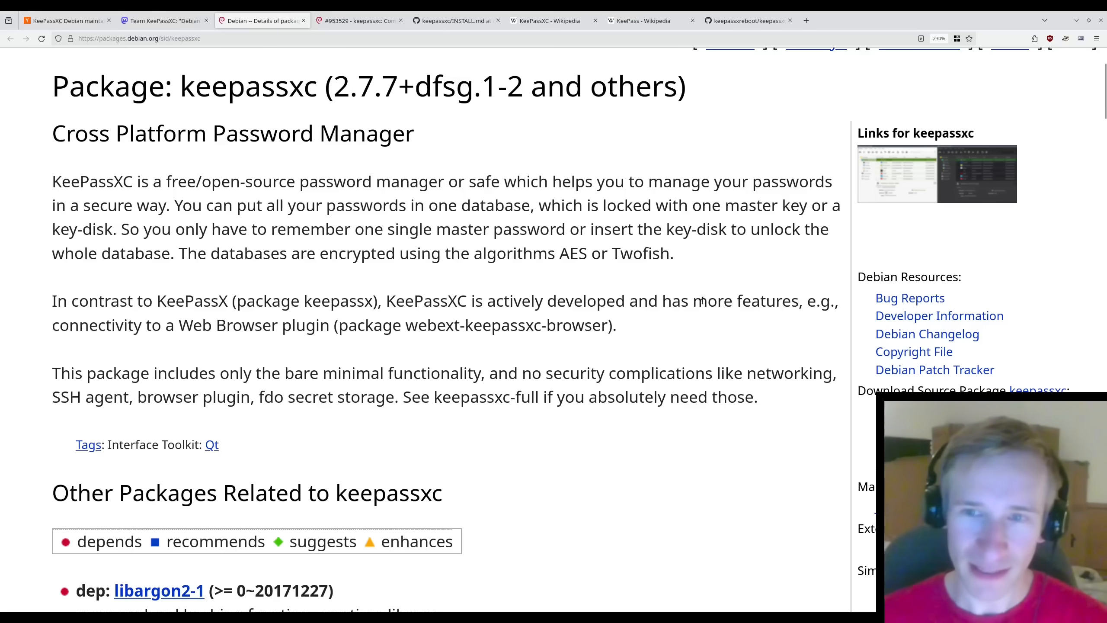
left_click_drag(733, 300, 316, 325)
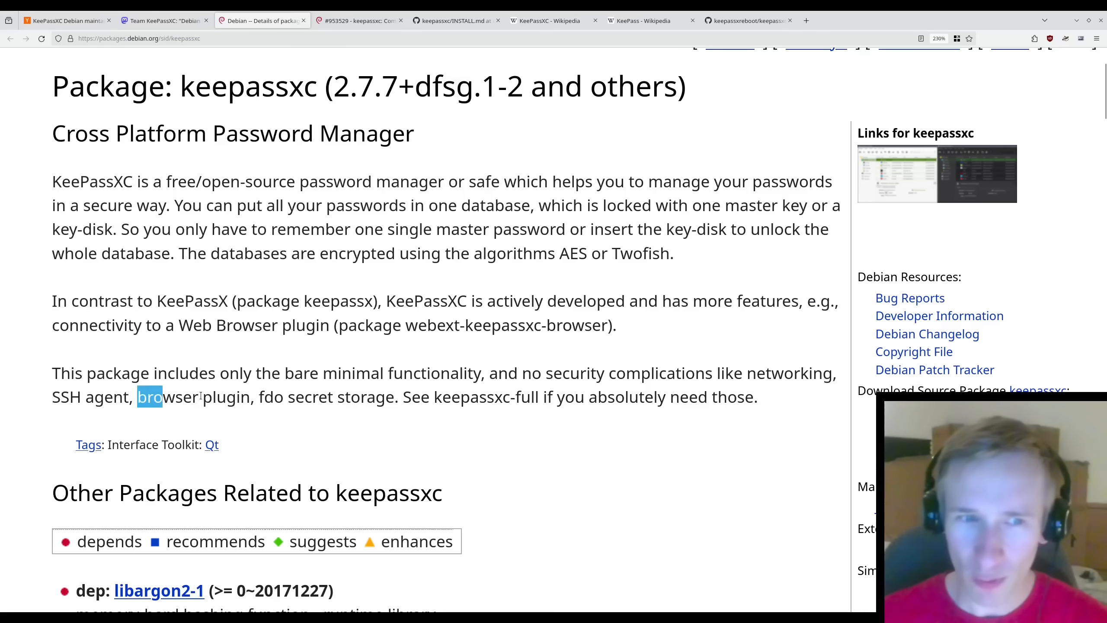
left_click_drag(139, 396, 248, 396)
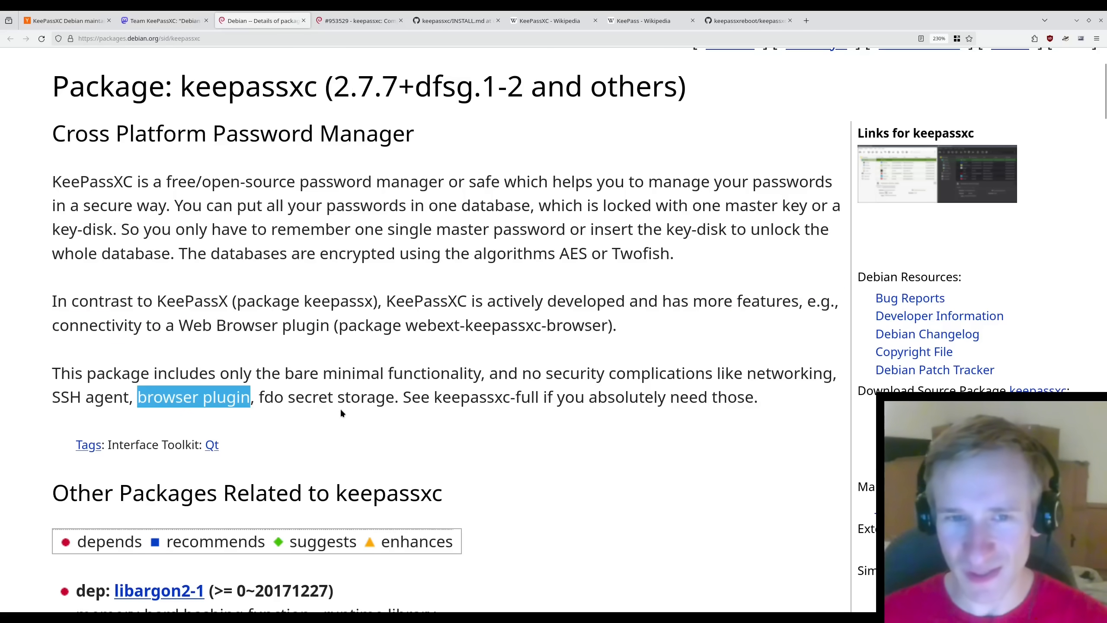
left_click(164, 20)
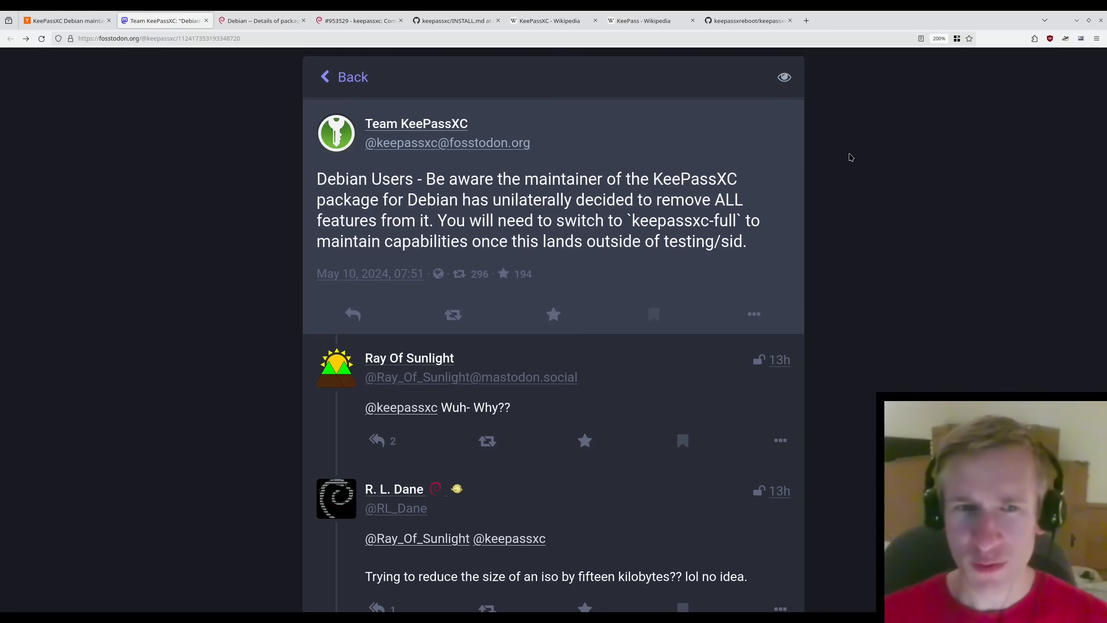
scroll("down", 3)
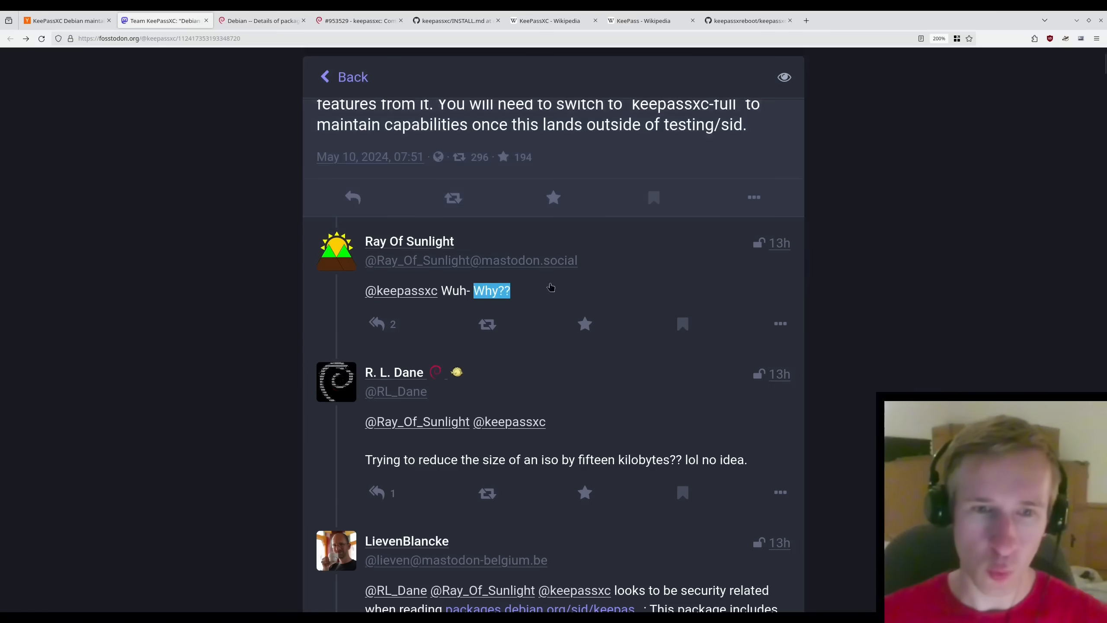
scroll("down", 3)
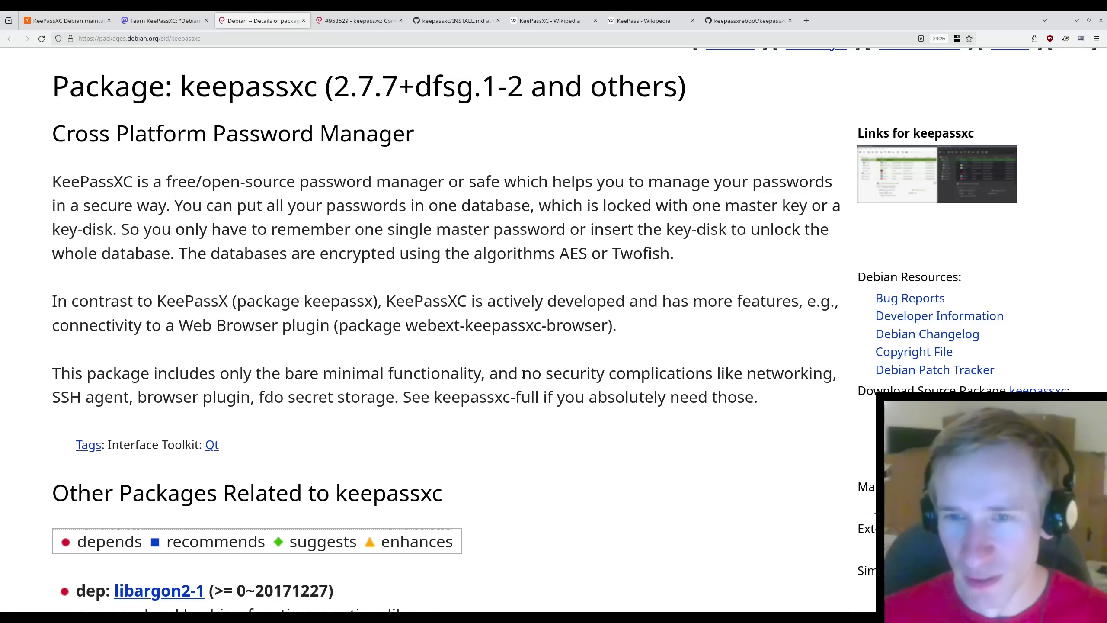
left_click_drag(522, 372, 241, 397)
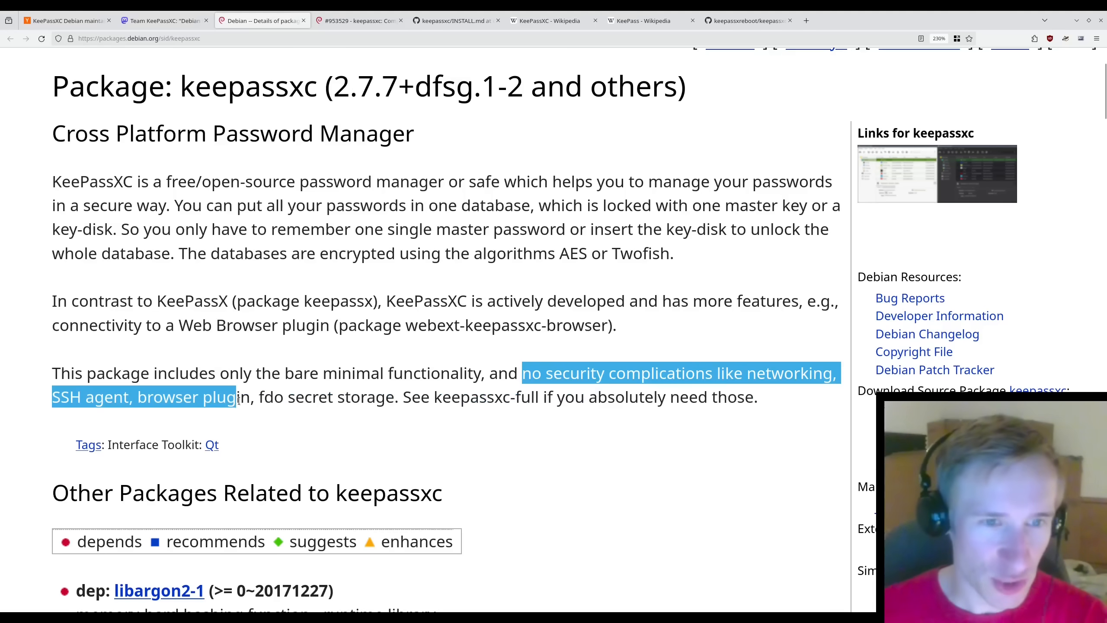
left_click(628, 385)
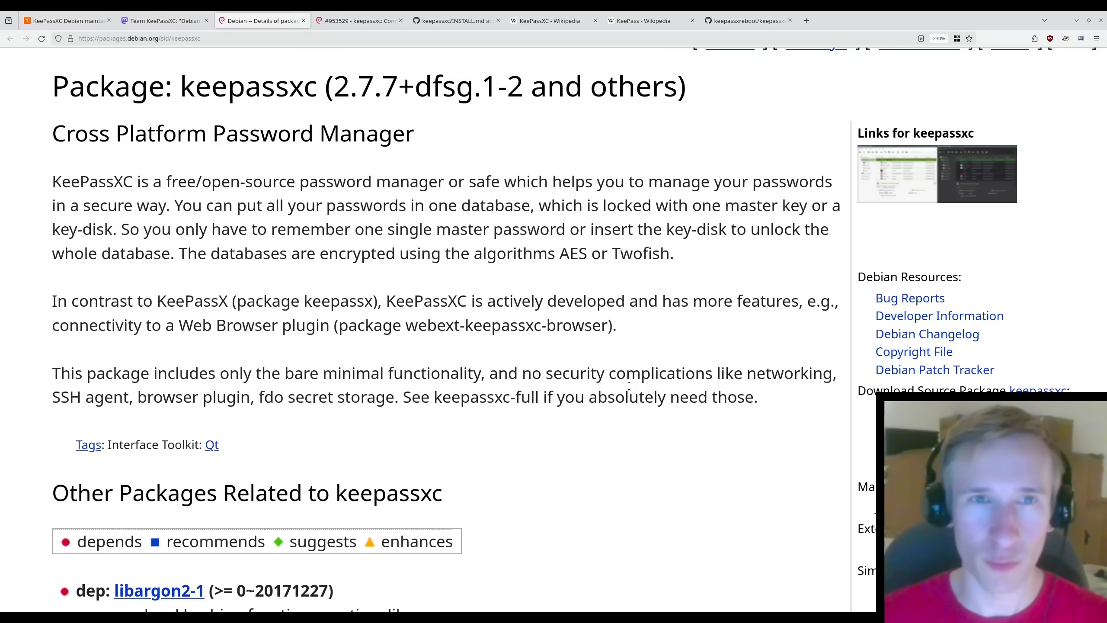
left_click(358, 20)
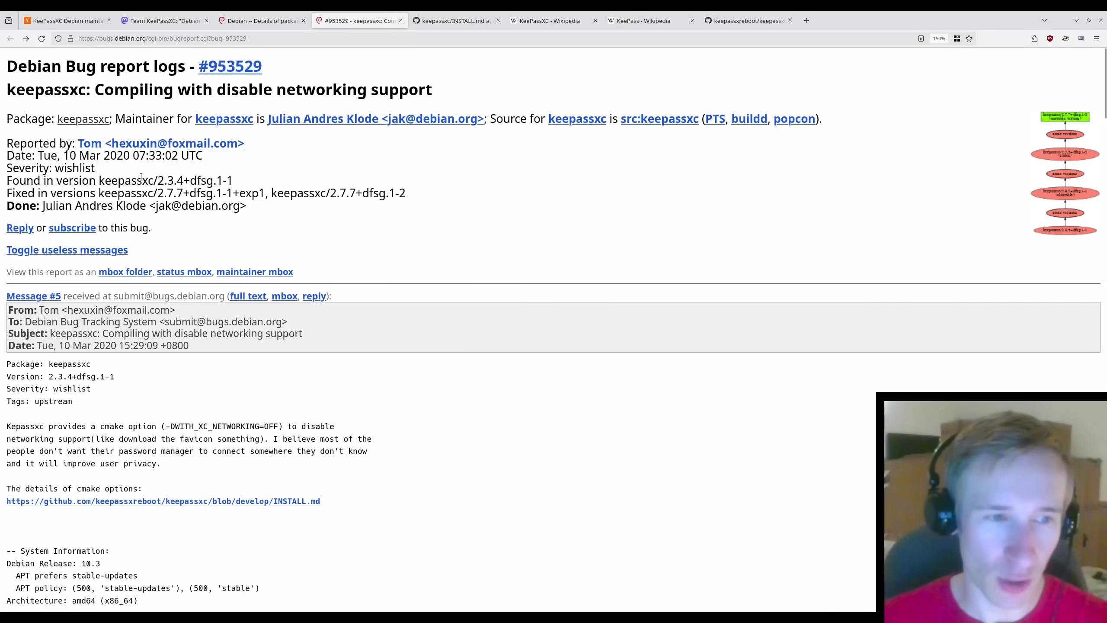
- Highlight the report's cmake option for disabling networking and its user-privacy reasoning
scroll("down", 3)
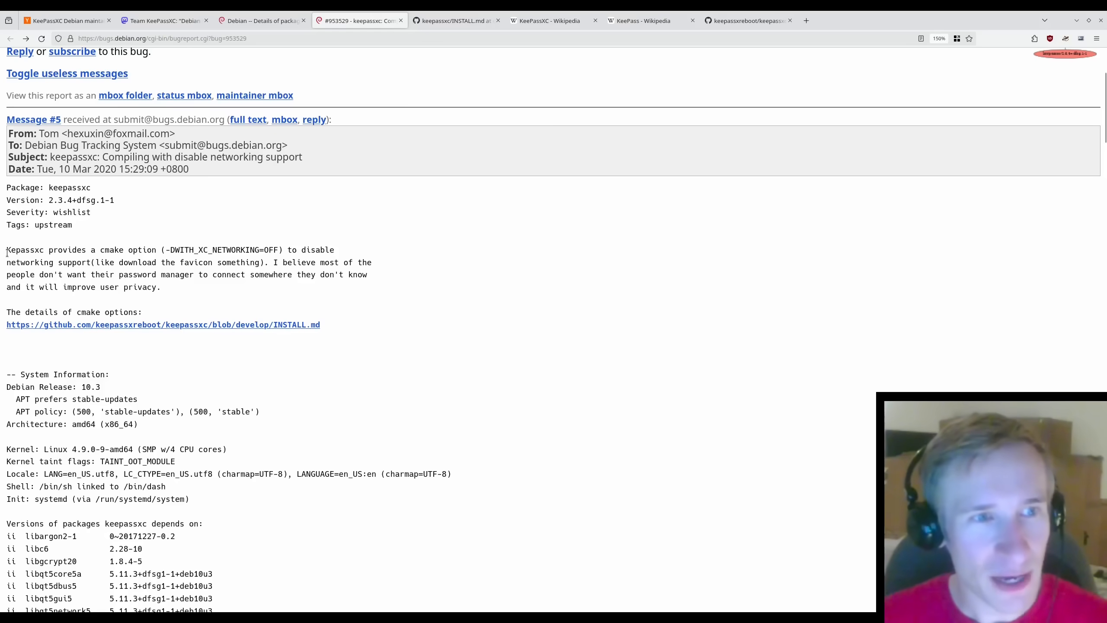
left_click_drag(6, 249, 255, 249)
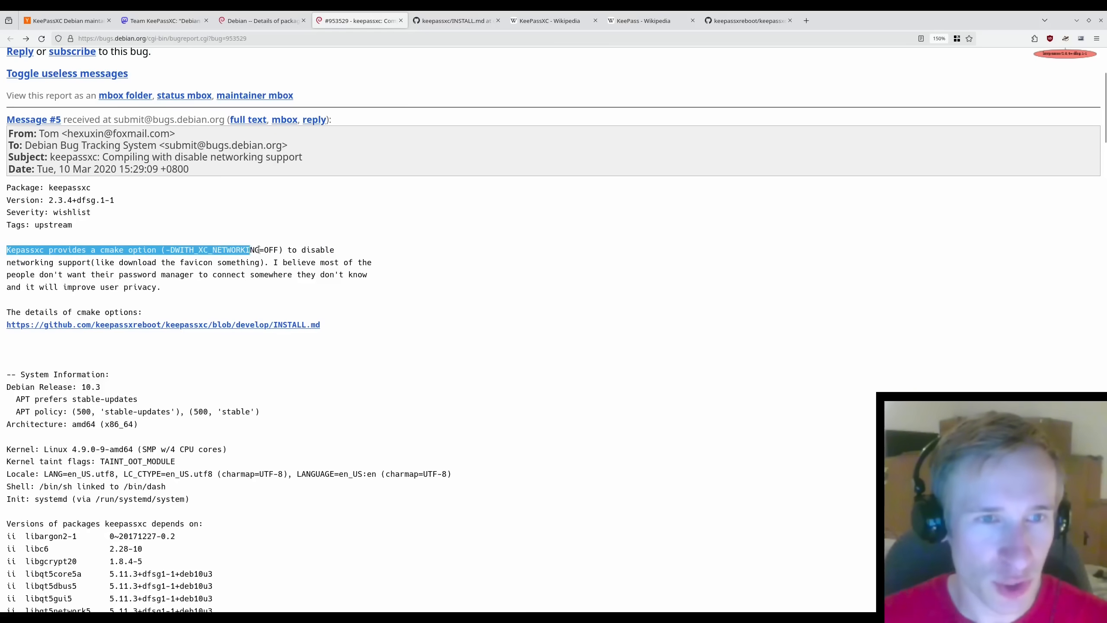
left_click_drag(248, 249, 90, 262)
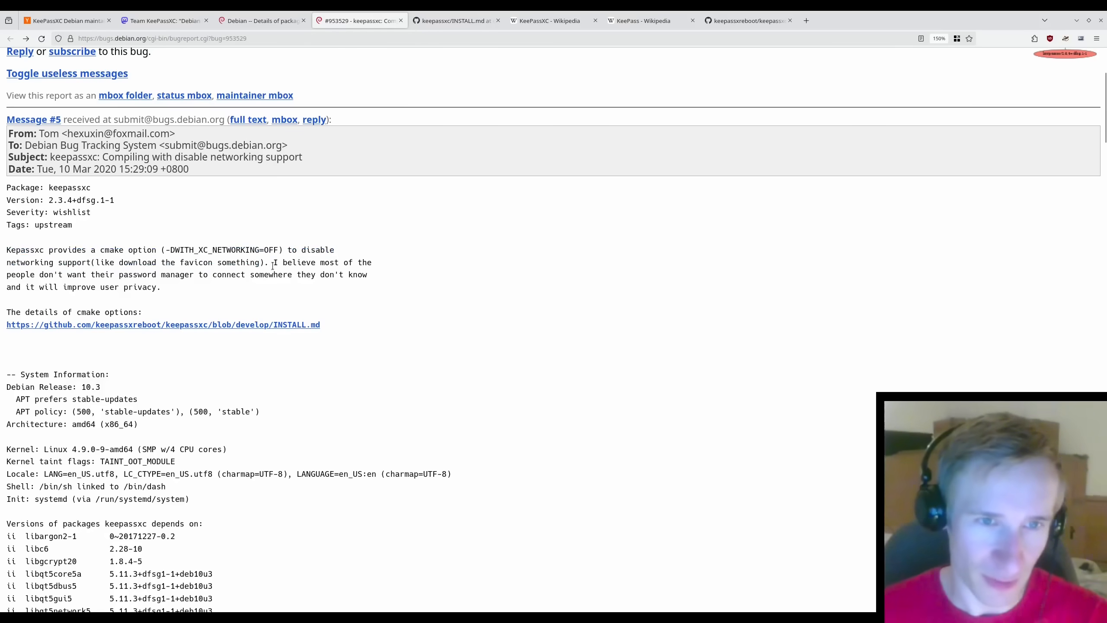
left_click_drag(275, 262, 170, 275)
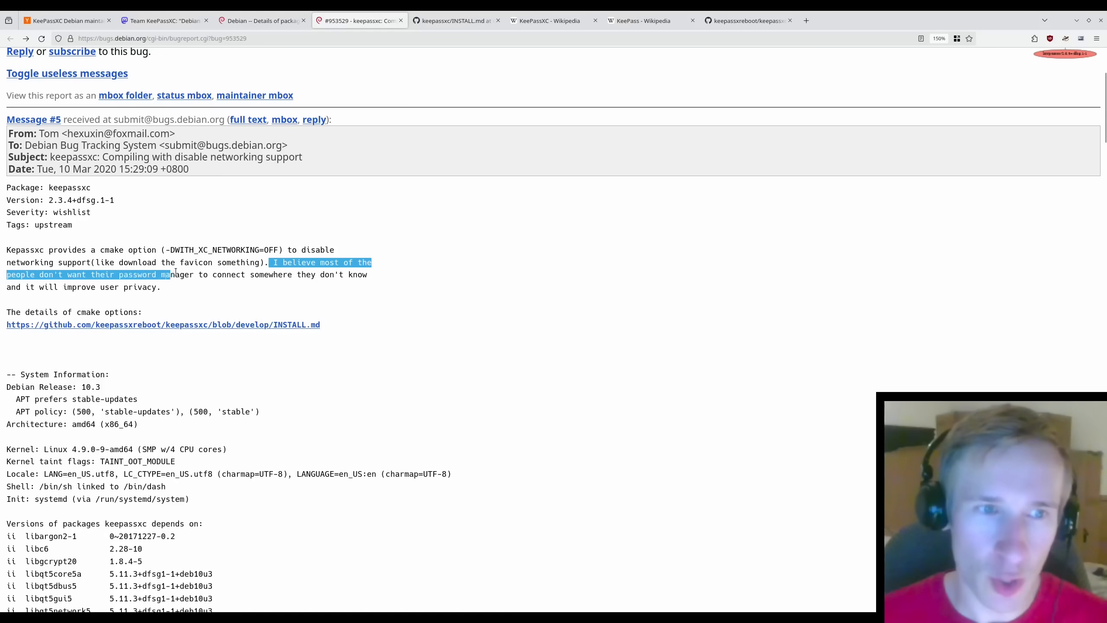
left_click_drag(170, 274, 310, 274)
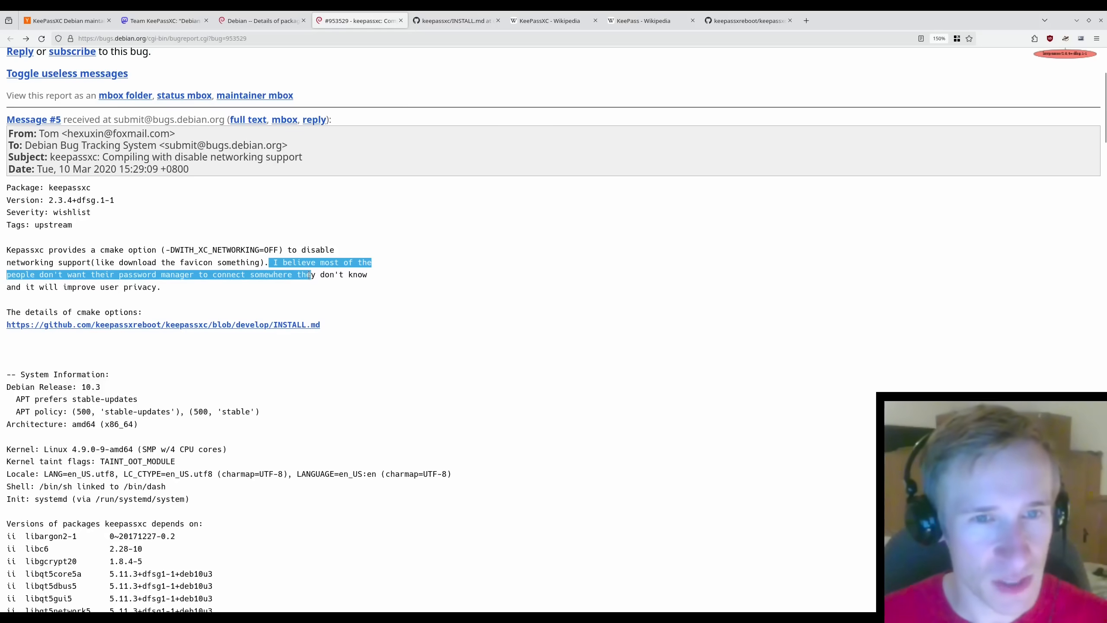
left_click_drag(309, 274, 160, 287)
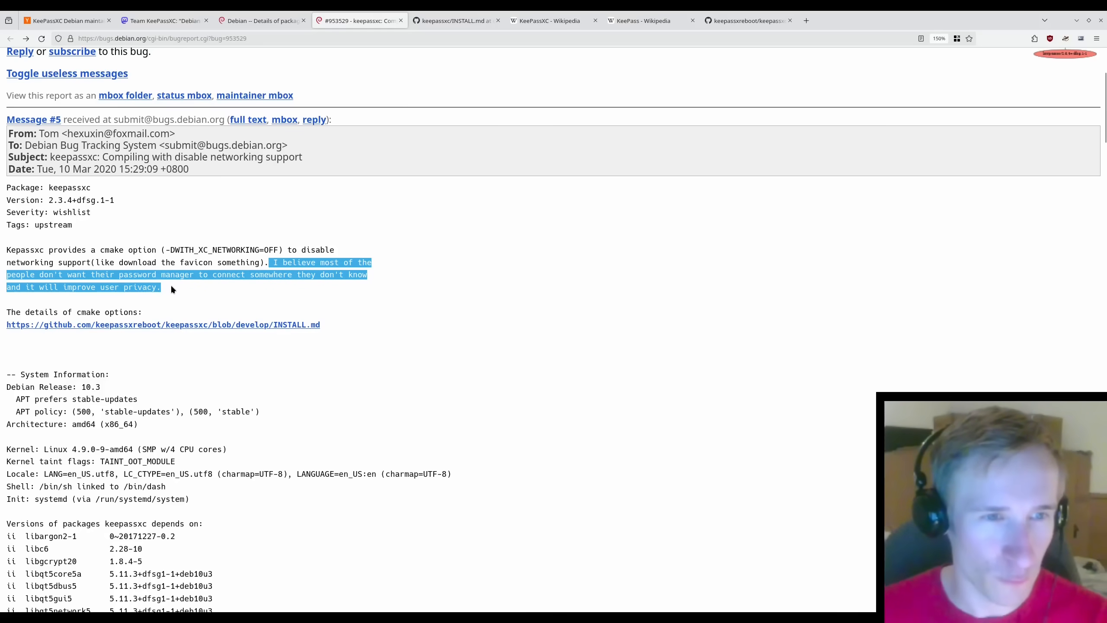
- Highlight Message #10's preference to retain networking support in KeePassXC, then clear it
scroll("down", 3)
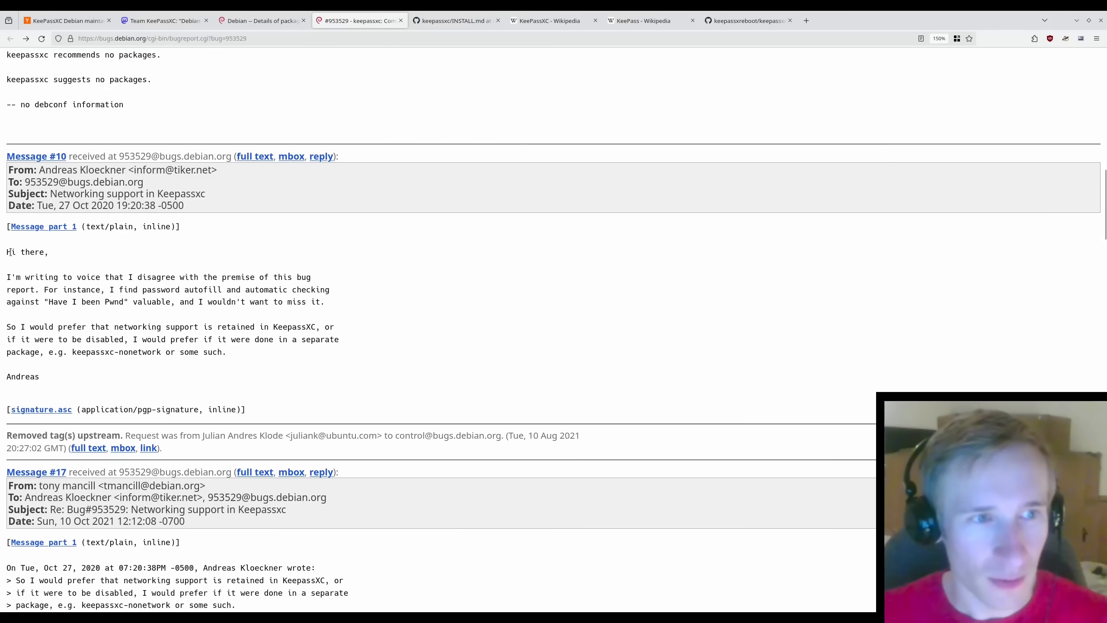
left_click_drag(6, 251, 209, 277)
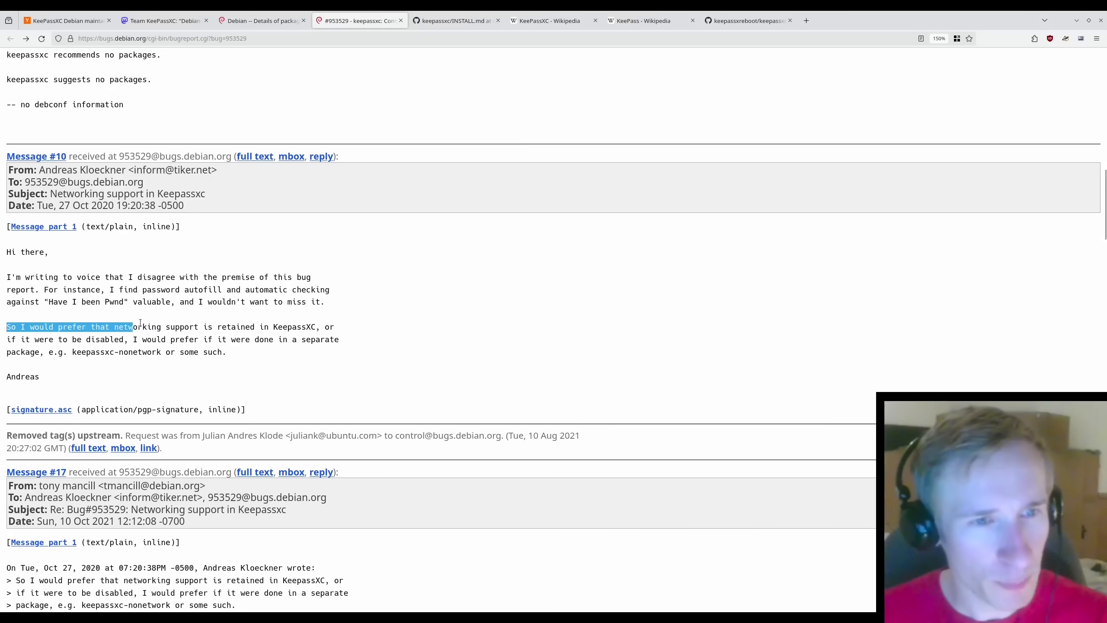
left_click_drag(132, 327, 313, 327)
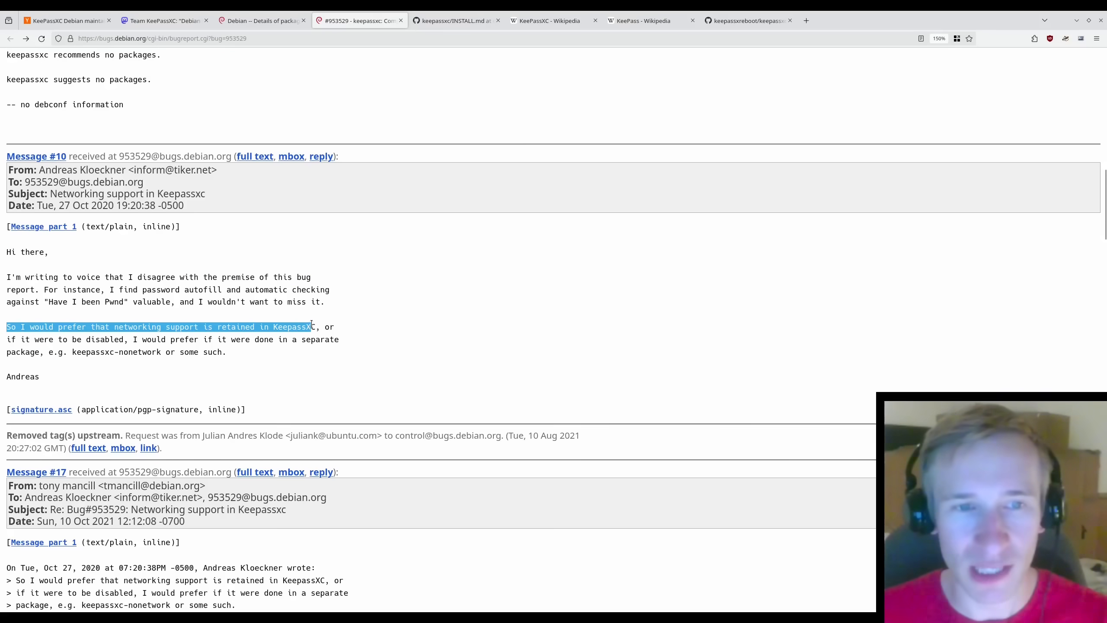
left_click_drag(311, 326, 120, 339)
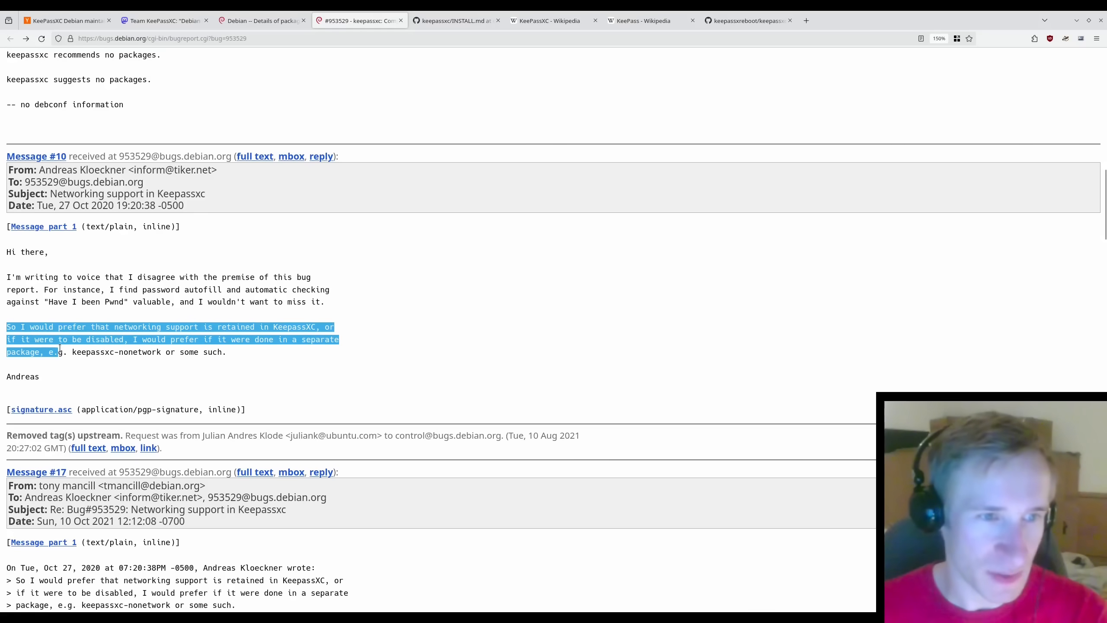
left_click(246, 367)
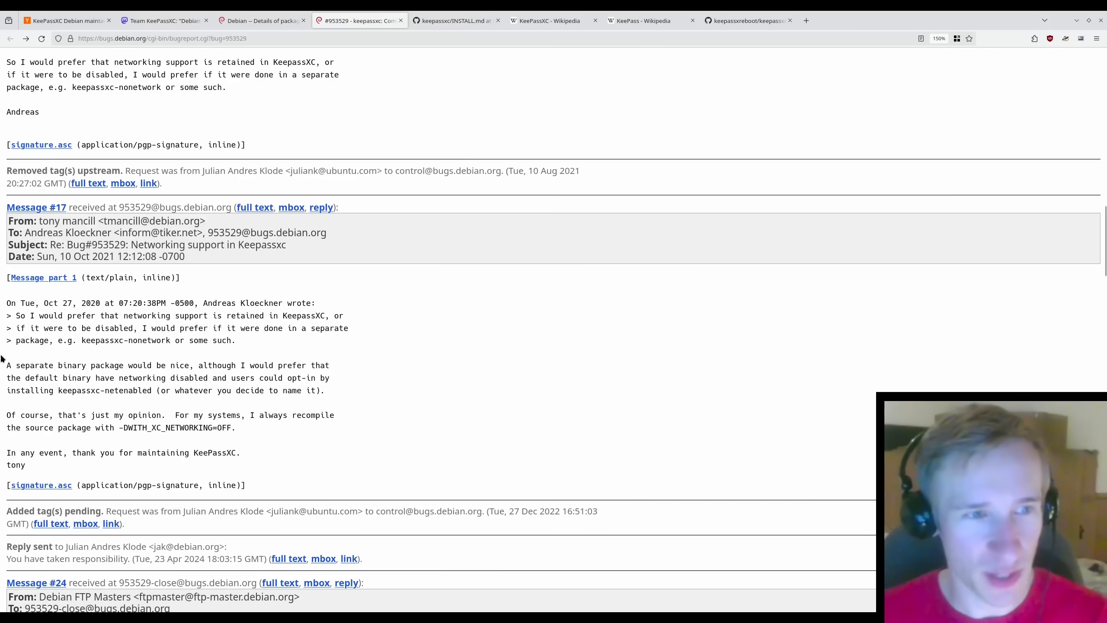
- Mark the reply favouring networking as opt-in and its 'just my opinion' remark
left_click_drag(6, 365, 156, 378)
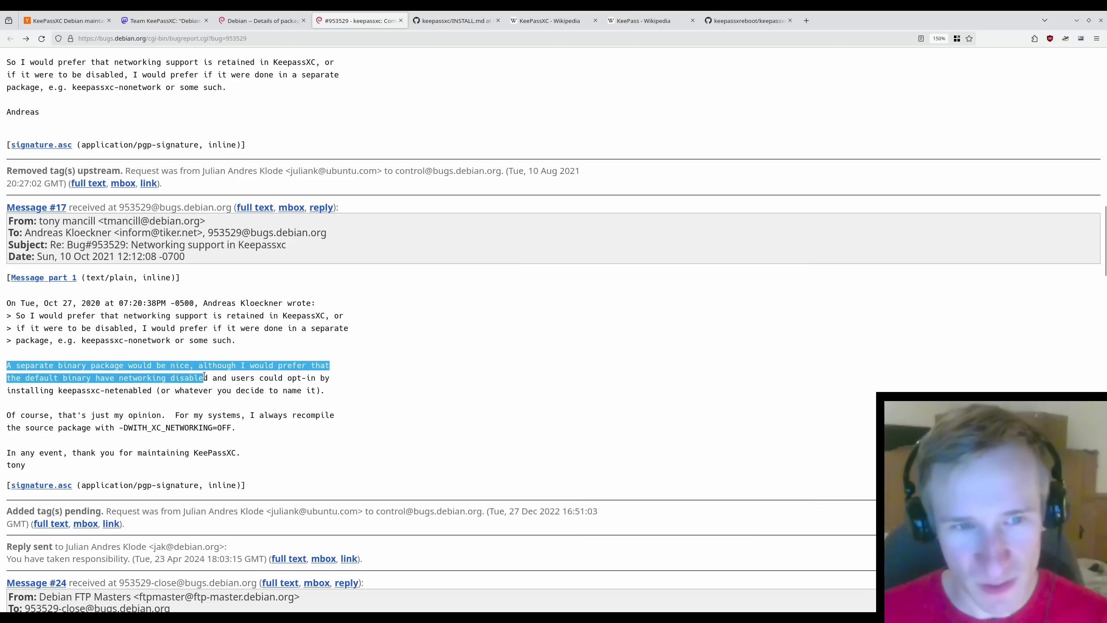
left_click_drag(205, 378, 71, 378)
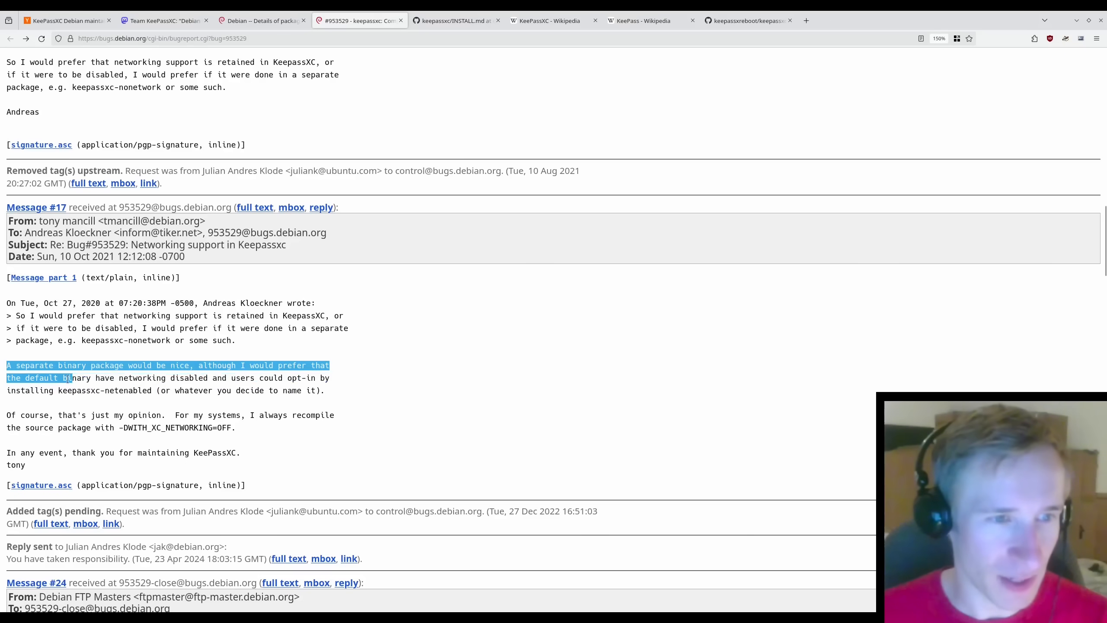
left_click_drag(68, 378, 148, 390)
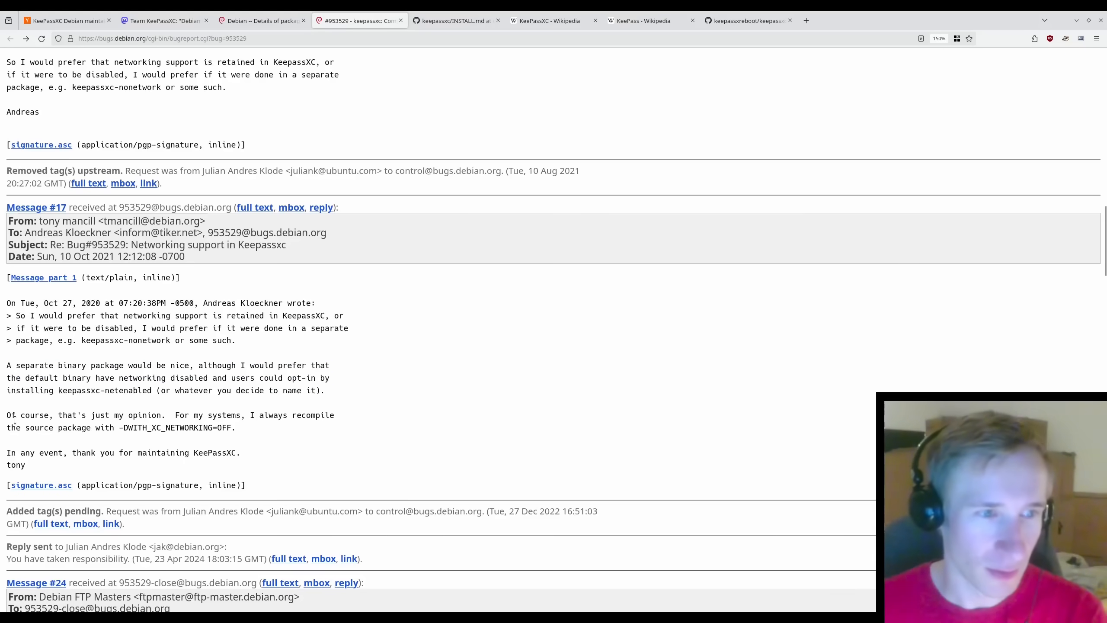
left_click_drag(12, 414, 169, 415)
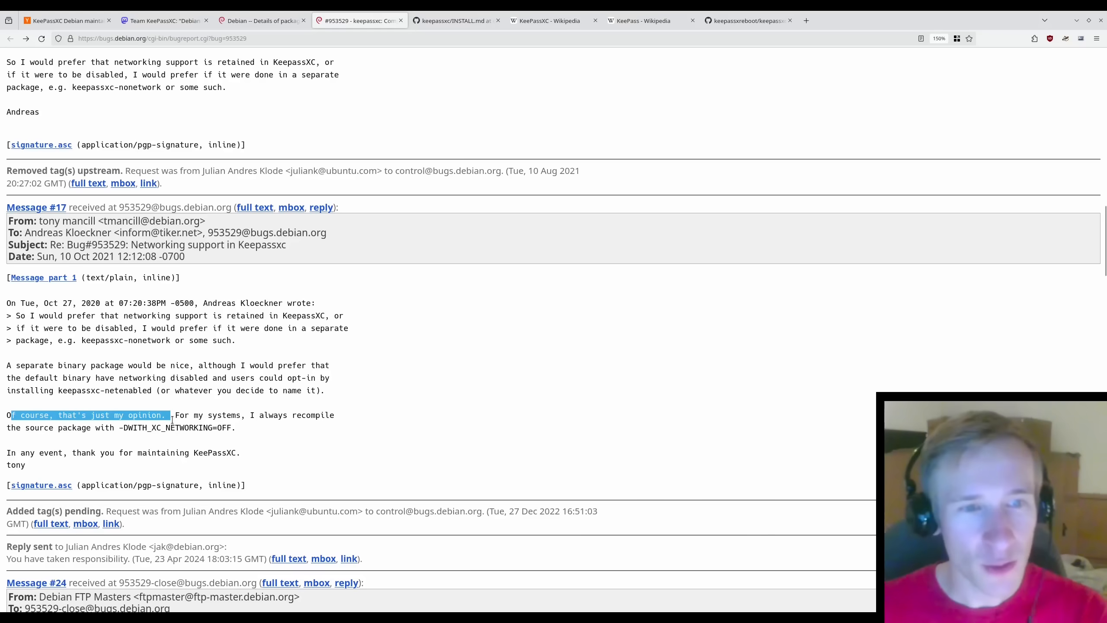
left_click_drag(168, 414, 113, 427)
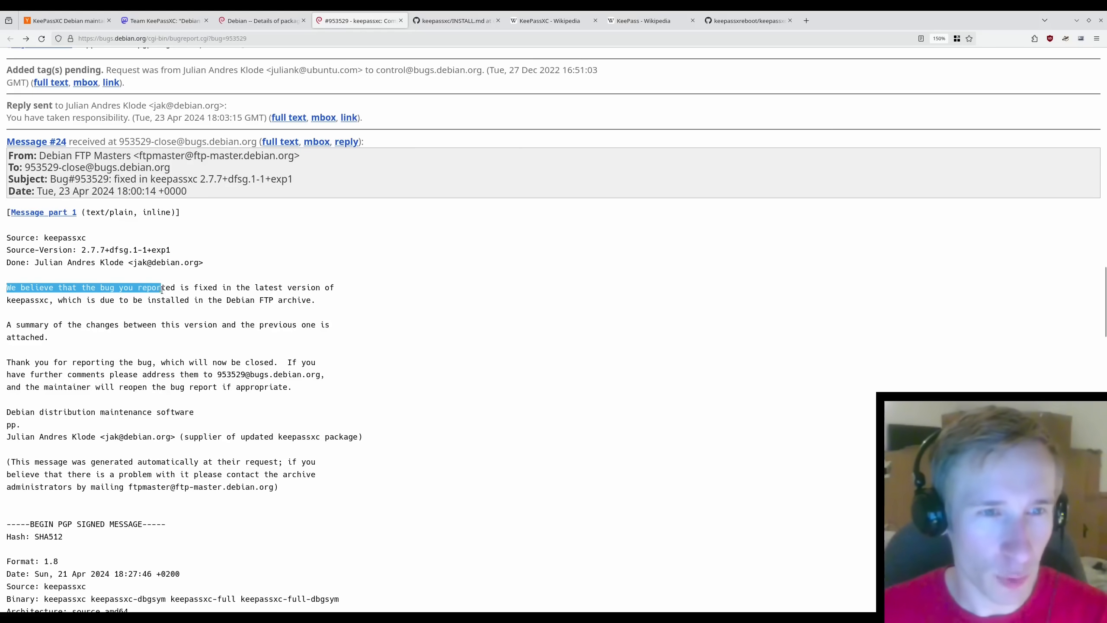
- Mark the maintainer's notes that the bug is fixed and will be closed with the change summary
left_click_drag(162, 287, 49, 299)
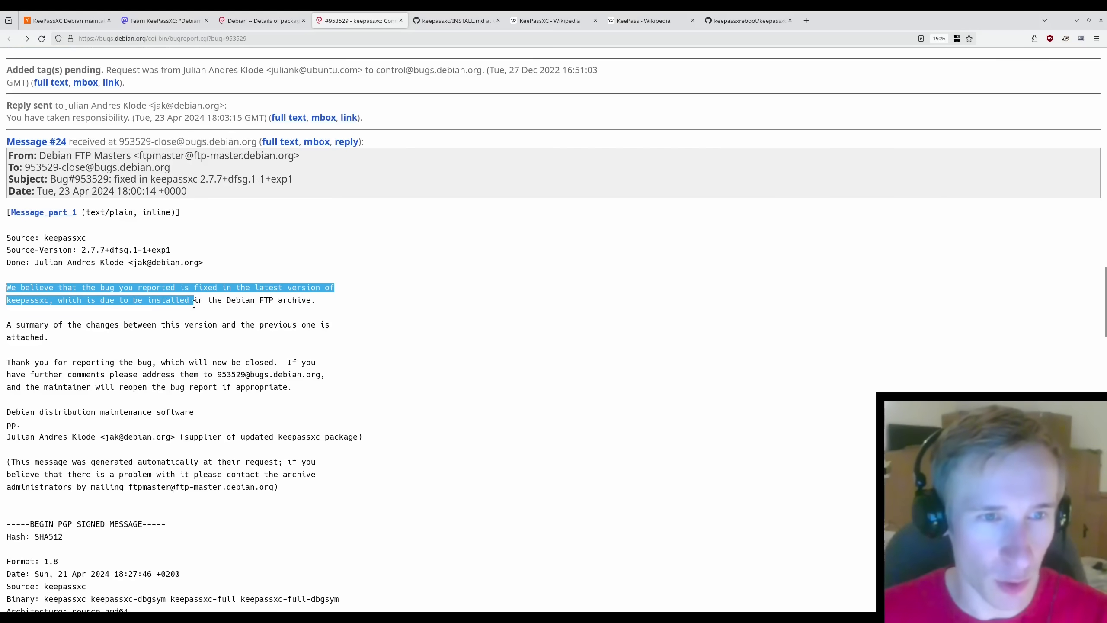
left_click(6, 338)
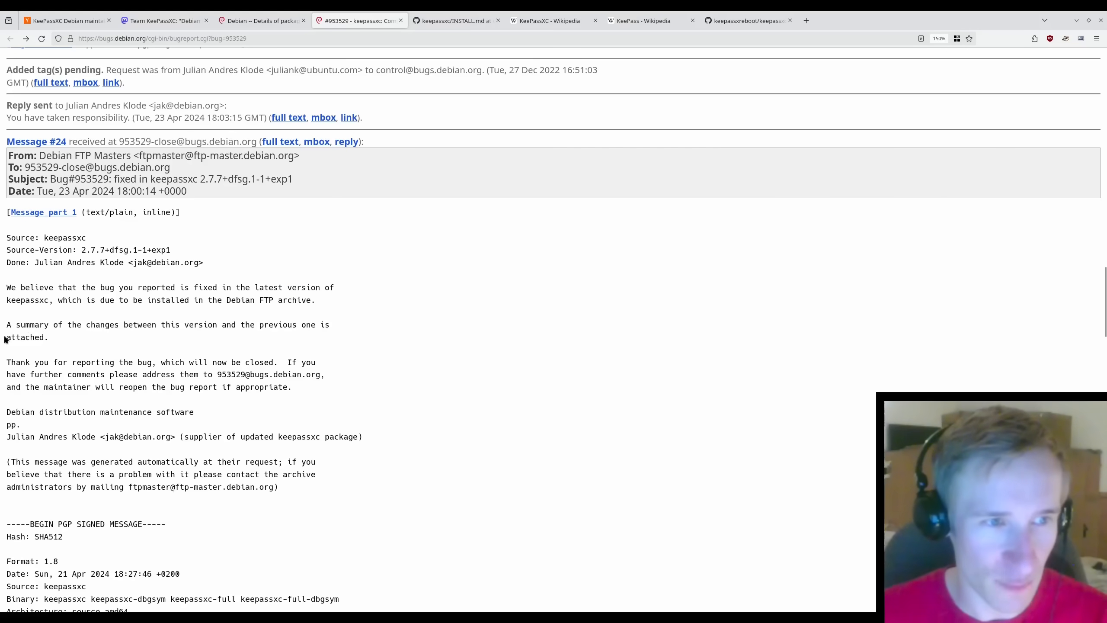
left_click_drag(6, 325, 244, 324)
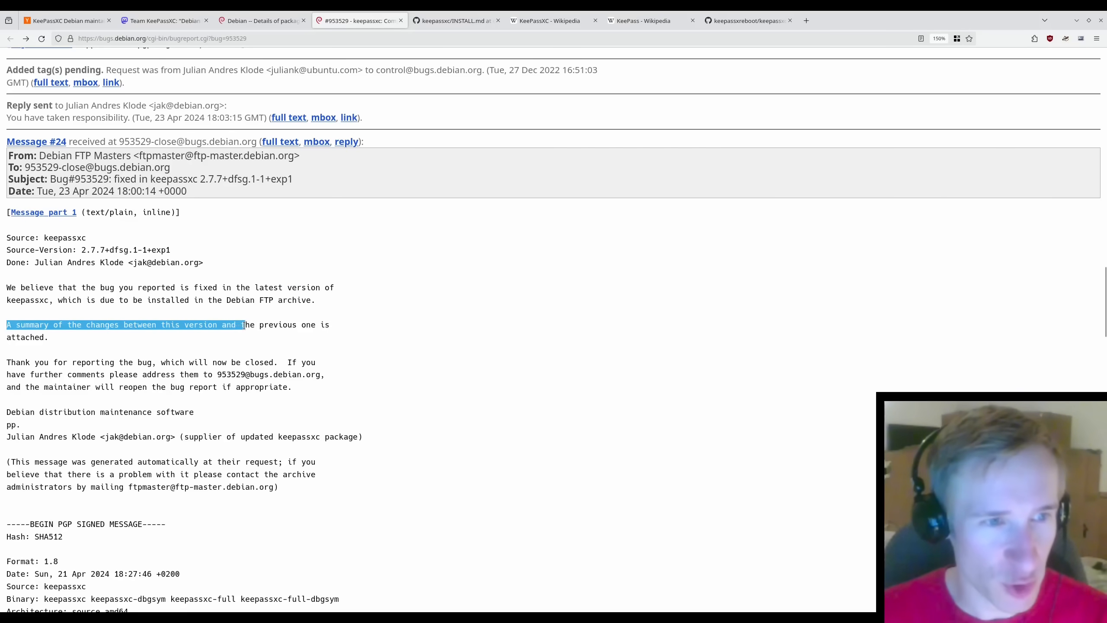
scroll("down", 3)
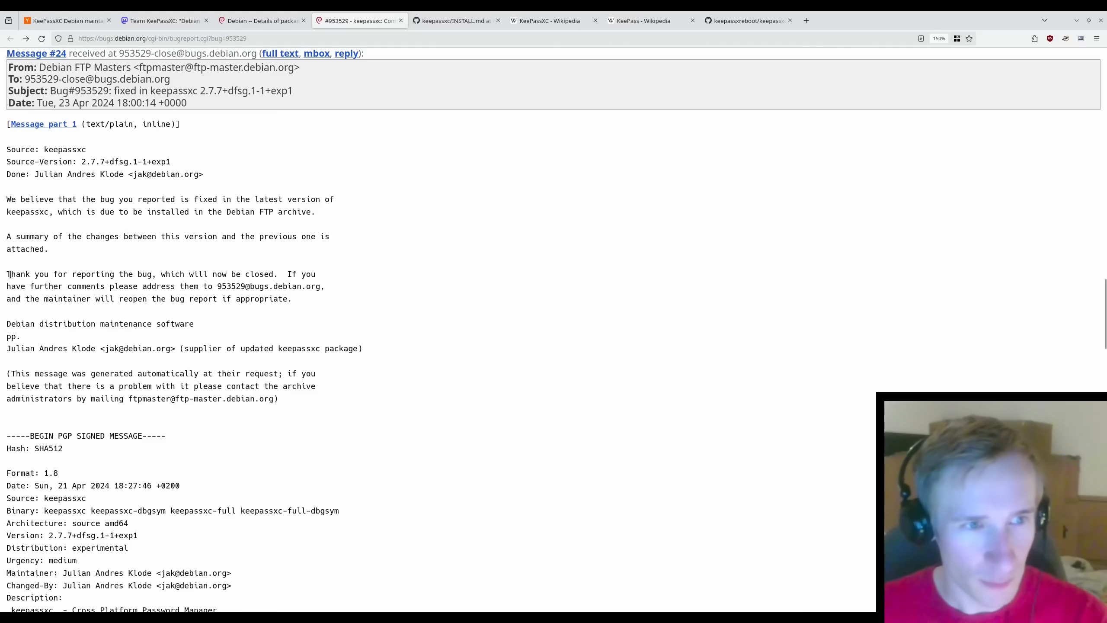
left_click_drag(9, 274, 279, 274)
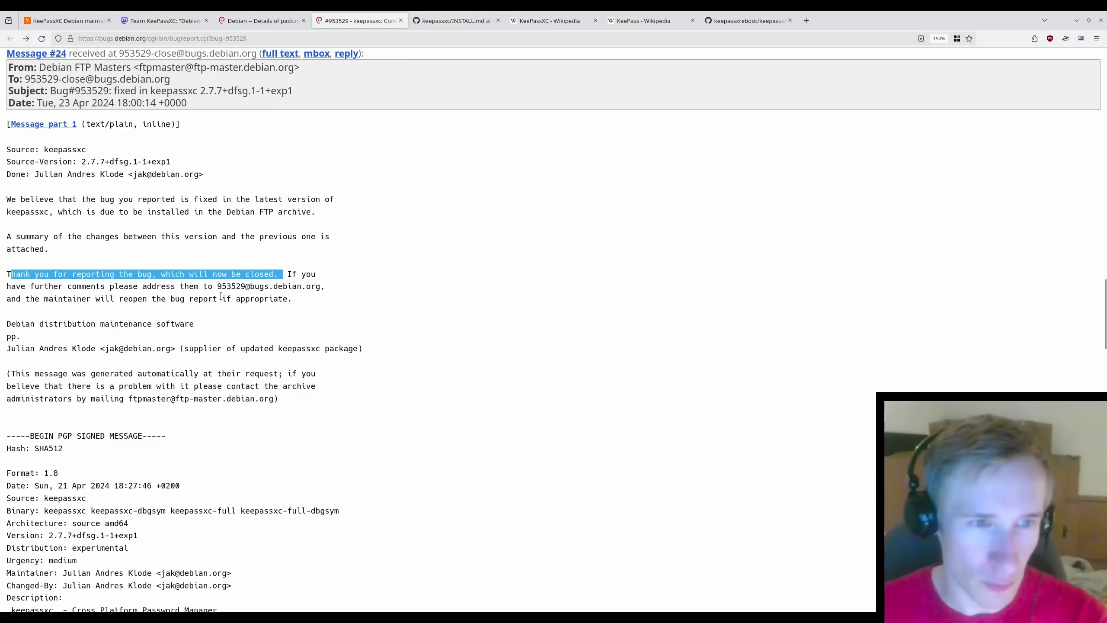
- Mark the 2.7.7 changelog entries, ending on moving networking and IPC code to keepassxc-full
scroll("down", 3)
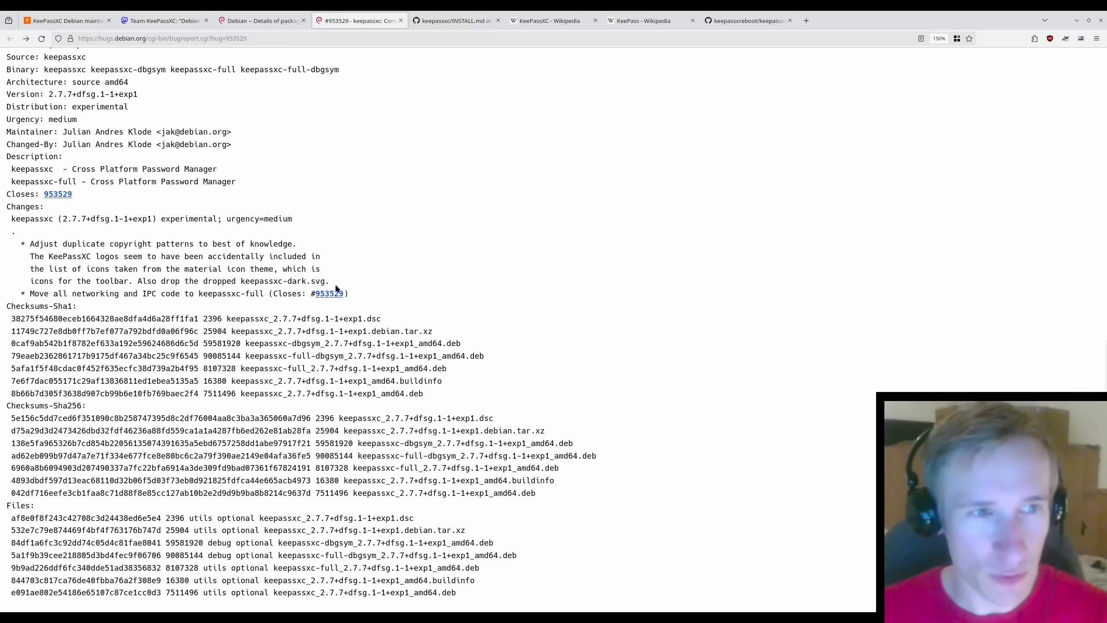
left_click_drag(30, 243, 180, 244)
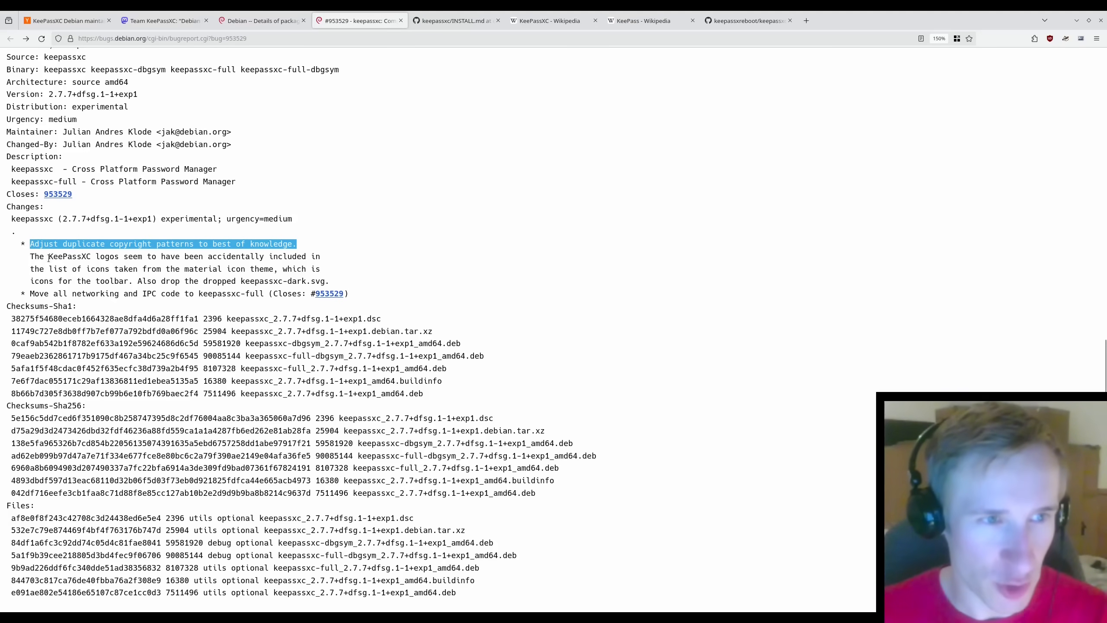
left_click_drag(30, 244, 220, 256)
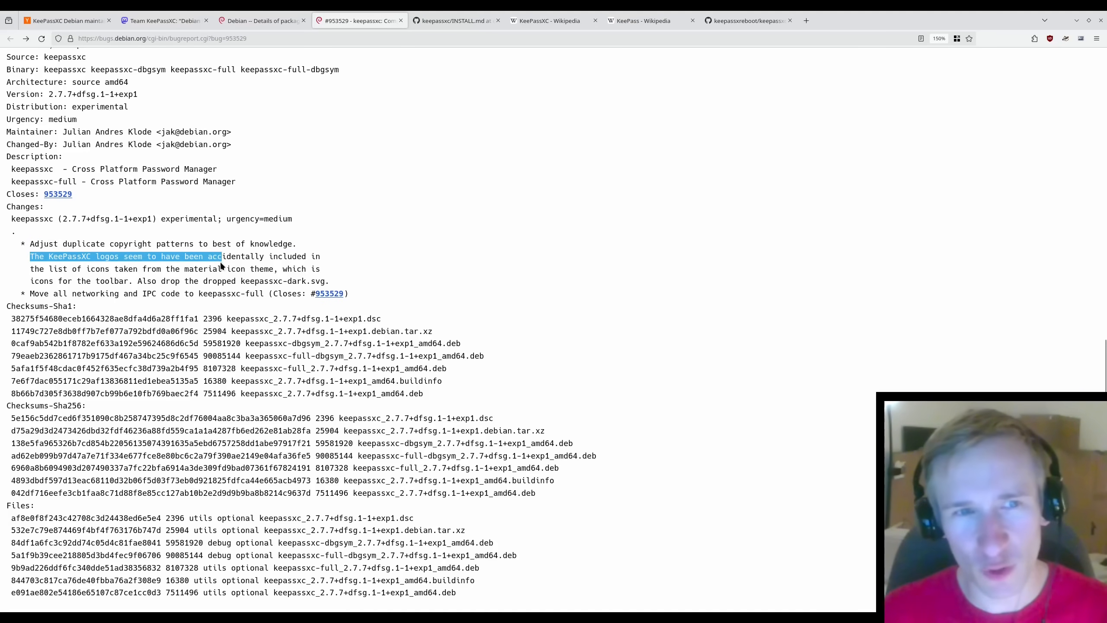
left_click_drag(219, 256, 144, 280)
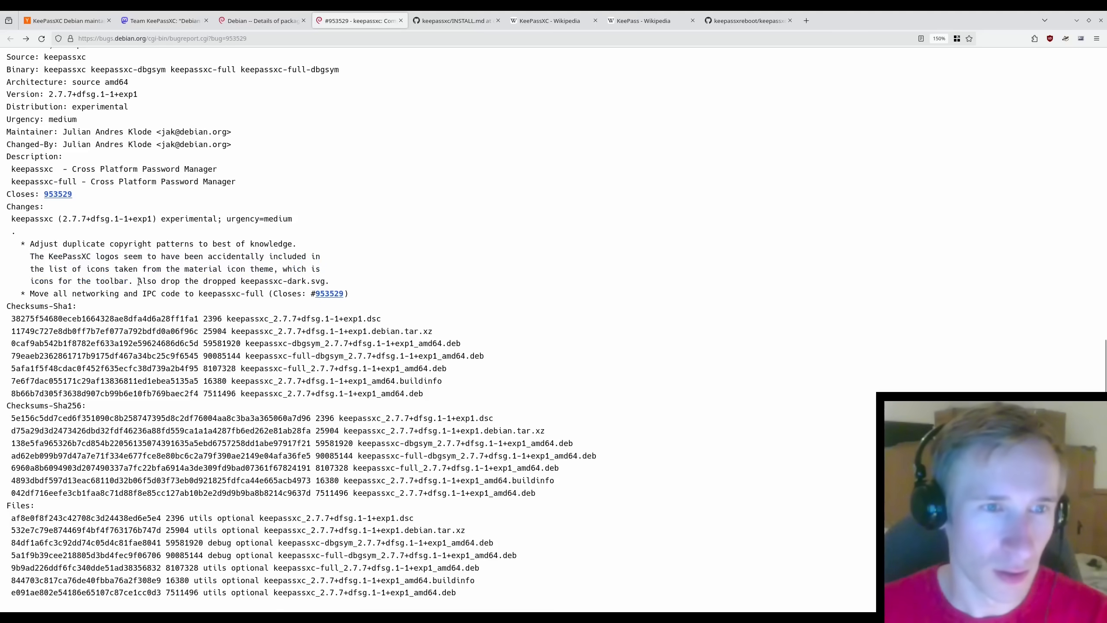
left_click_drag(138, 281, 310, 294)
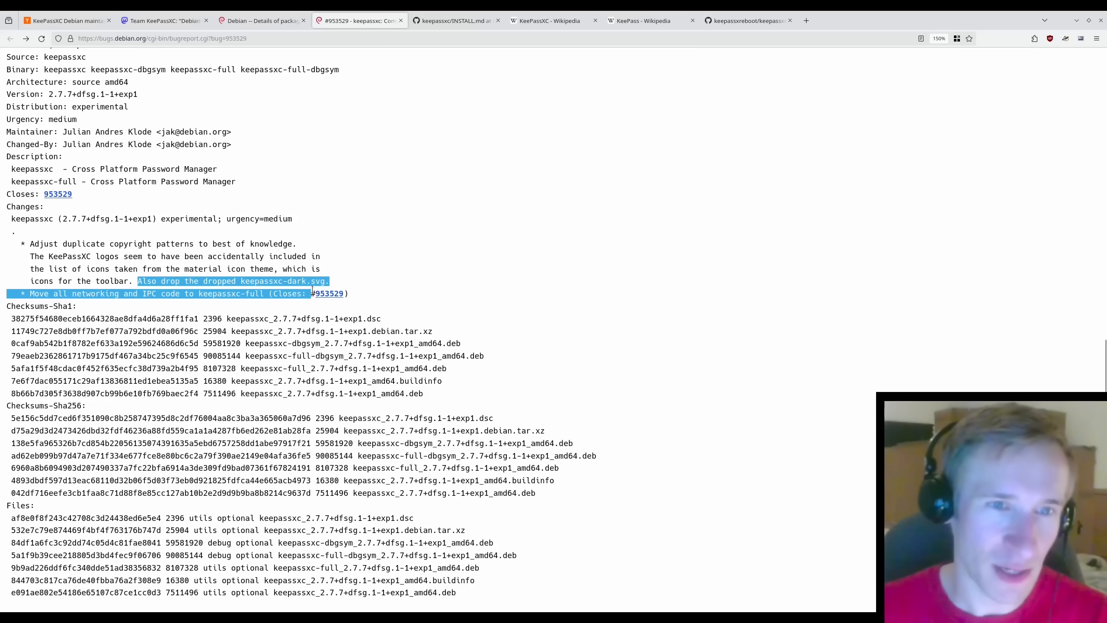
left_click(28, 263)
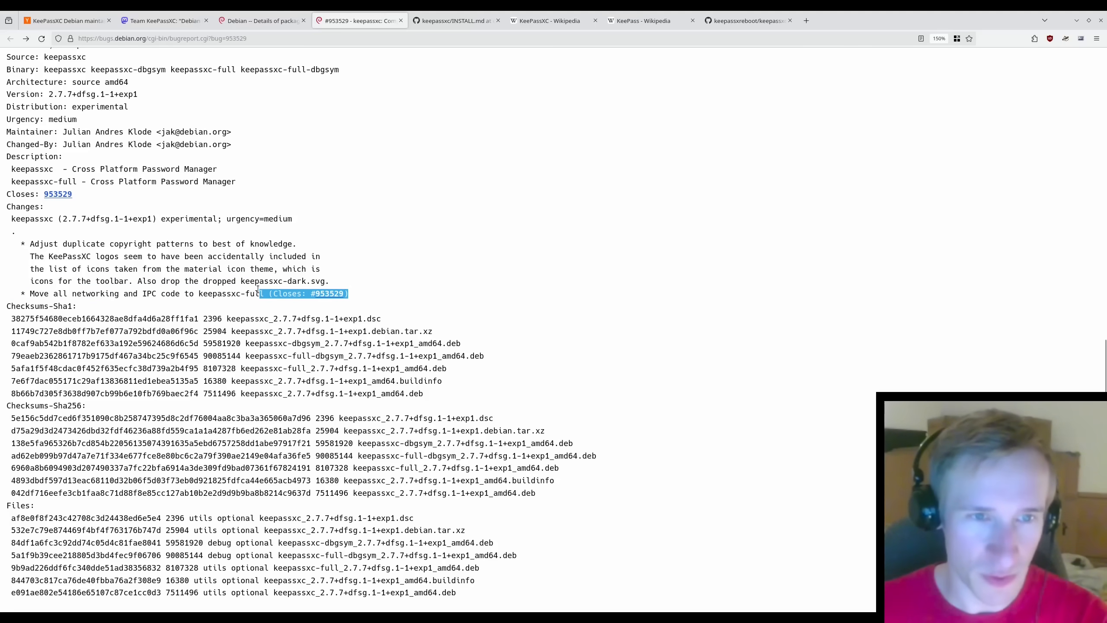
left_click(367, 294)
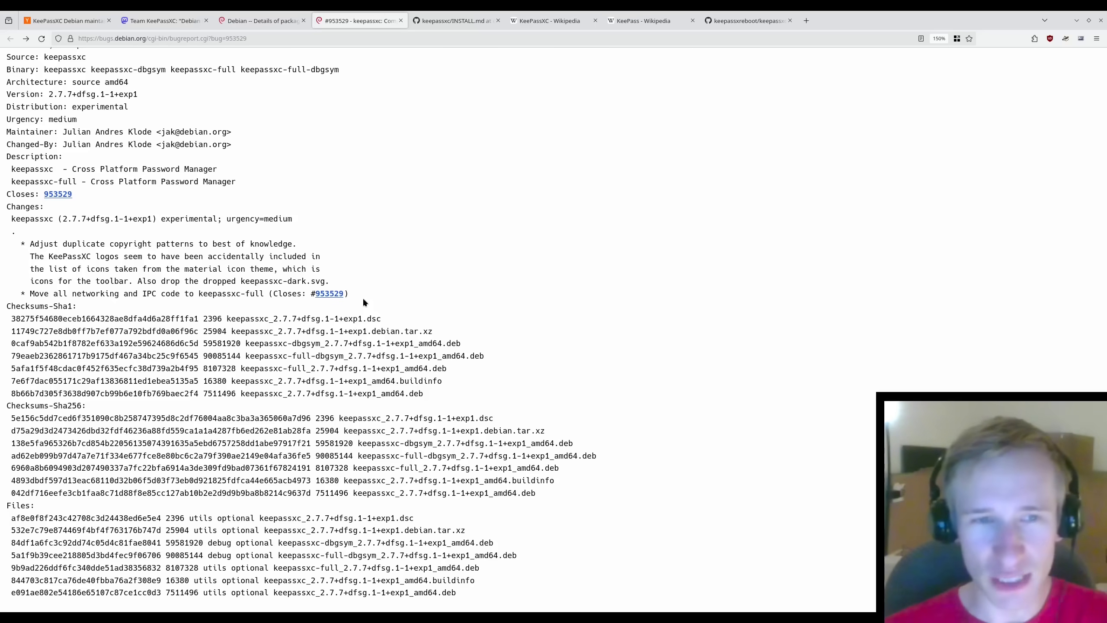
scroll("down", 3)
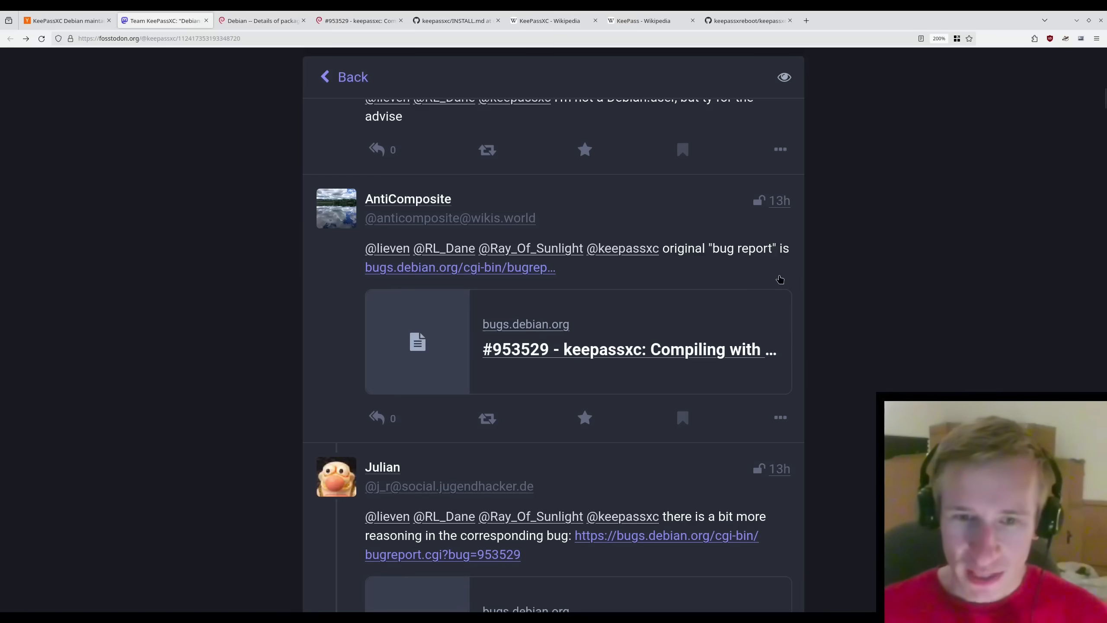
- Scroll through the Mastodon replies, then switch to the GitHub issue about the Debian package
scroll("down", 3)
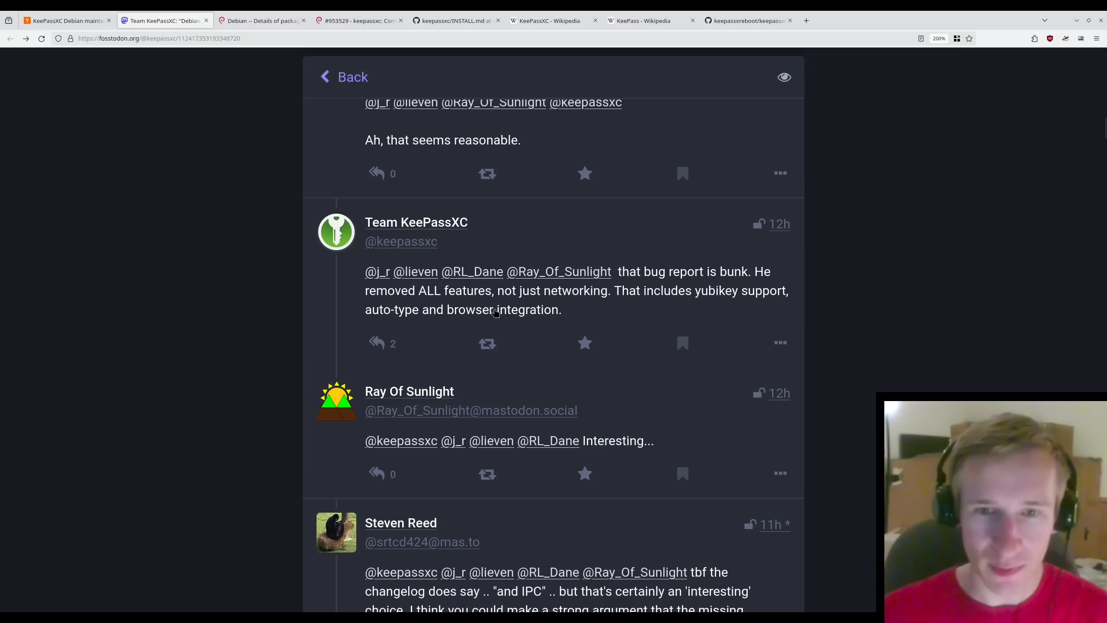
scroll("down", 3)
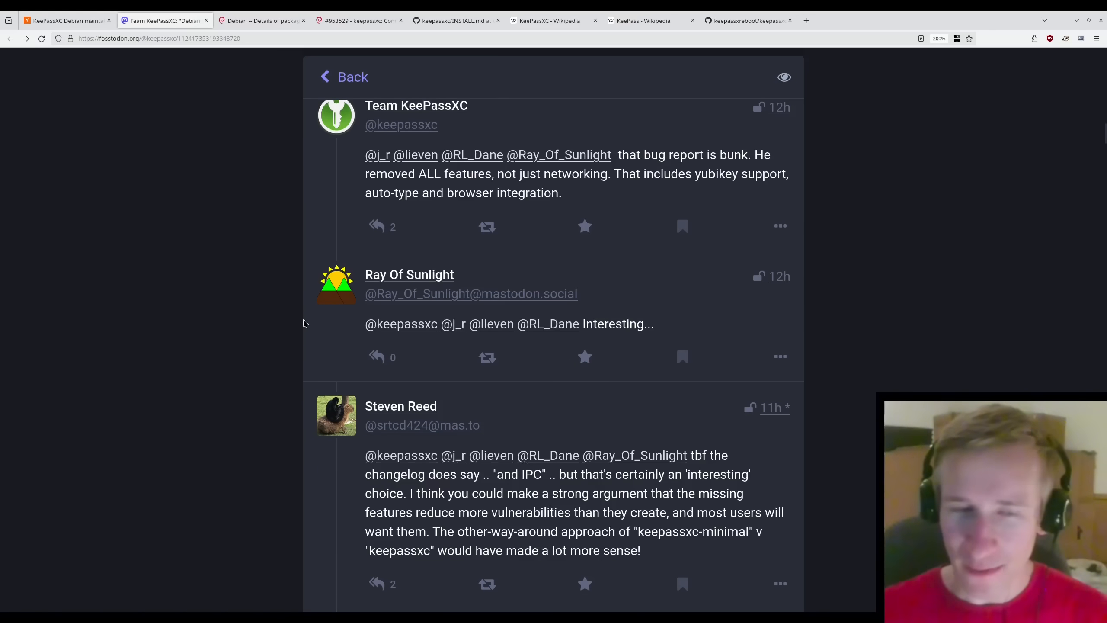
mouse_move(303, 364)
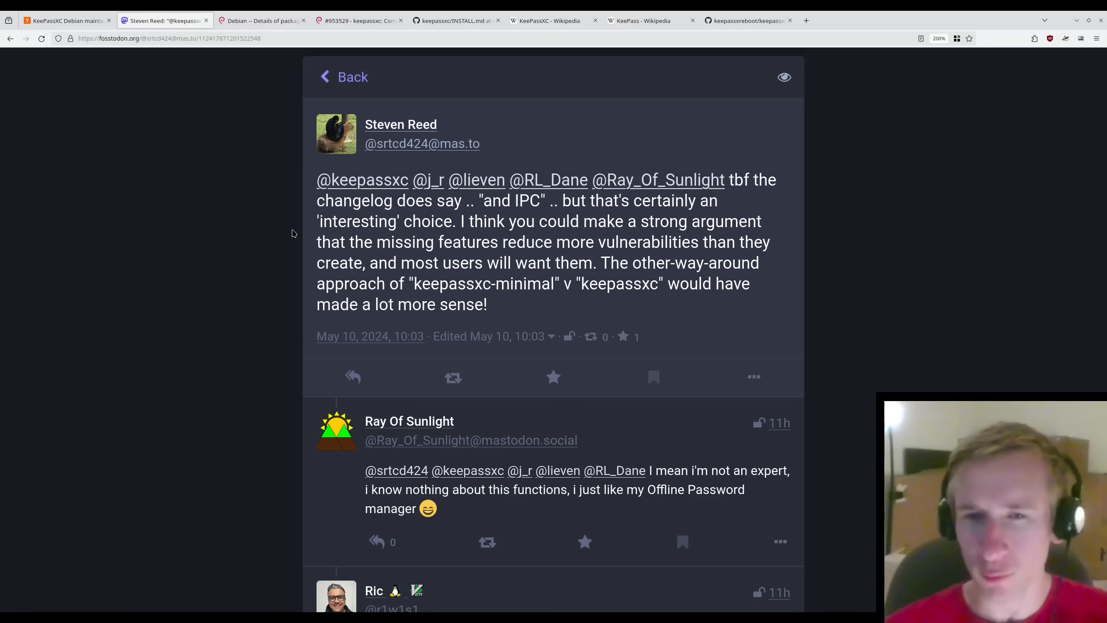
left_click(262, 20)
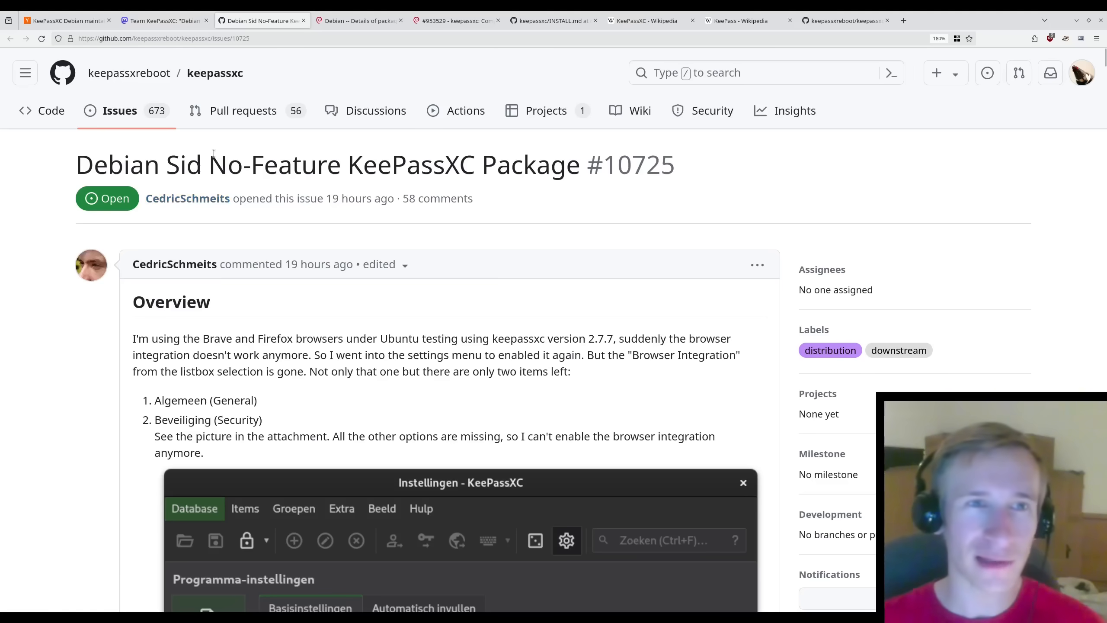
mouse_move(215, 73)
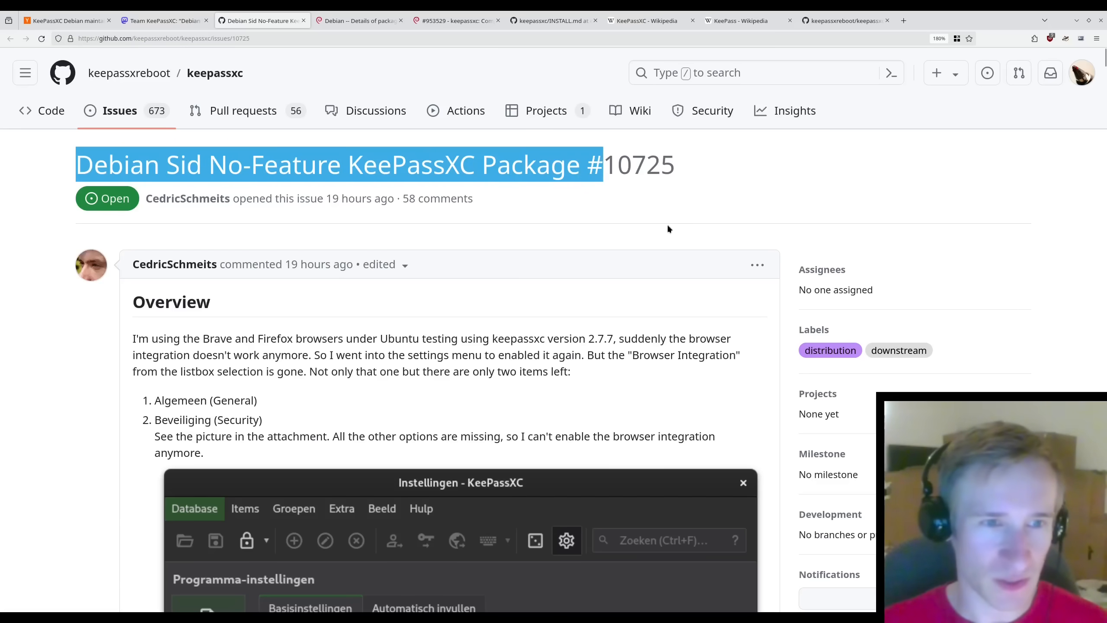
- Mark the issue's complaint that browser integration stopped working and its option is gone
scroll("down", 3)
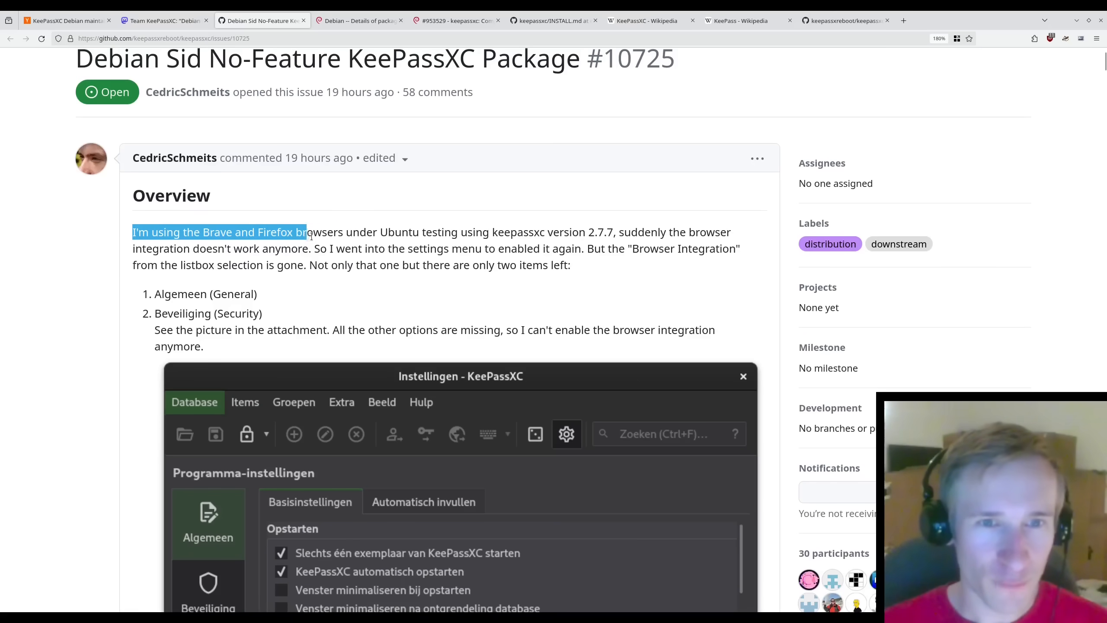
left_click_drag(303, 232, 451, 232)
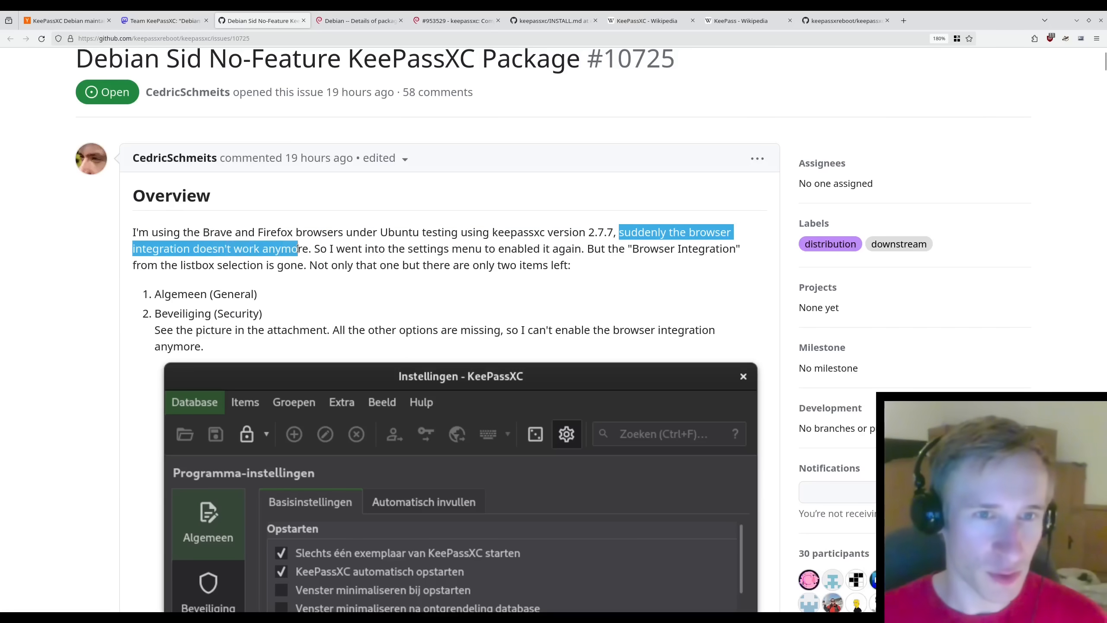
left_click_drag(321, 249, 408, 248)
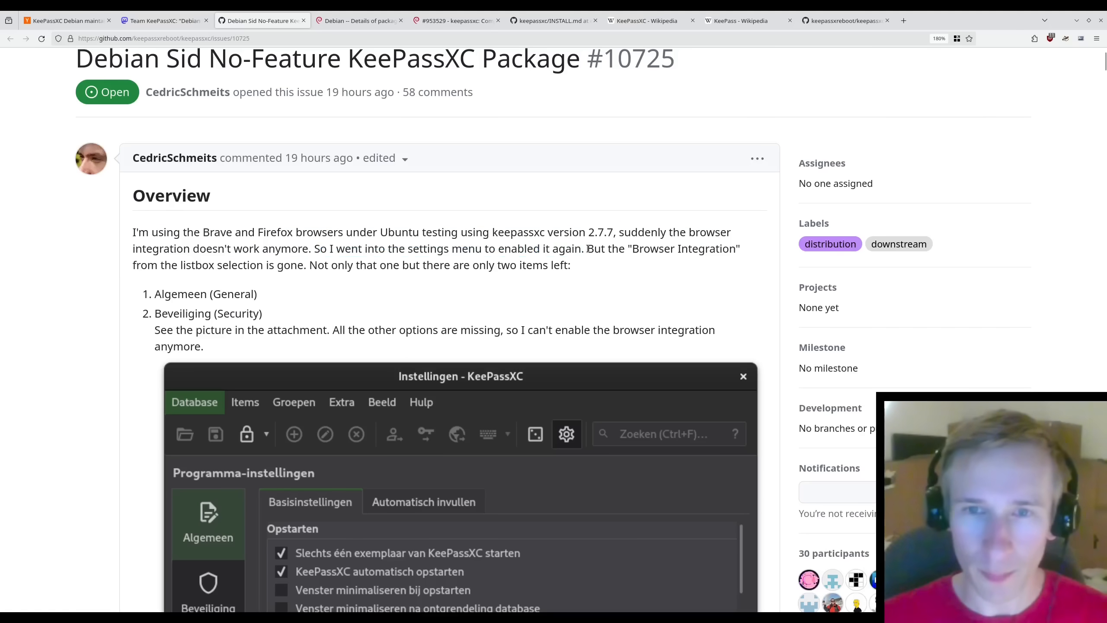
left_click_drag(586, 249, 299, 264)
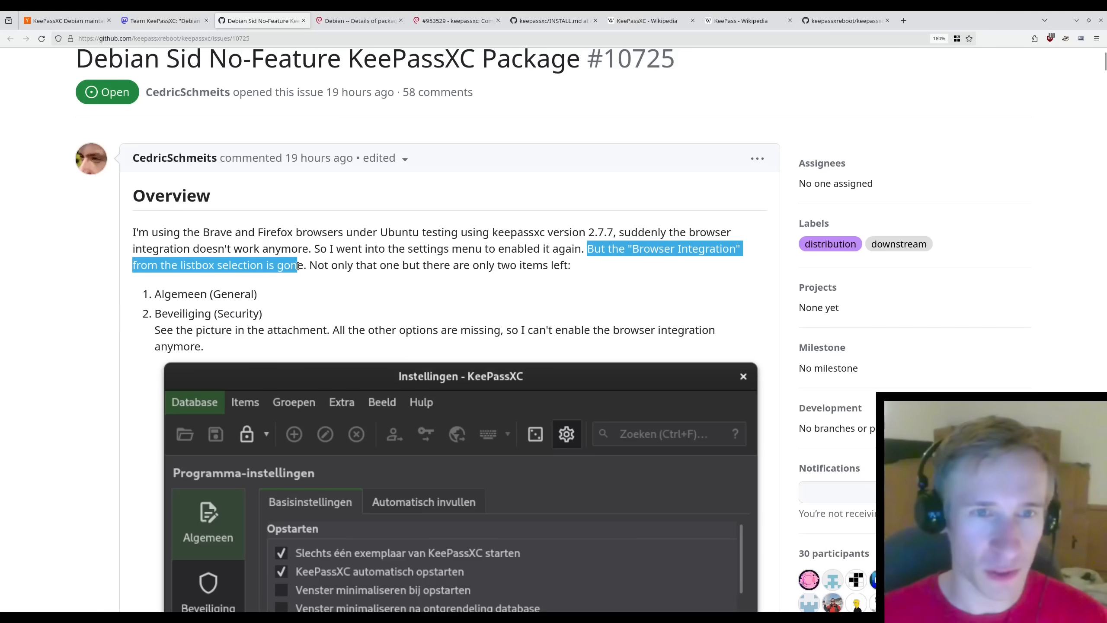
mouse_move(328, 291)
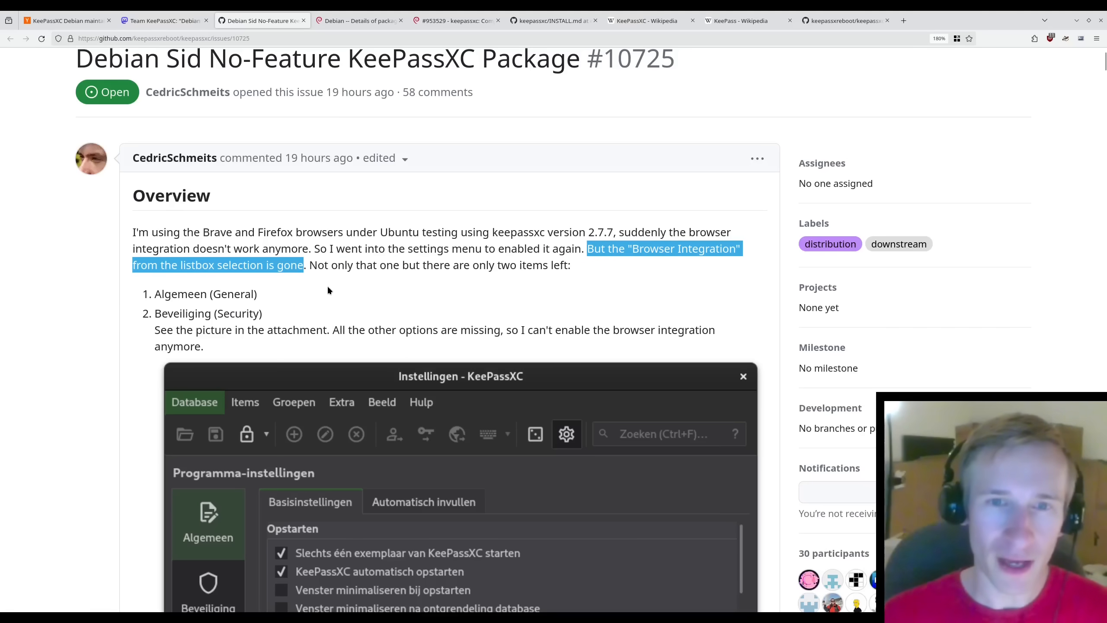
- Mark the Expected and Actual Behavior sections stating all browser integration options are unavailable
scroll("down", 3)
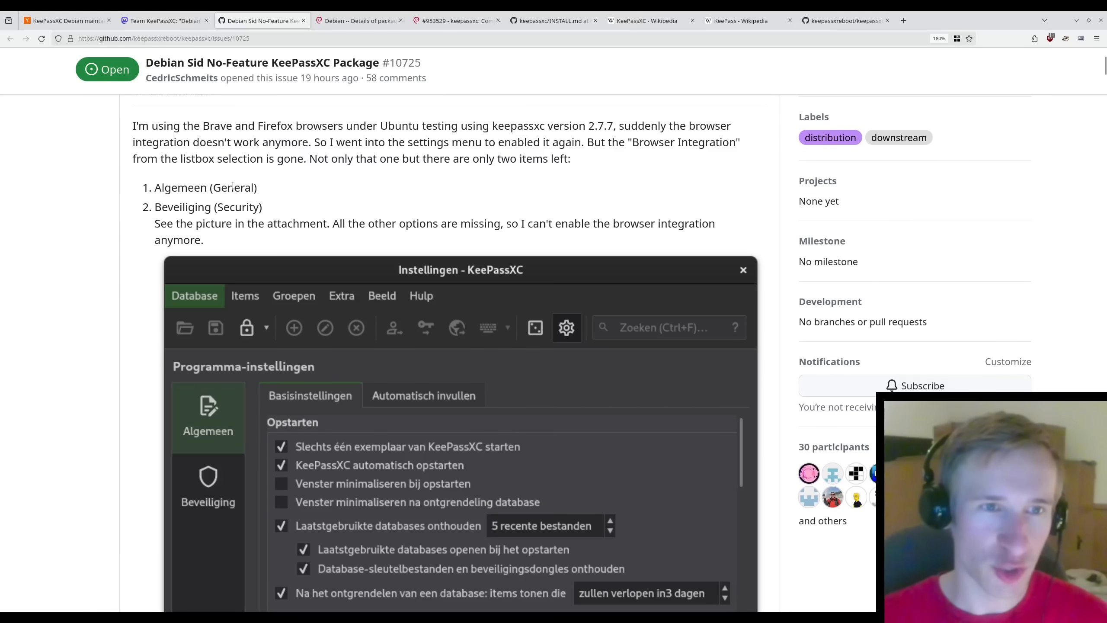
scroll("down", 3)
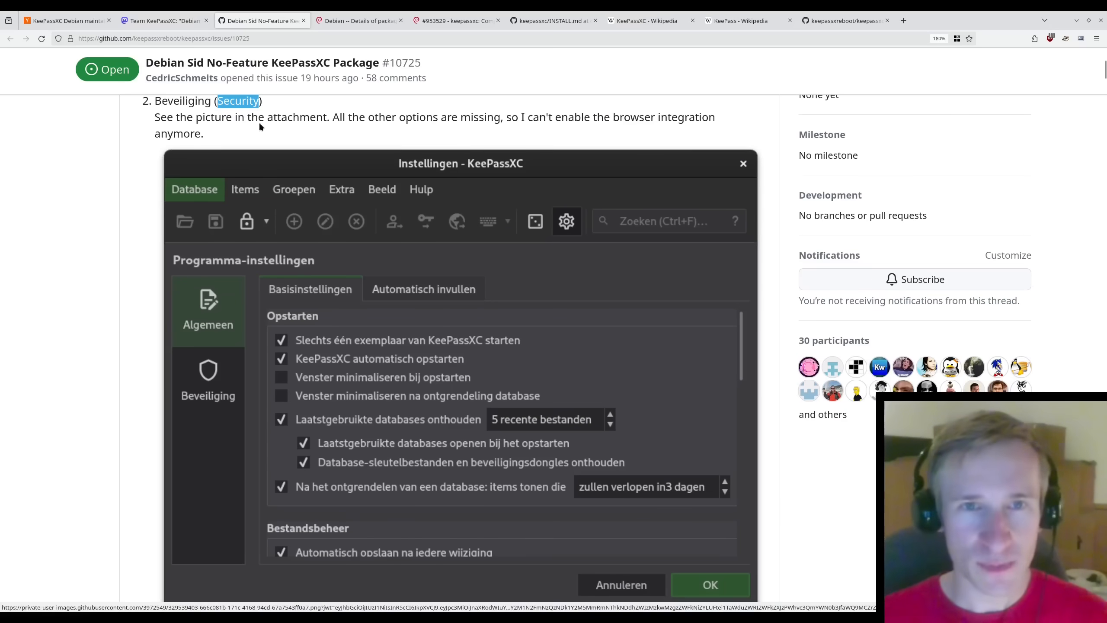
left_click_drag(333, 117, 517, 117)
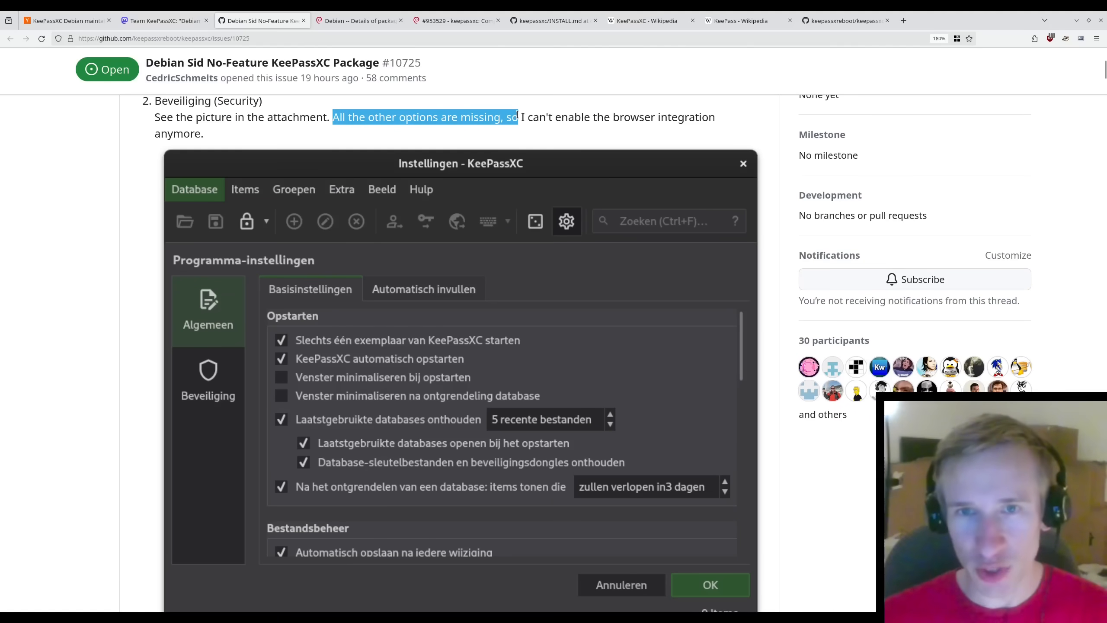
left_click_drag(517, 116, 204, 133)
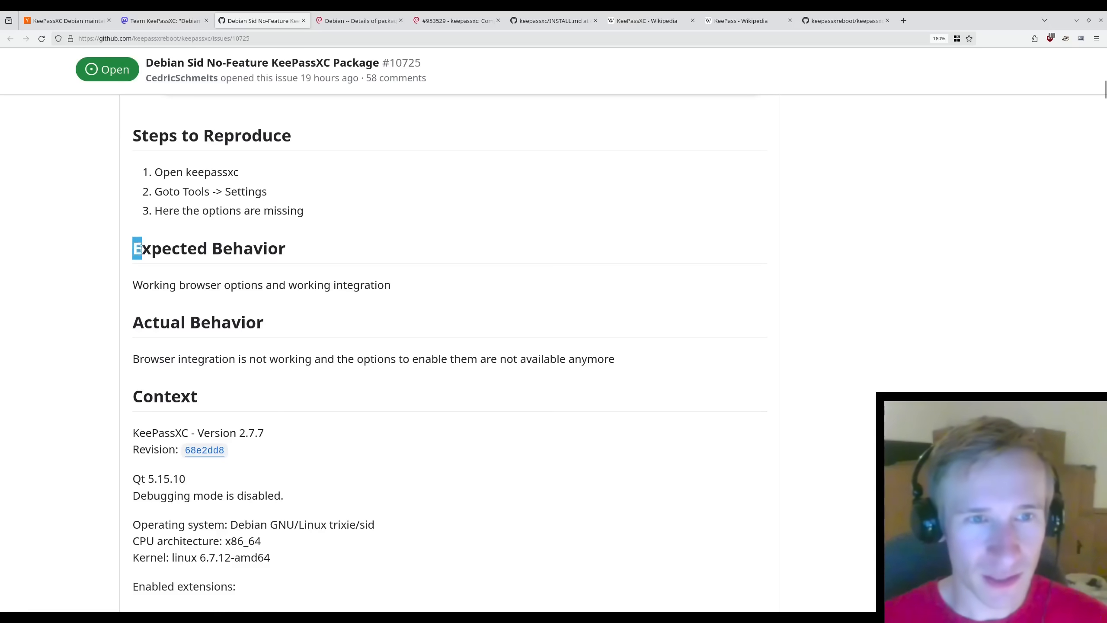
left_click_drag(133, 249, 388, 284)
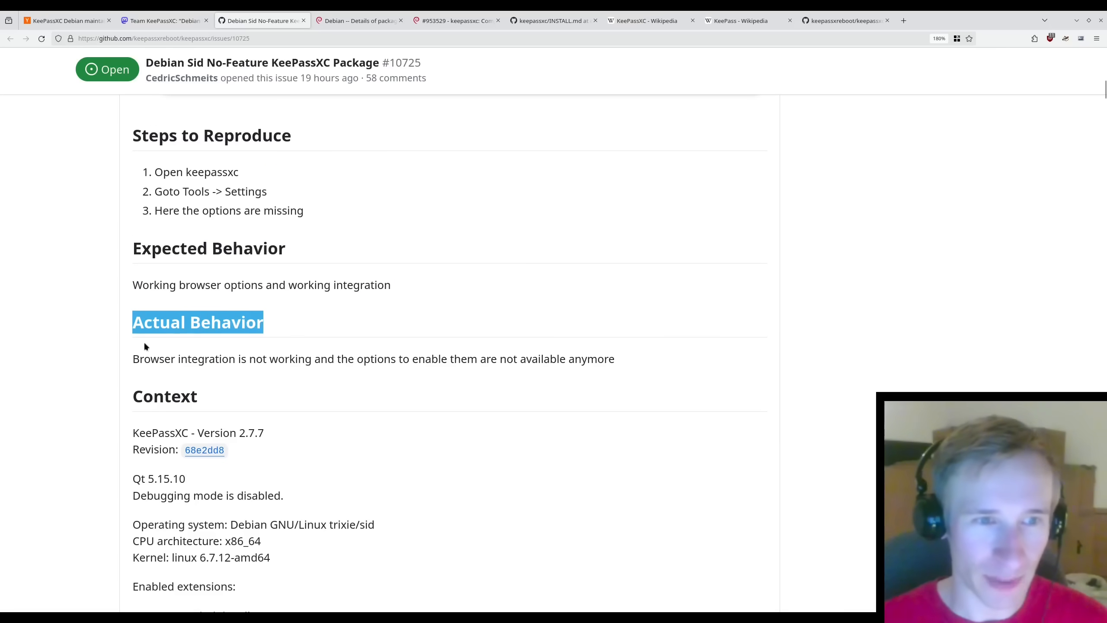
left_click_drag(132, 359, 322, 359)
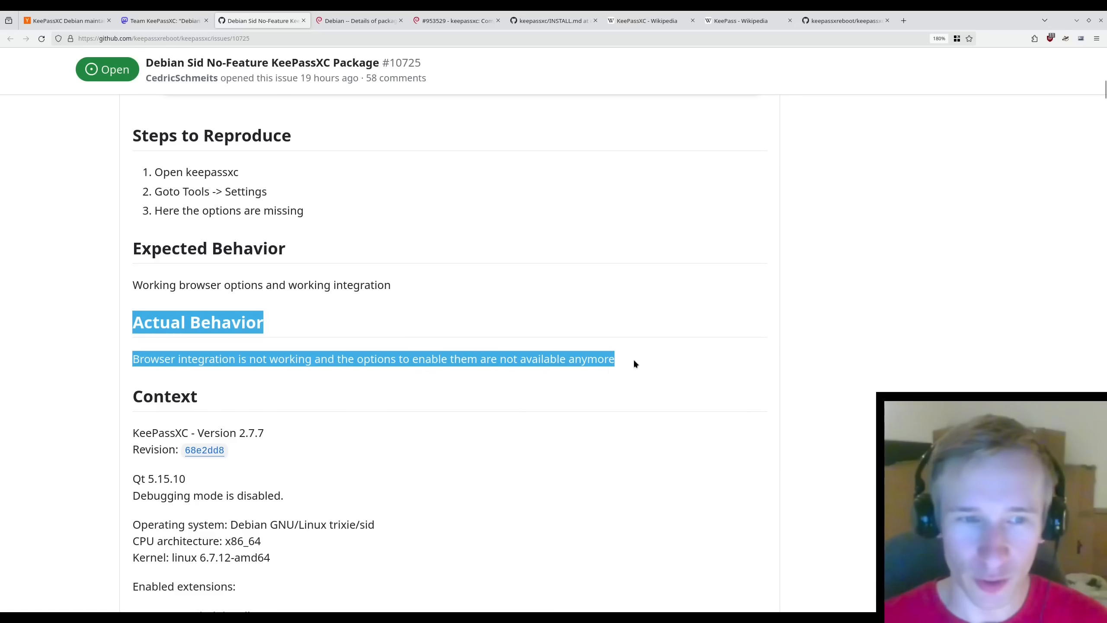
left_click(632, 360)
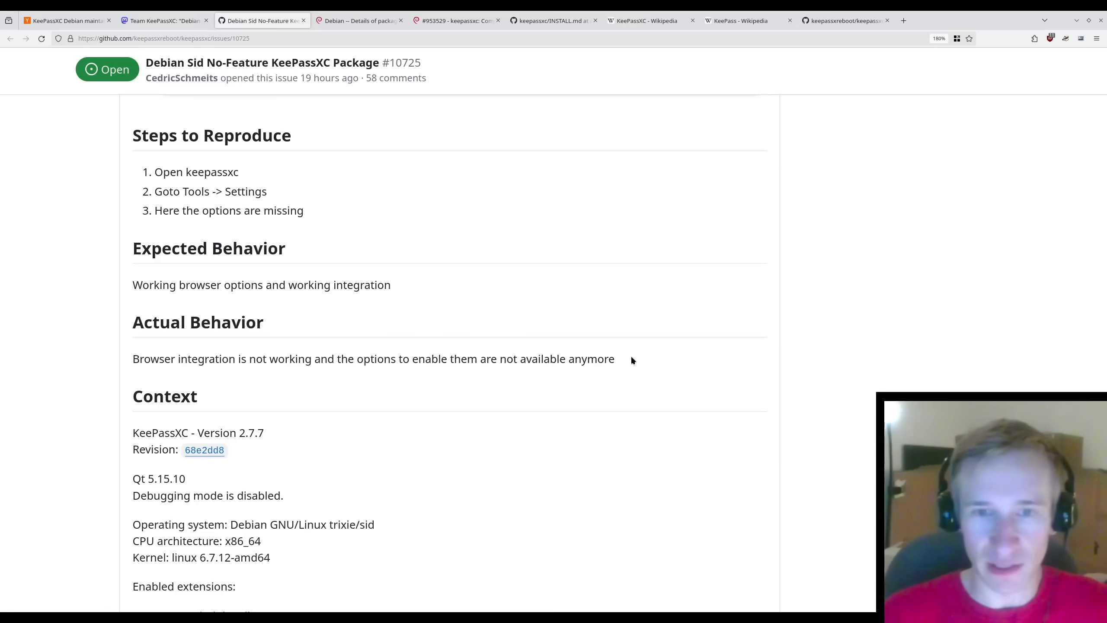
scroll("down", 3)
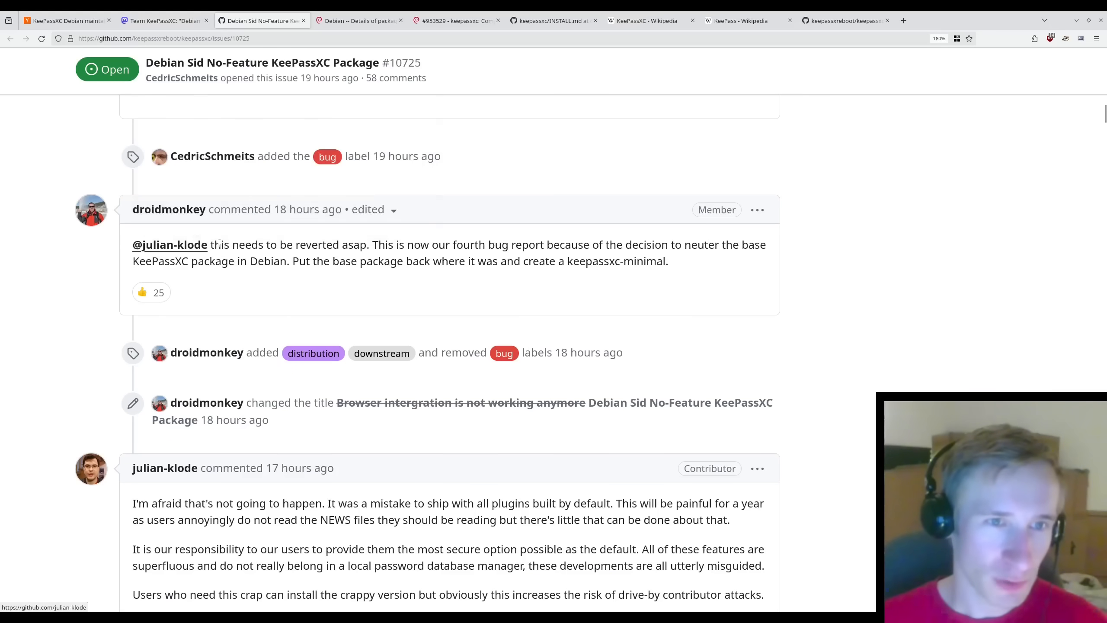
- Emphasise droidmonkey's demand to revert and put the base package back, painful for a year
left_click_drag(214, 244, 367, 244)
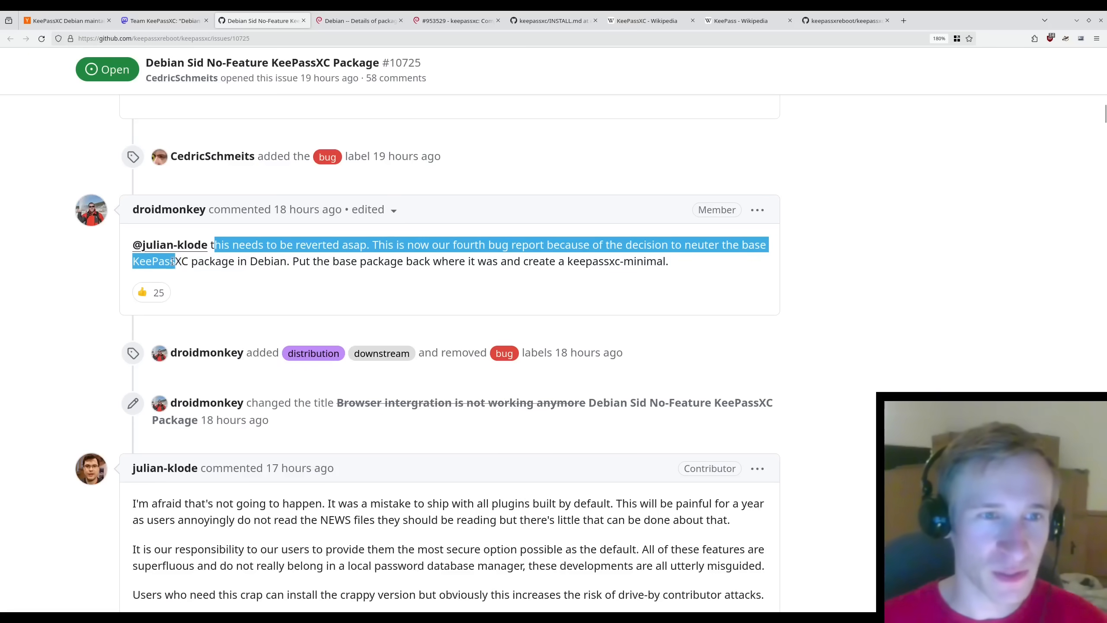
double_click(301, 260)
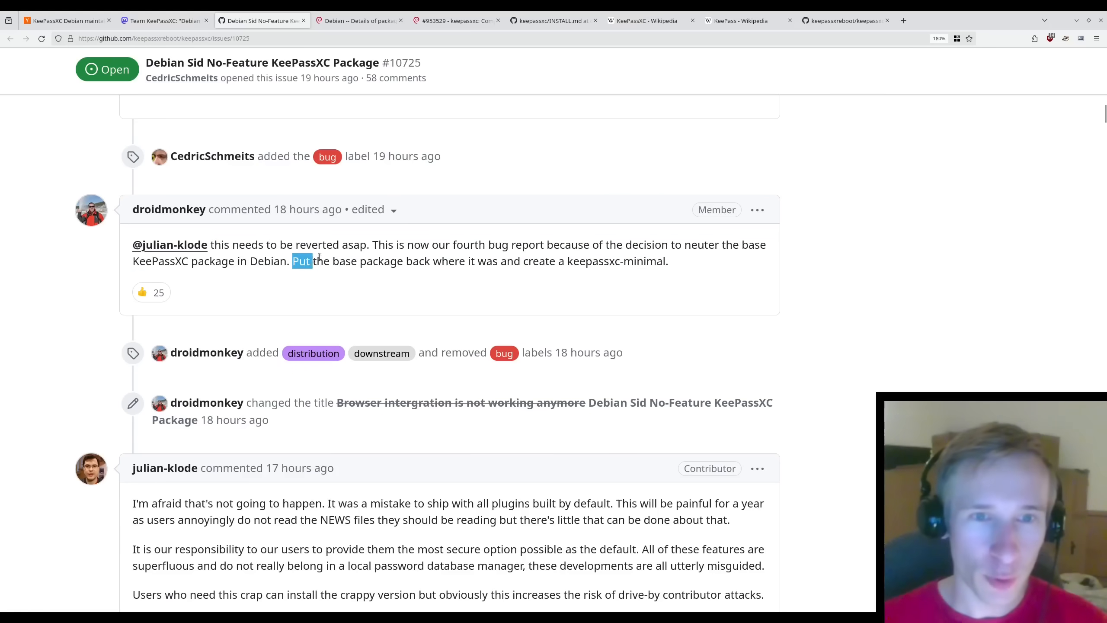
left_click_drag(302, 260, 548, 260)
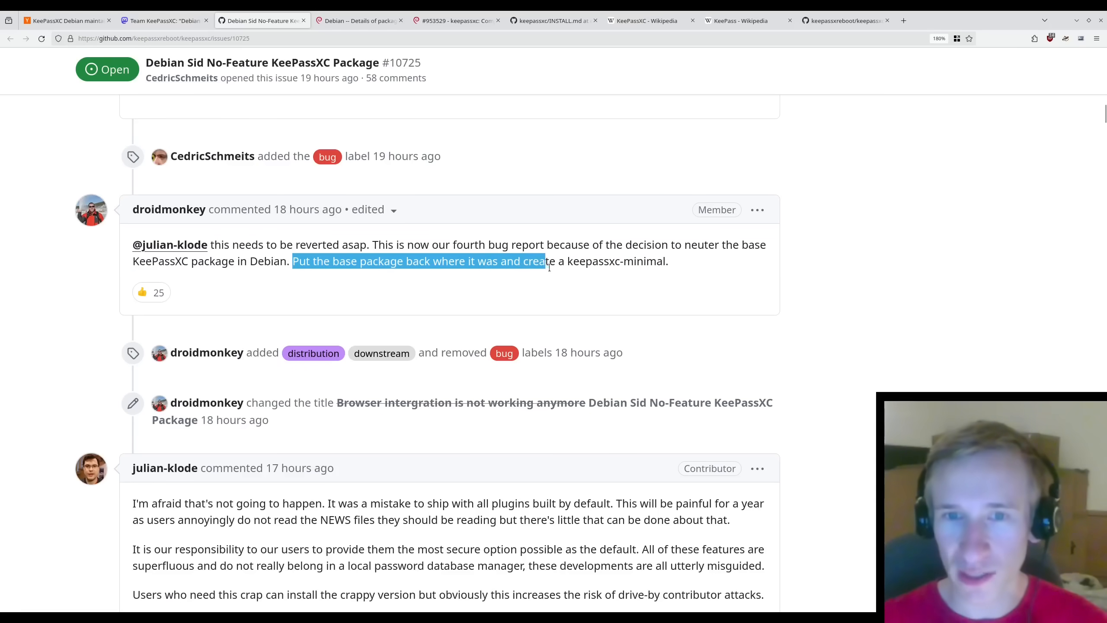
scroll("down", 3)
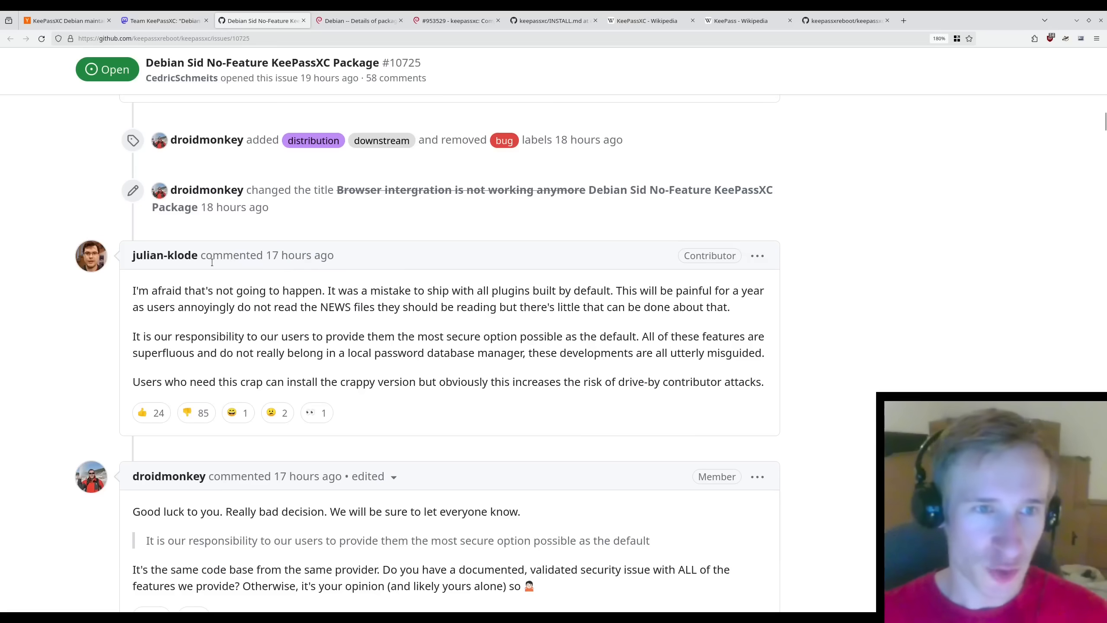
left_click_drag(132, 291, 323, 290)
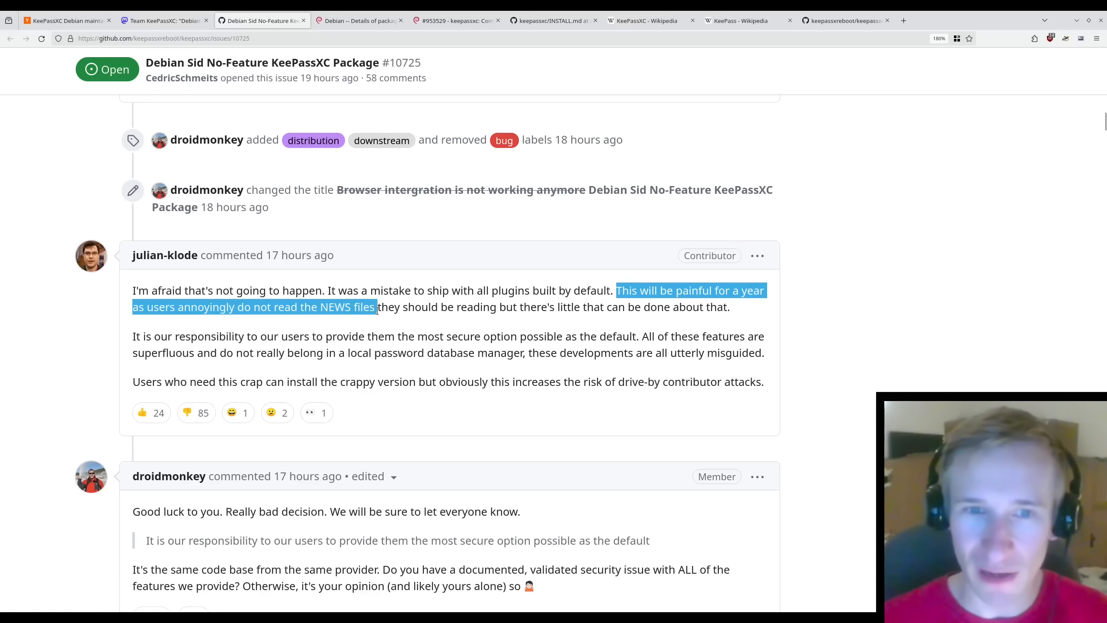
- Emphasise the packager's responsibility statement and suggestion to install the full version
left_click_drag(378, 306, 718, 306)
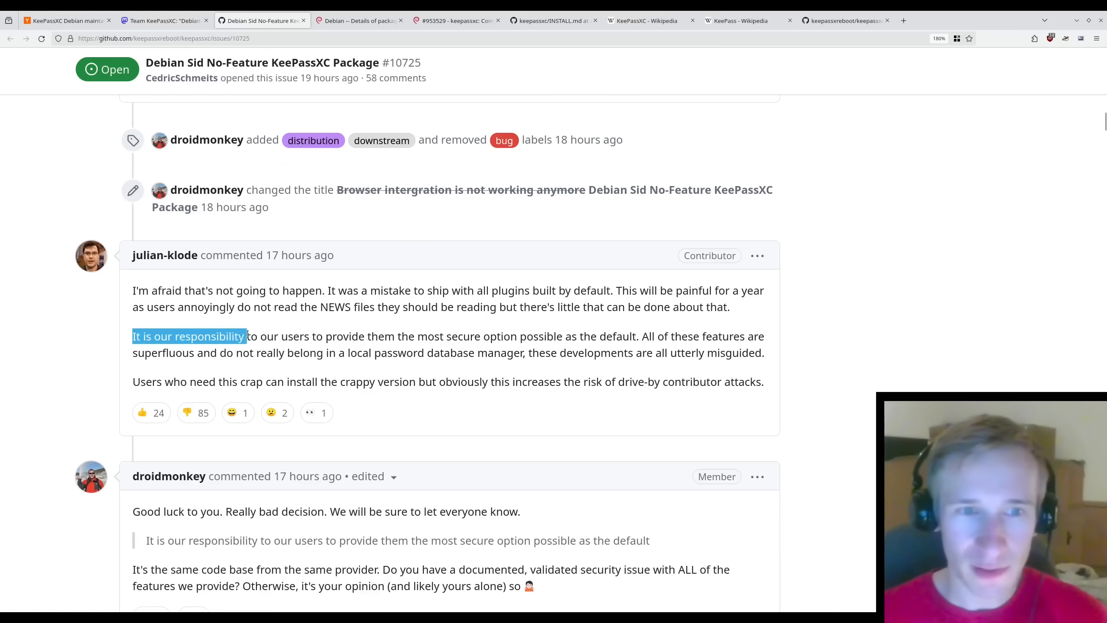
left_click_drag(249, 335, 433, 352)
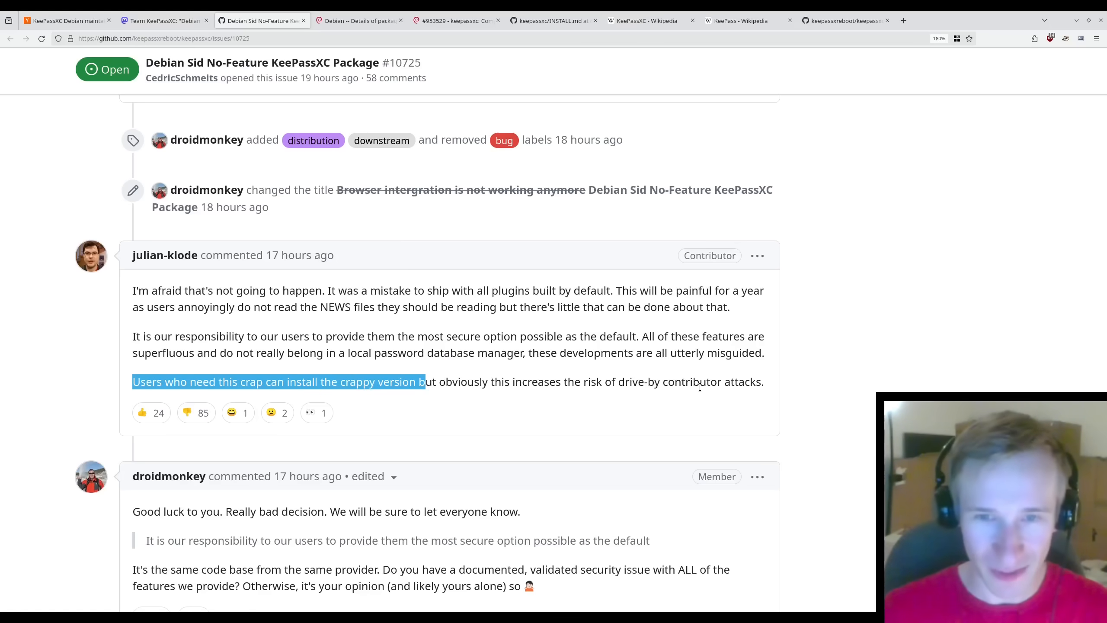
left_click(127, 415)
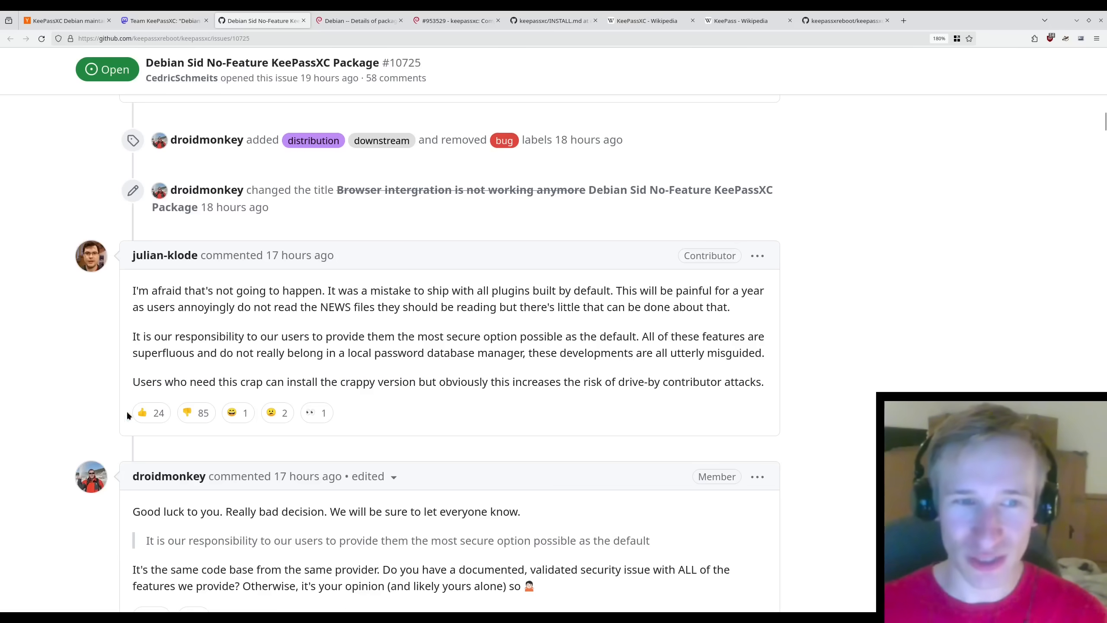
mouse_move(196, 412)
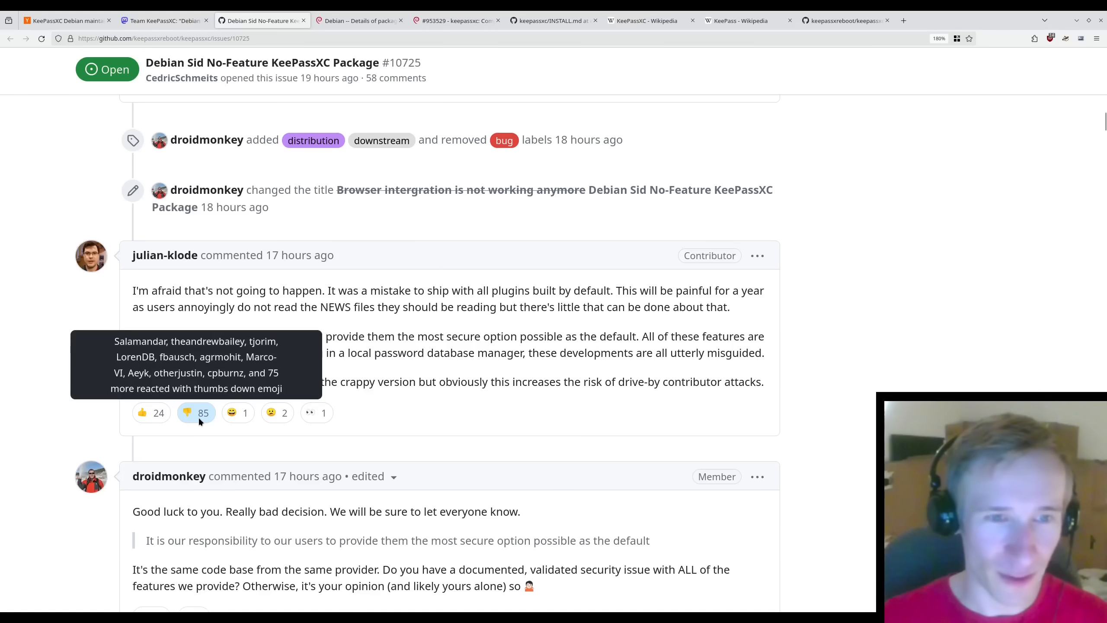
mouse_move(405, 421)
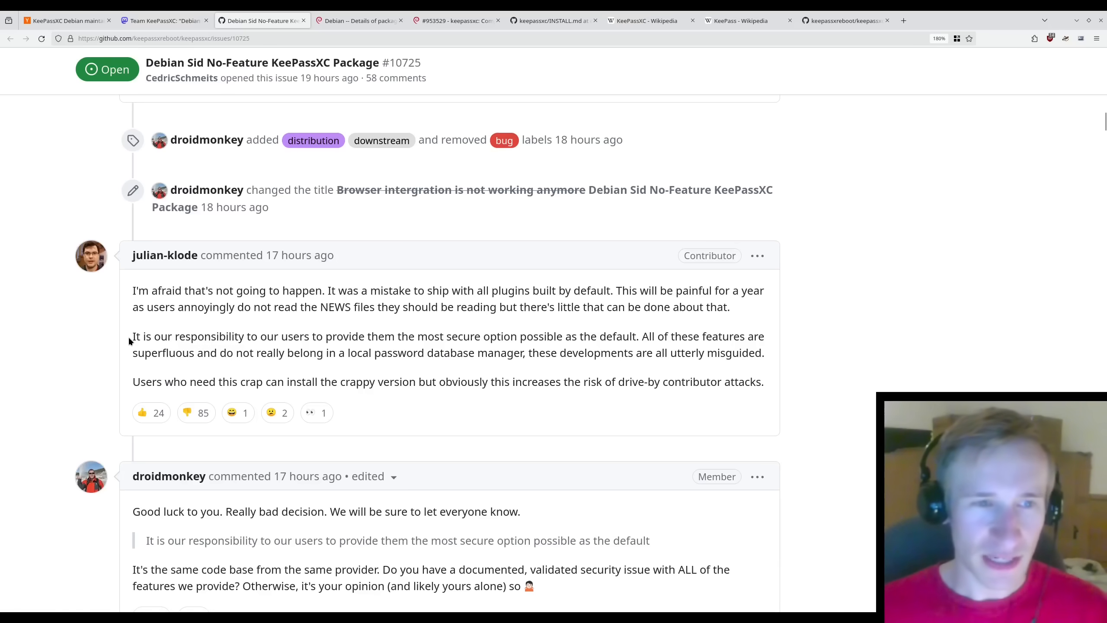
left_click_drag(132, 336, 360, 352)
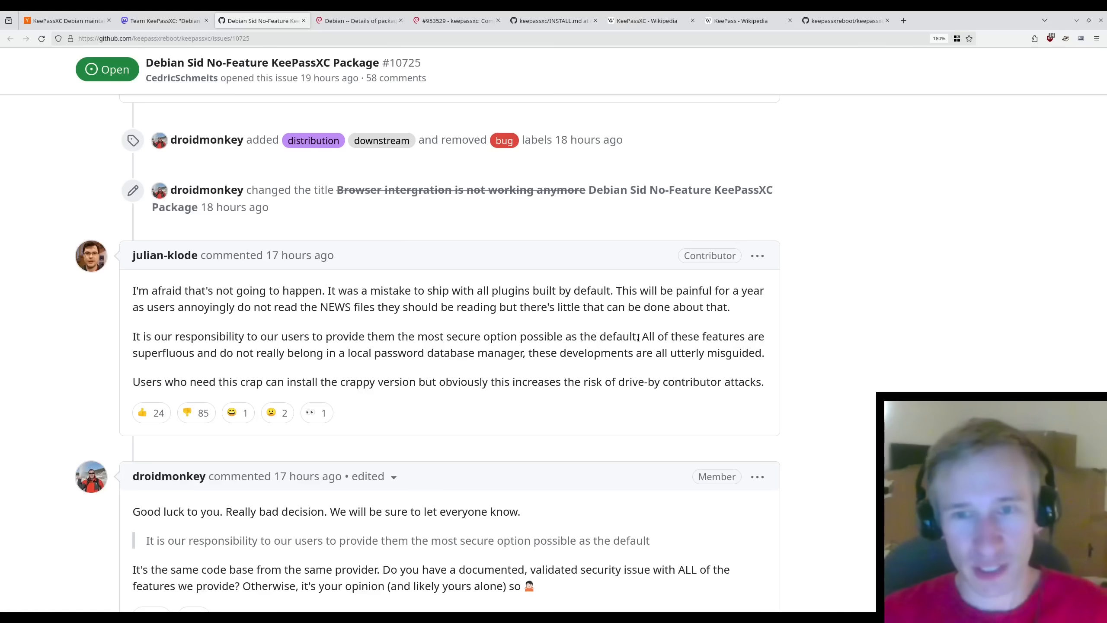
- Emphasise julian-klode calling the features superfluous, then droidmonkey's 'Good luck' same-code-base reply
left_click_drag(641, 337, 200, 353)
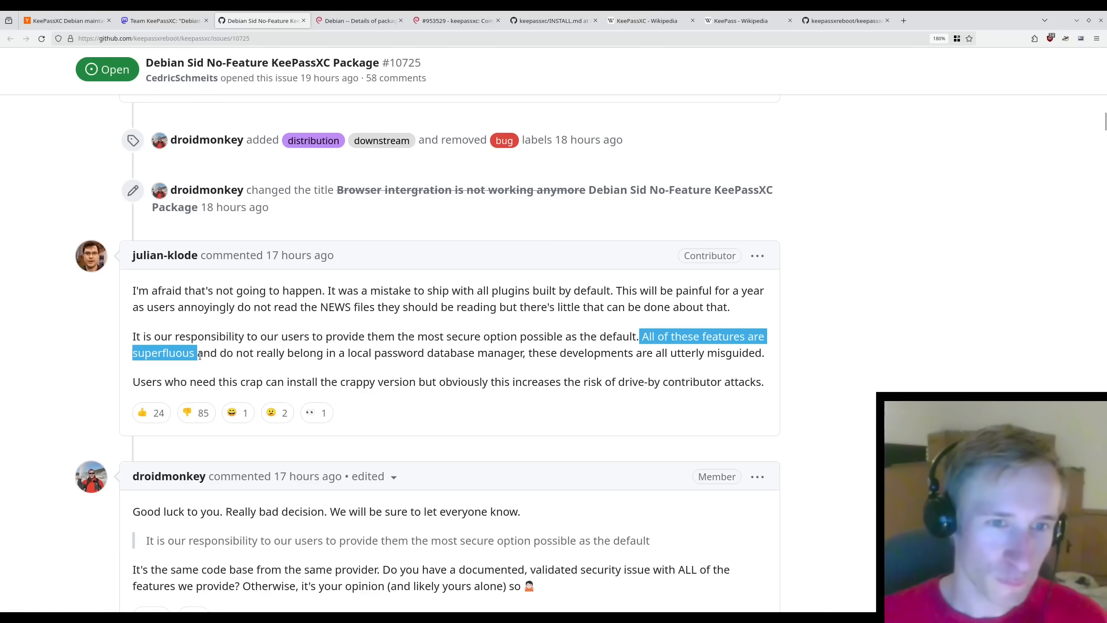
left_click_drag(200, 352, 463, 352)
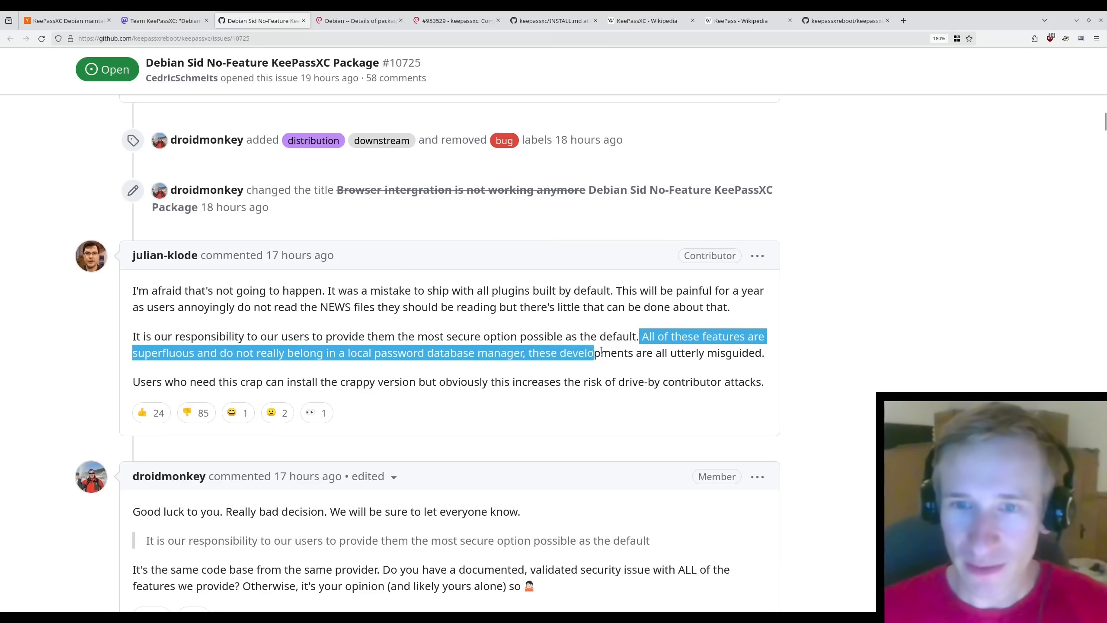
left_click(777, 359)
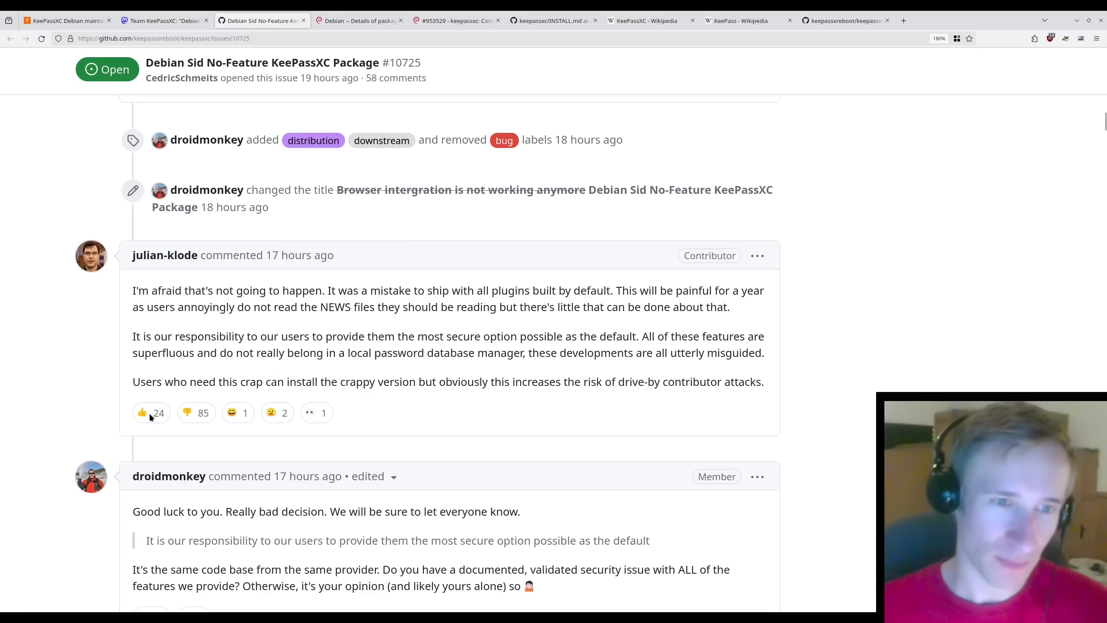
mouse_move(770, 355)
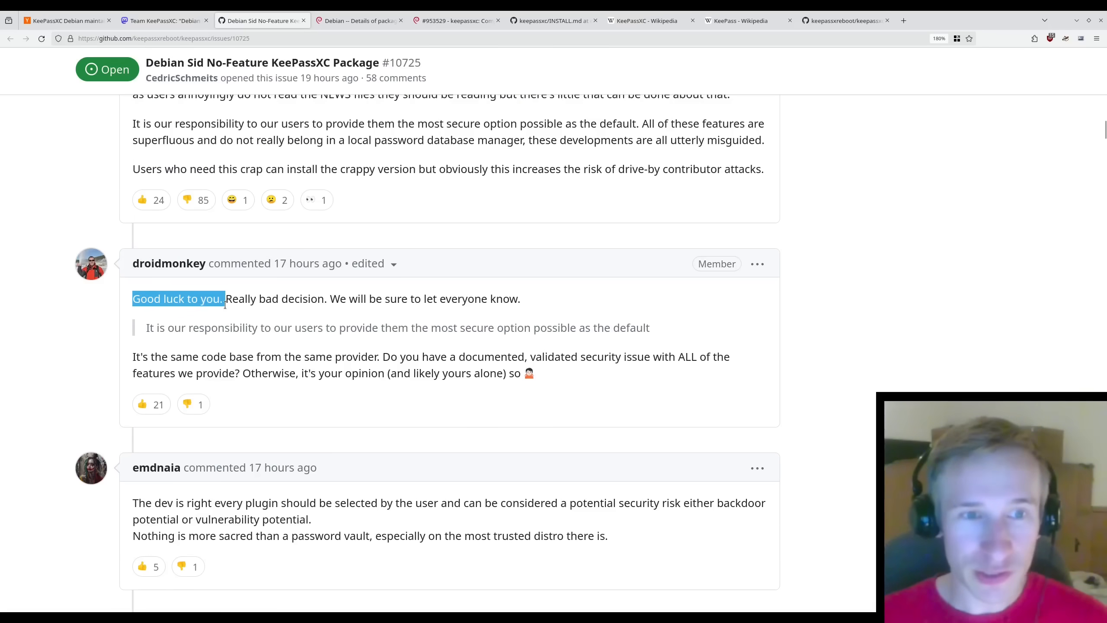
left_click_drag(225, 297, 496, 297)
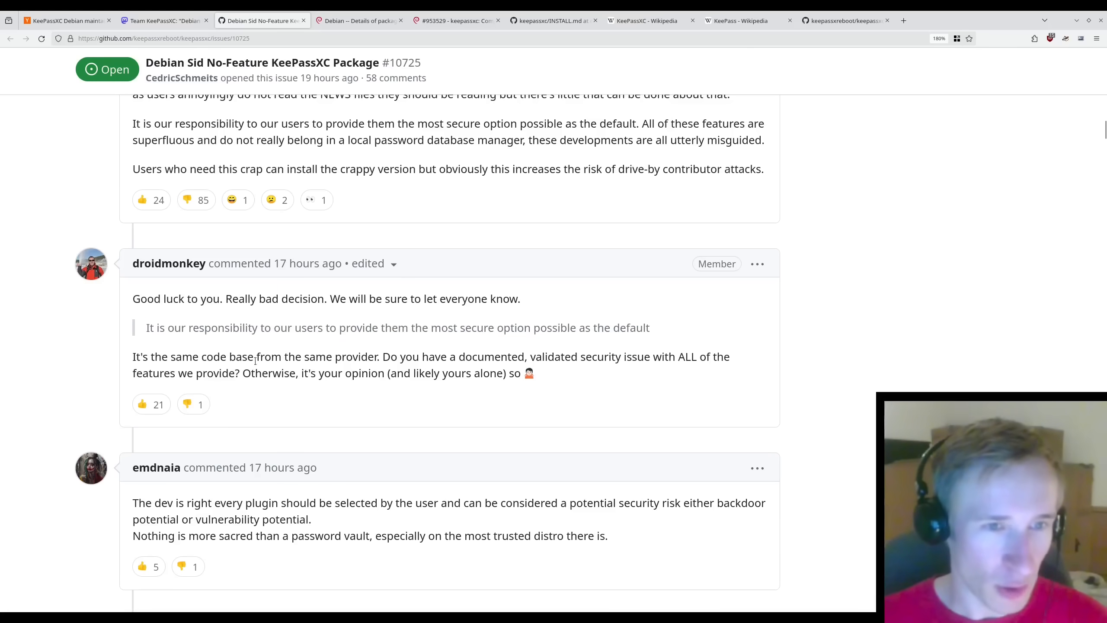
left_click_drag(132, 356, 379, 357)
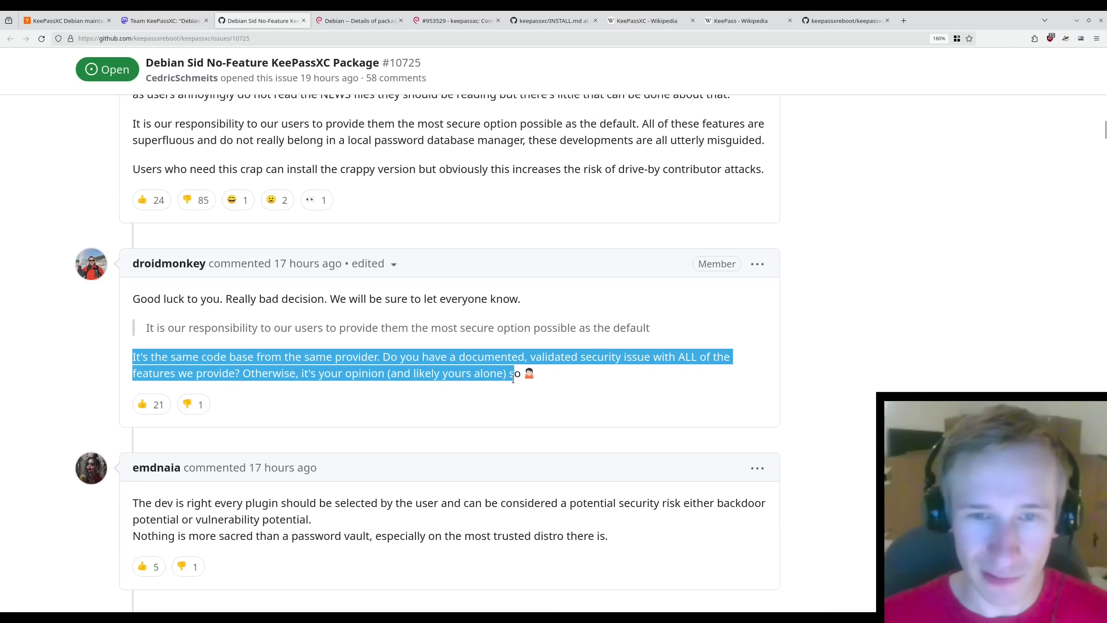
- Emphasise droidmonkey's point that the features are built in and disabled by default
scroll("down", 3)
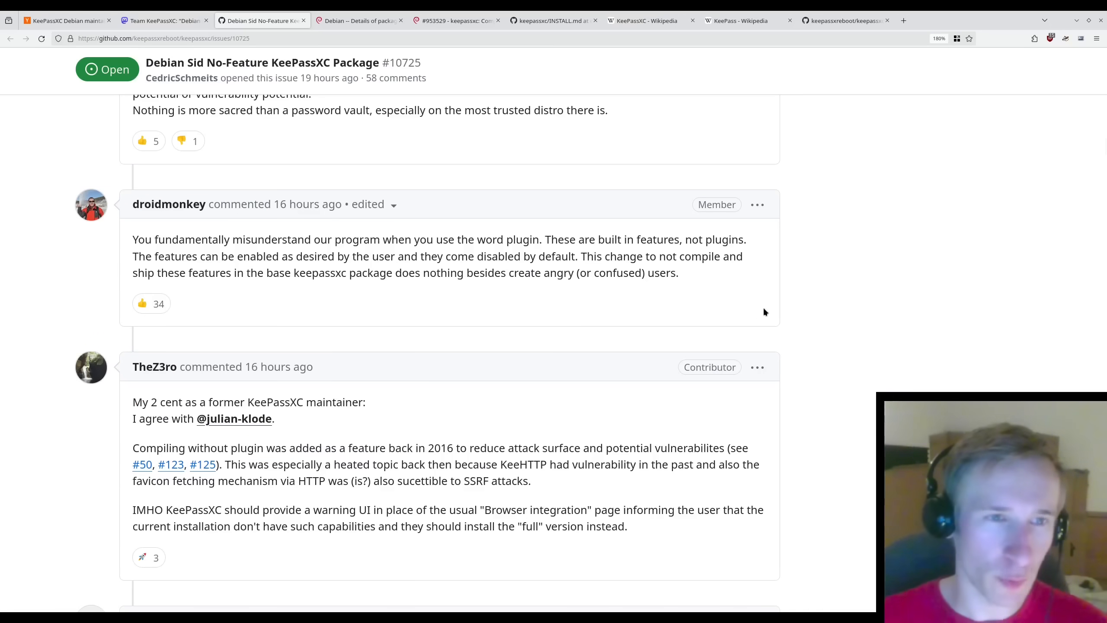
left_click_drag(132, 240, 319, 240)
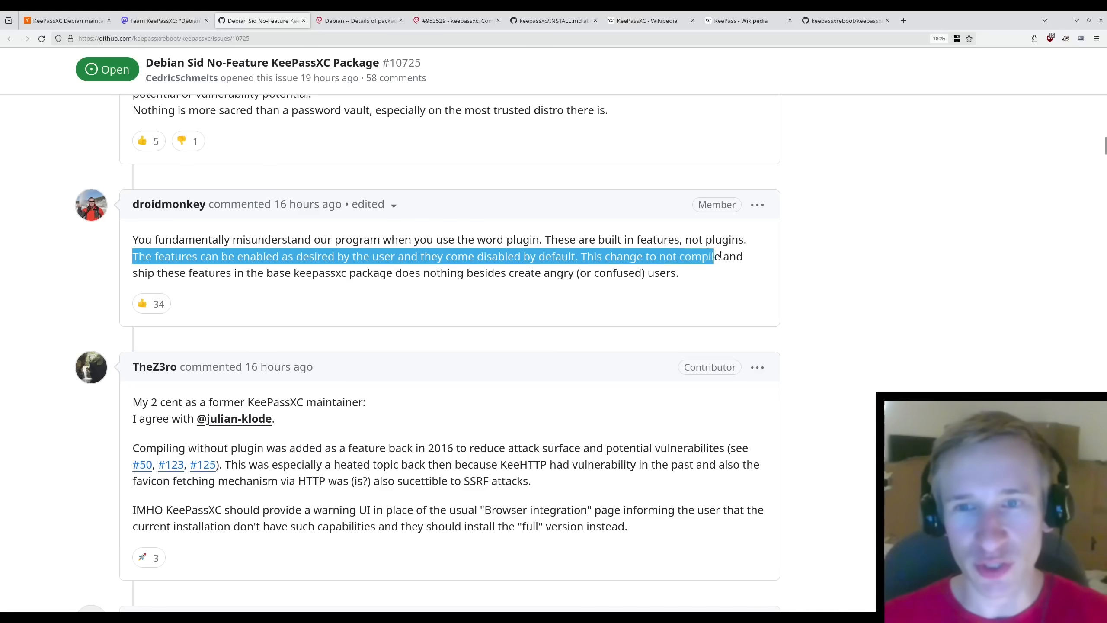
left_click_drag(719, 256, 329, 273)
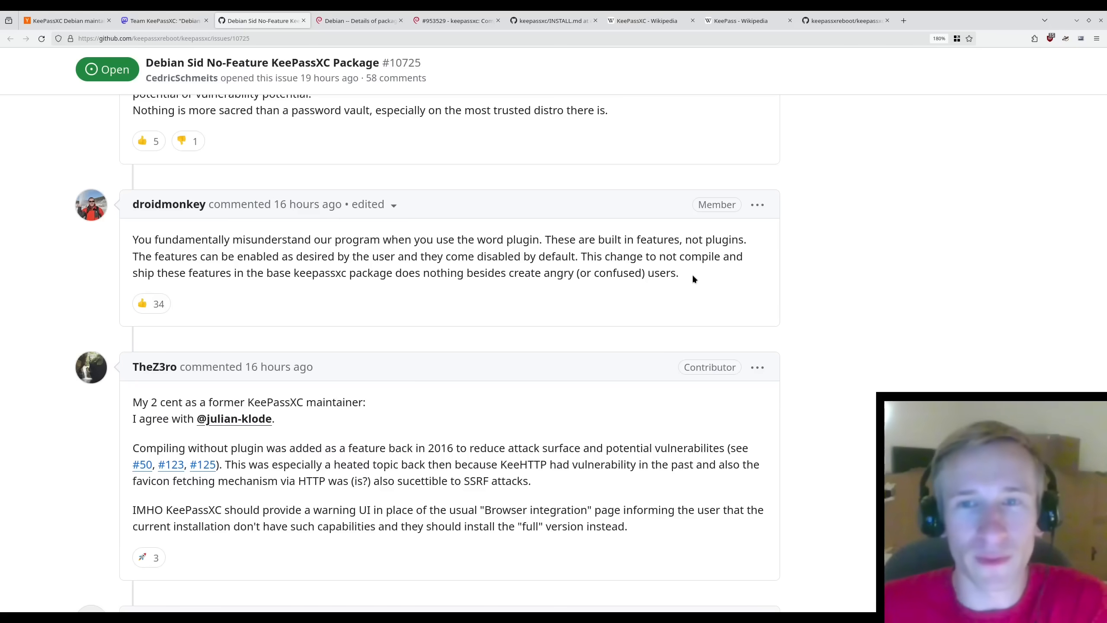
scroll("down", 3)
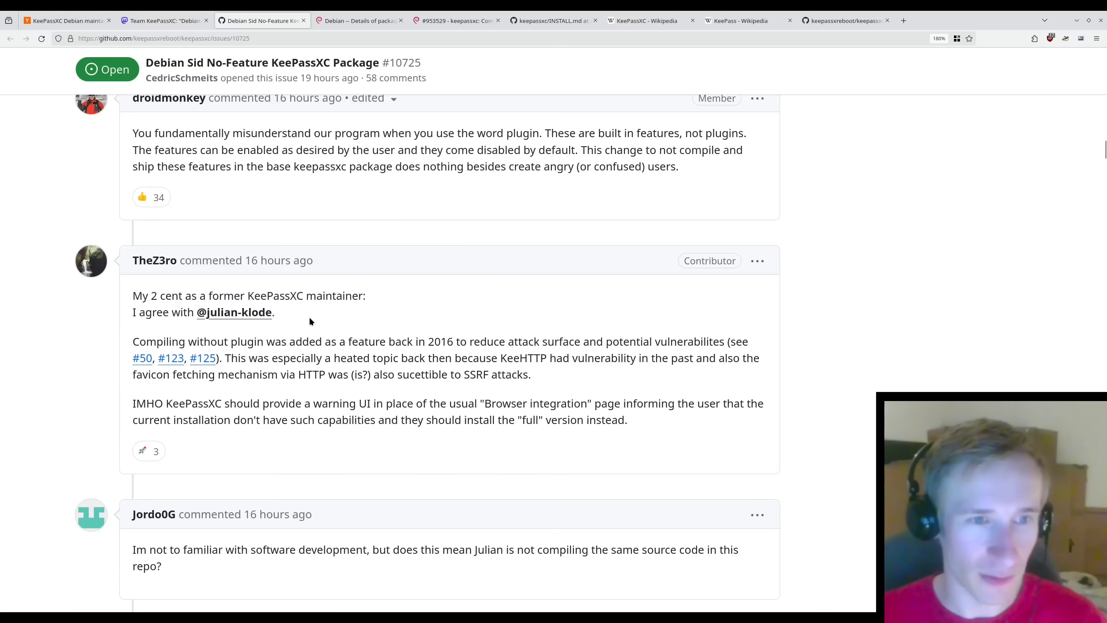
left_click_drag(132, 341, 339, 341)
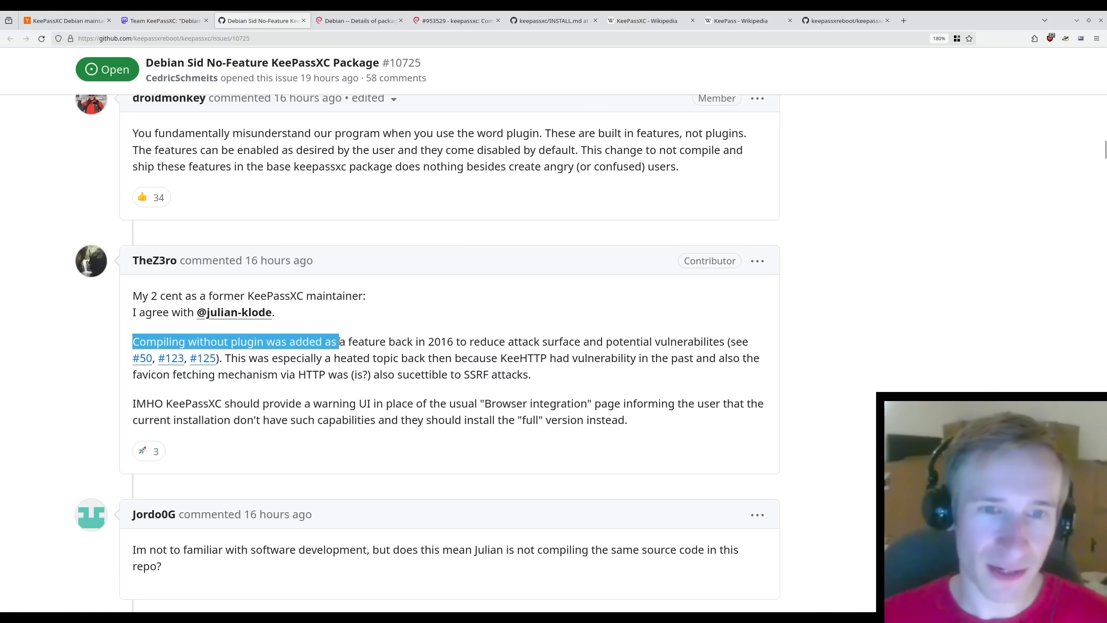
left_click_drag(339, 341, 456, 340)
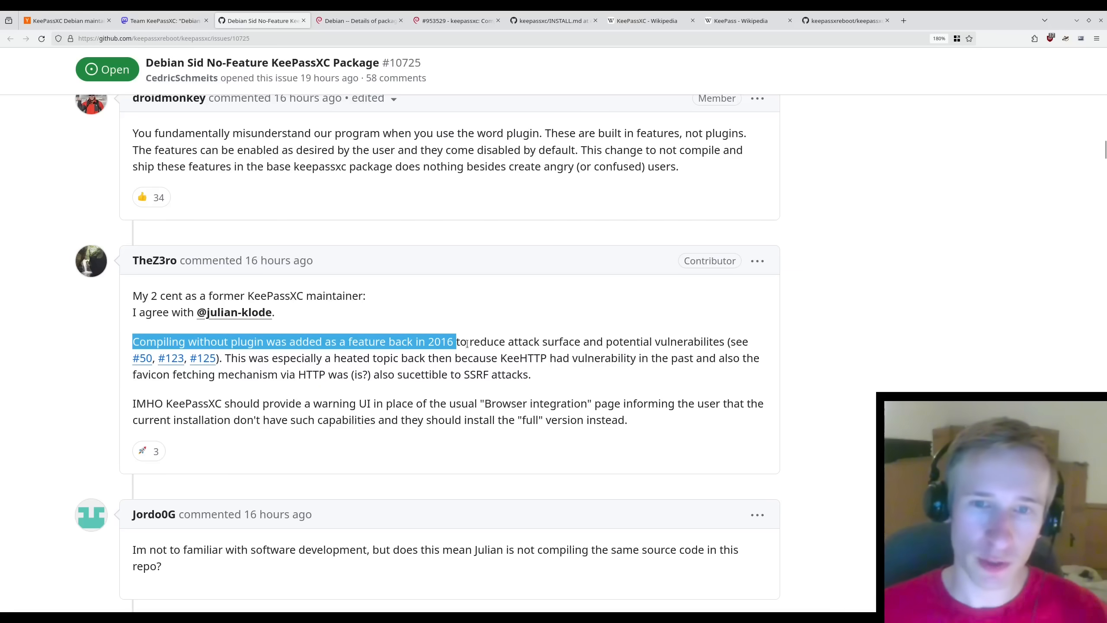
left_click_drag(456, 340, 724, 341)
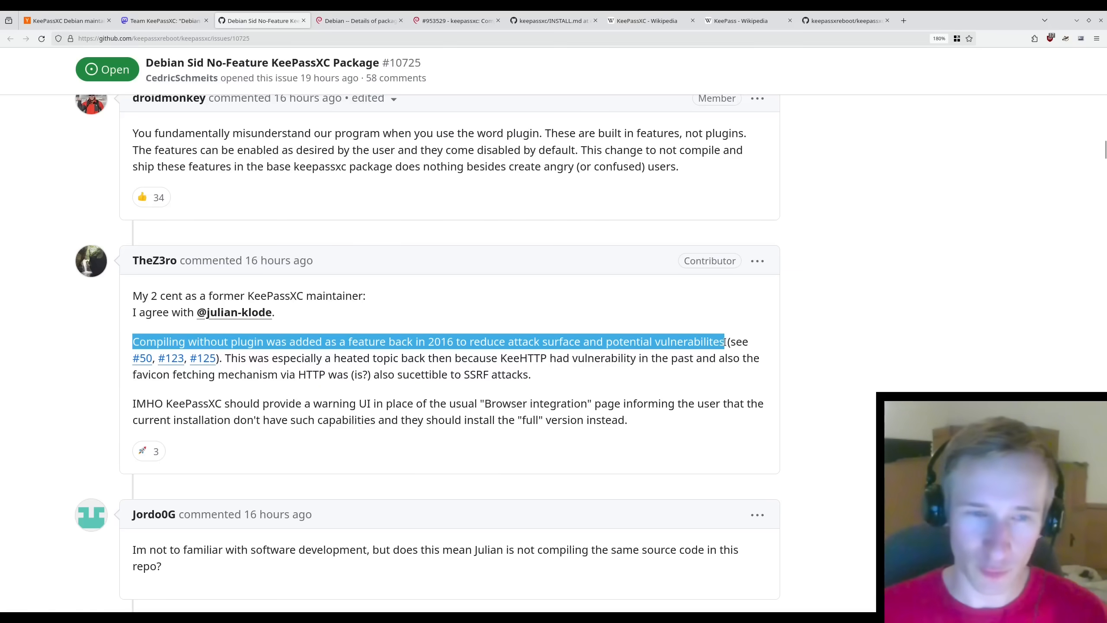
mouse_move(142, 358)
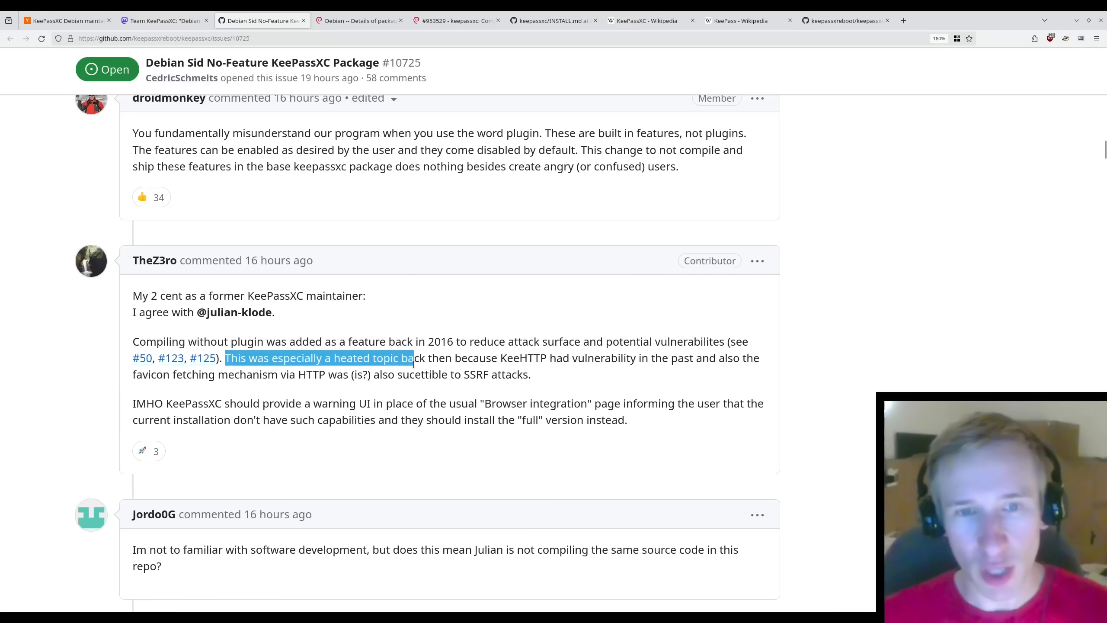
left_click_drag(414, 358, 548, 358)
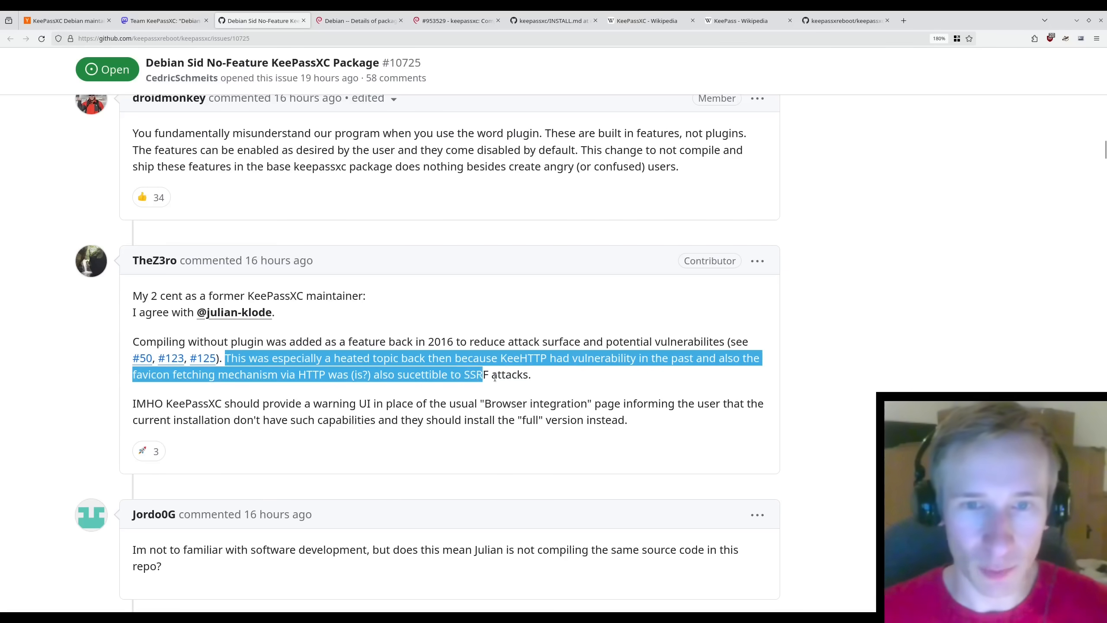
left_click(133, 403)
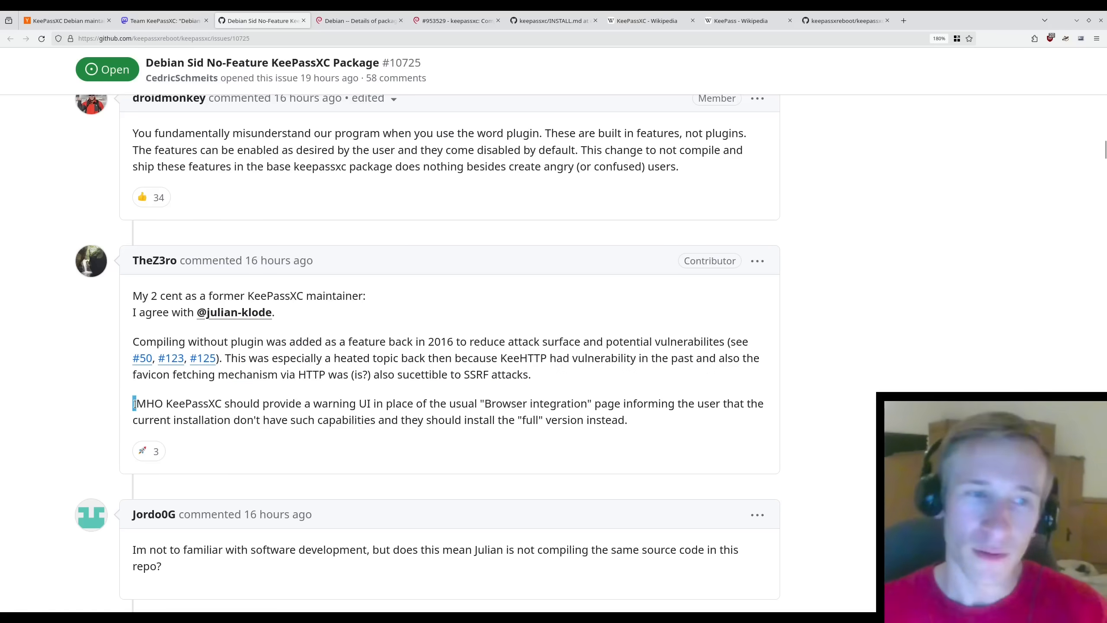
left_click_drag(133, 403, 244, 403)
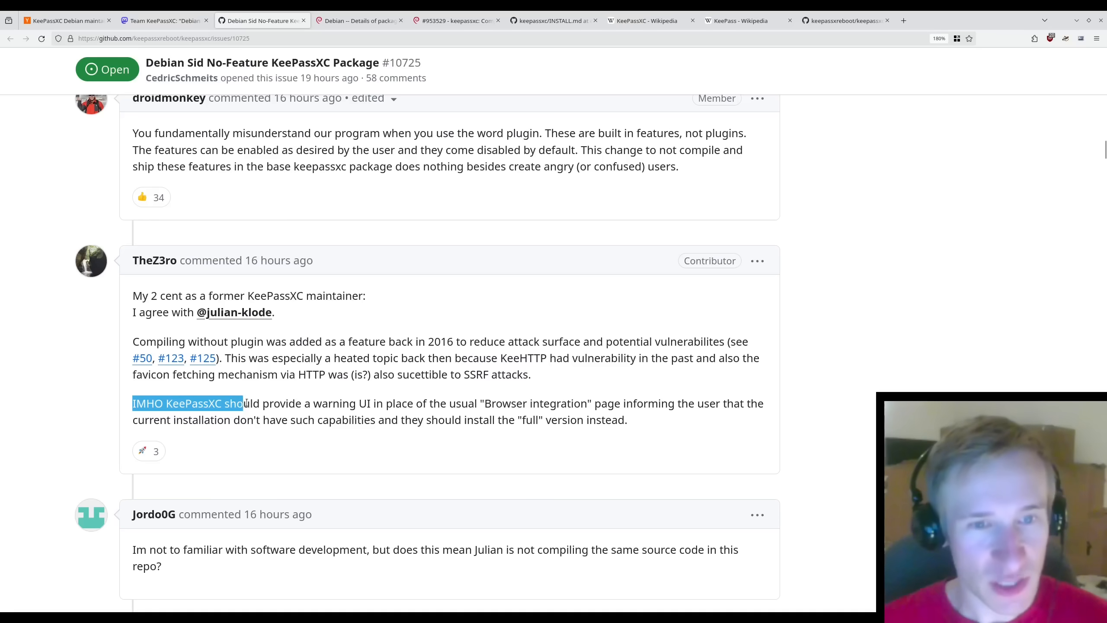
left_click_drag(243, 403, 483, 403)
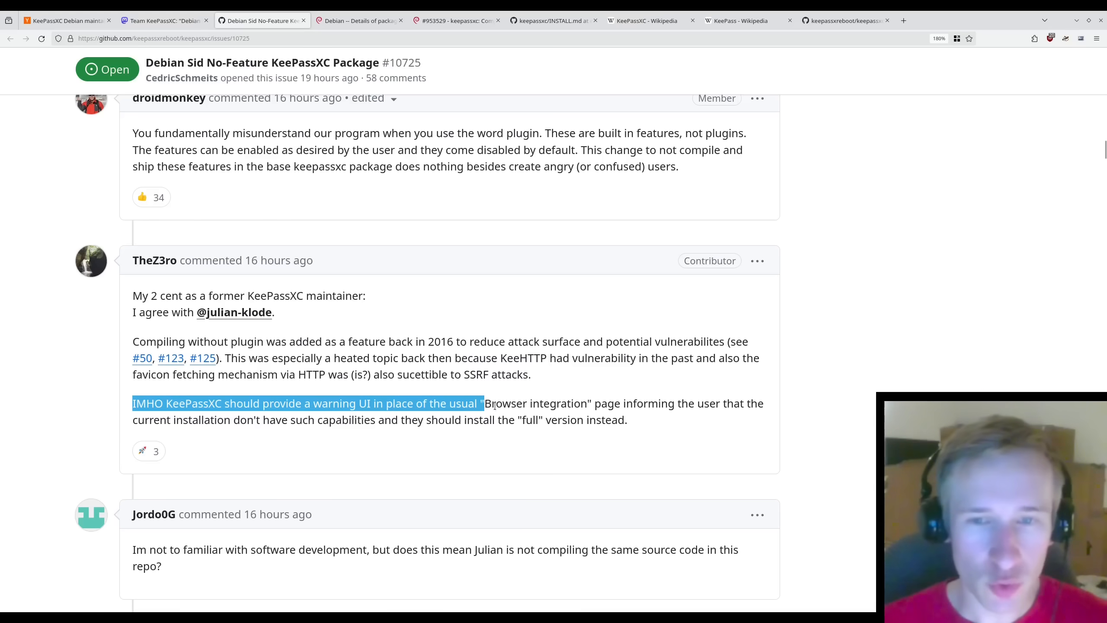
left_click_drag(483, 403, 741, 403)
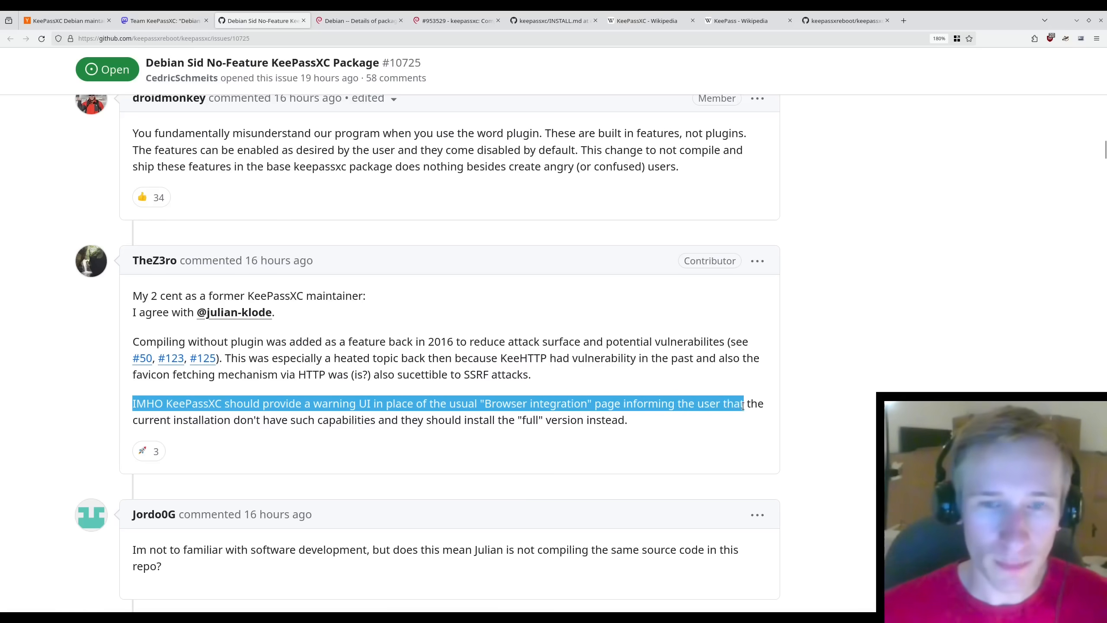
left_click_drag(742, 403, 341, 420)
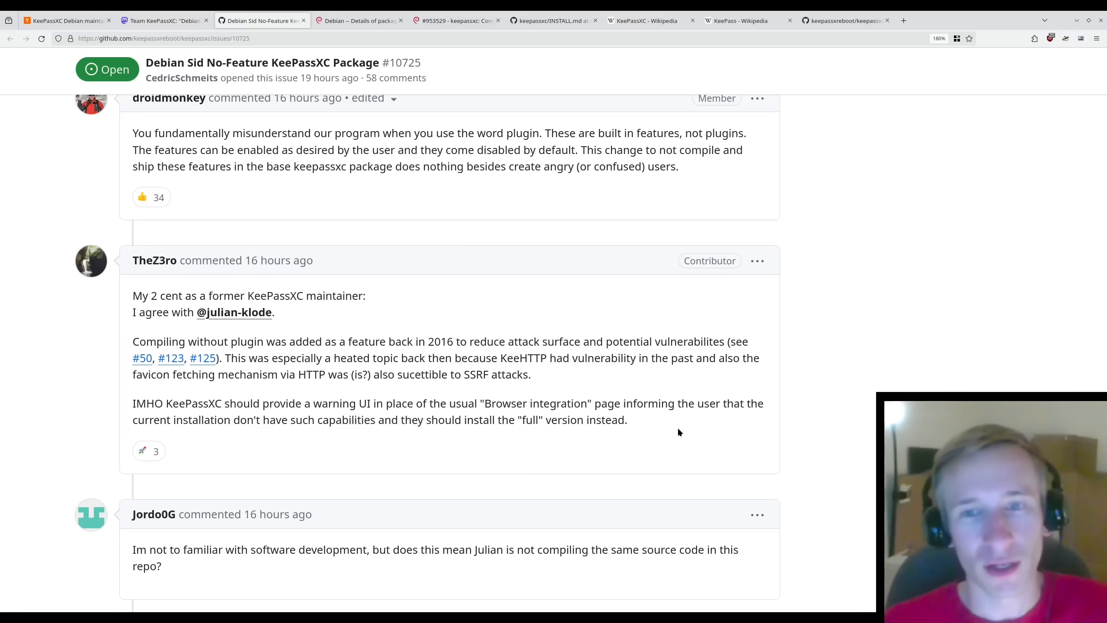
- Highlight the opening lines of the first Hacker News comment on the story
scroll("down", 3)
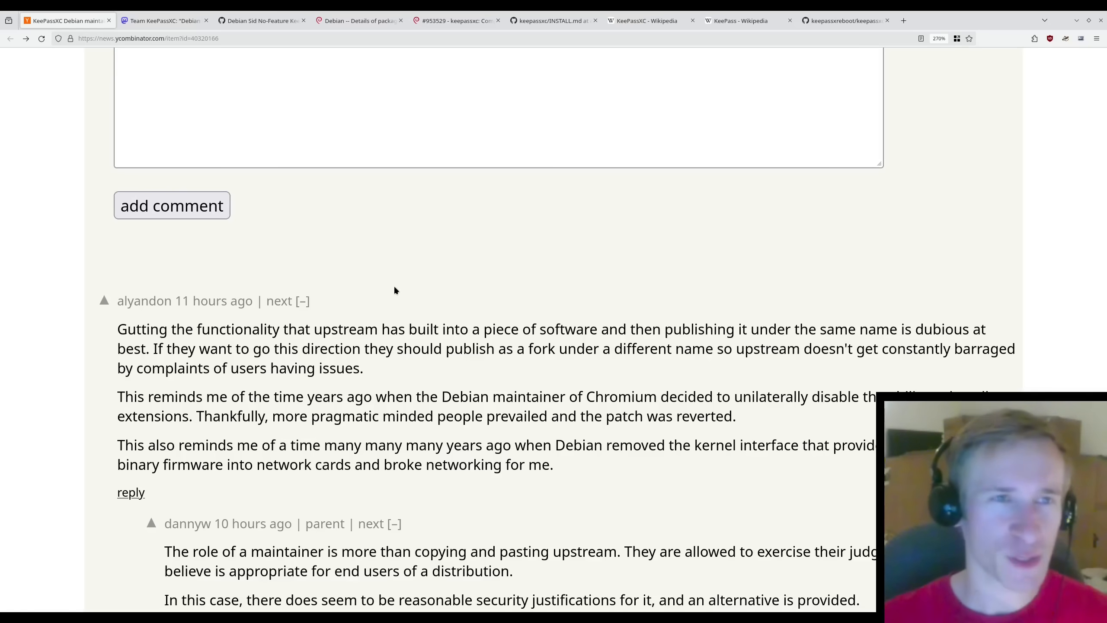
mouse_move(271, 279)
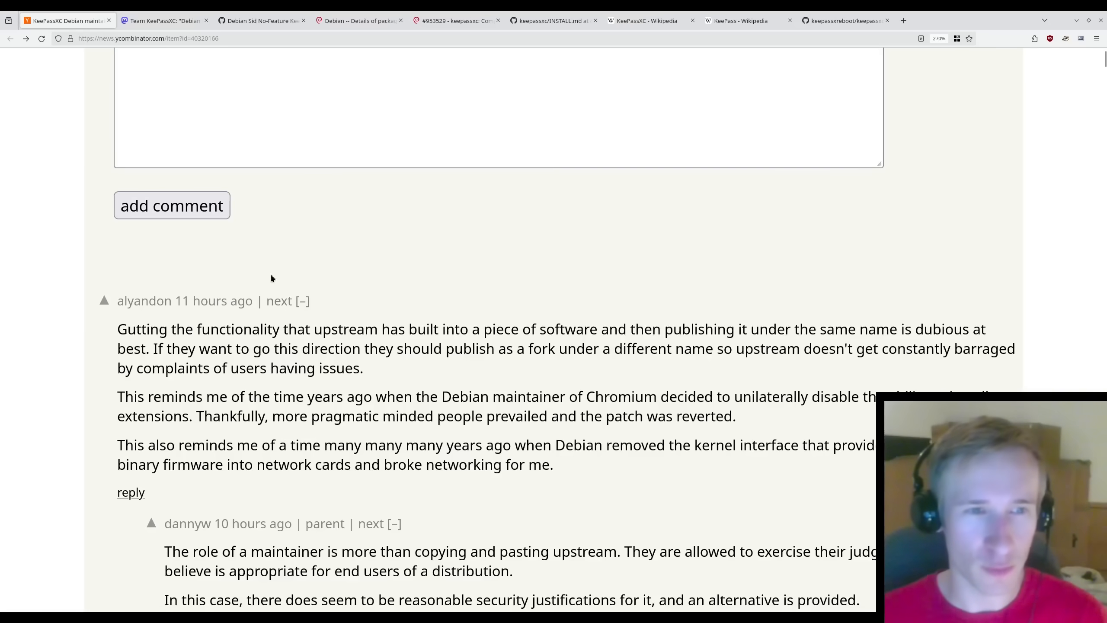
left_click_drag(118, 300, 393, 347)
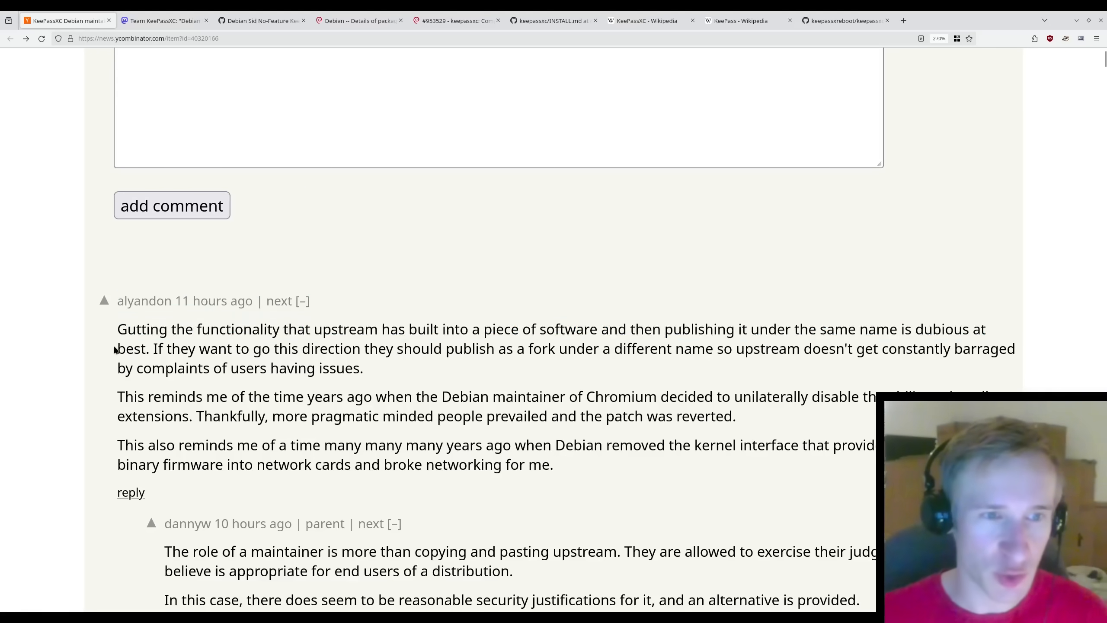
left_click_drag(153, 348, 353, 348)
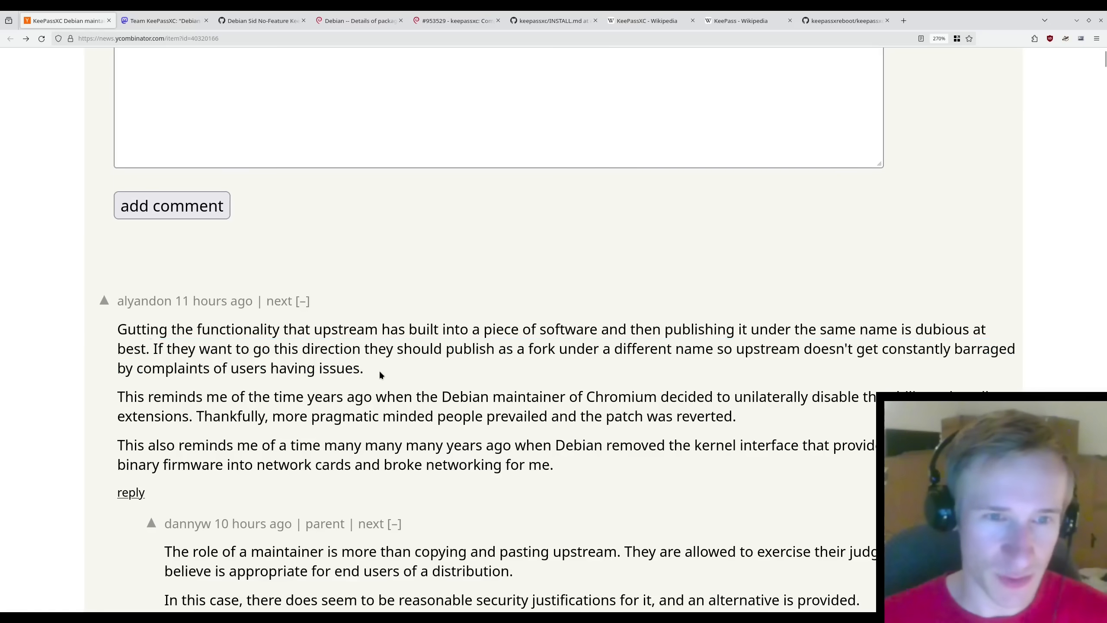
- Highlight the Chromium maintainer anecdote and the sentence about Debian breaking networking, then clear it
left_click_drag(118, 396, 356, 396)
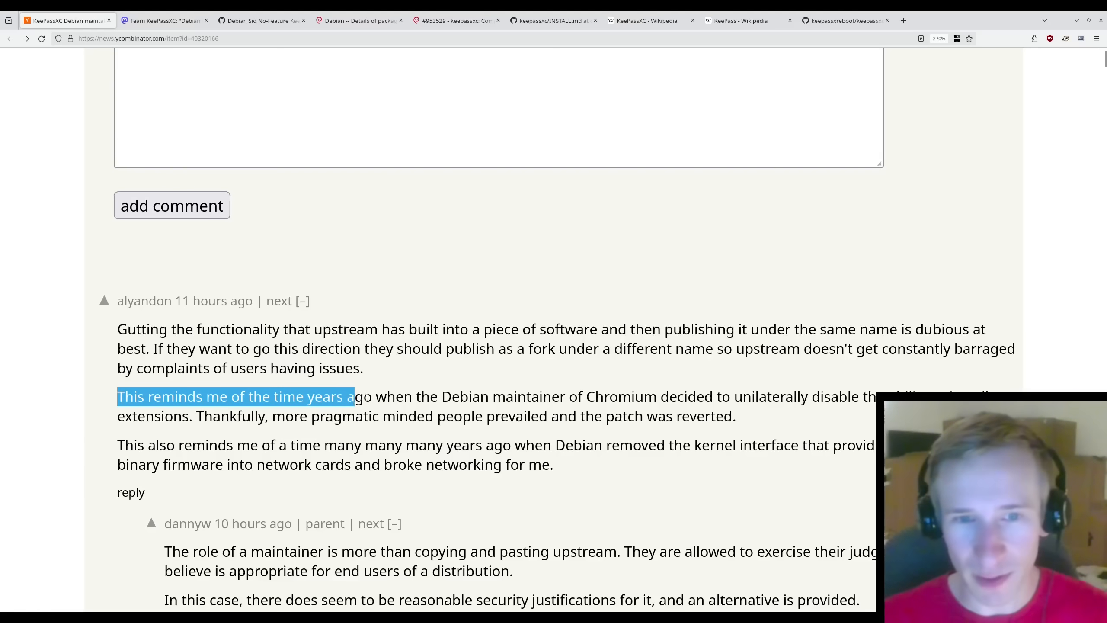
left_click_drag(353, 396, 643, 396)
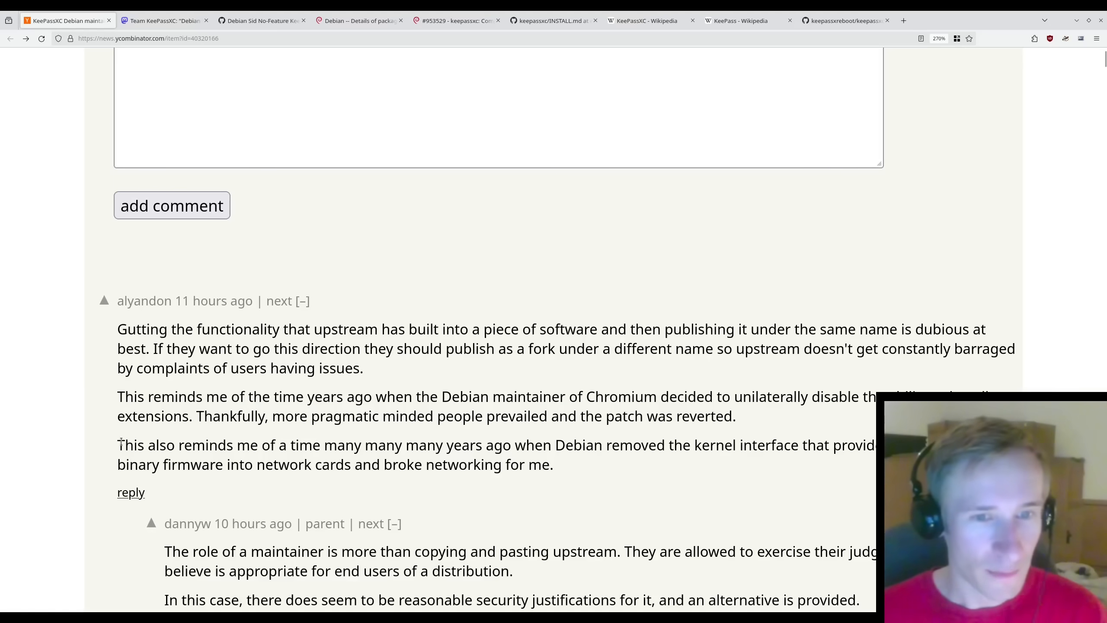
left_click_drag(117, 444, 464, 444)
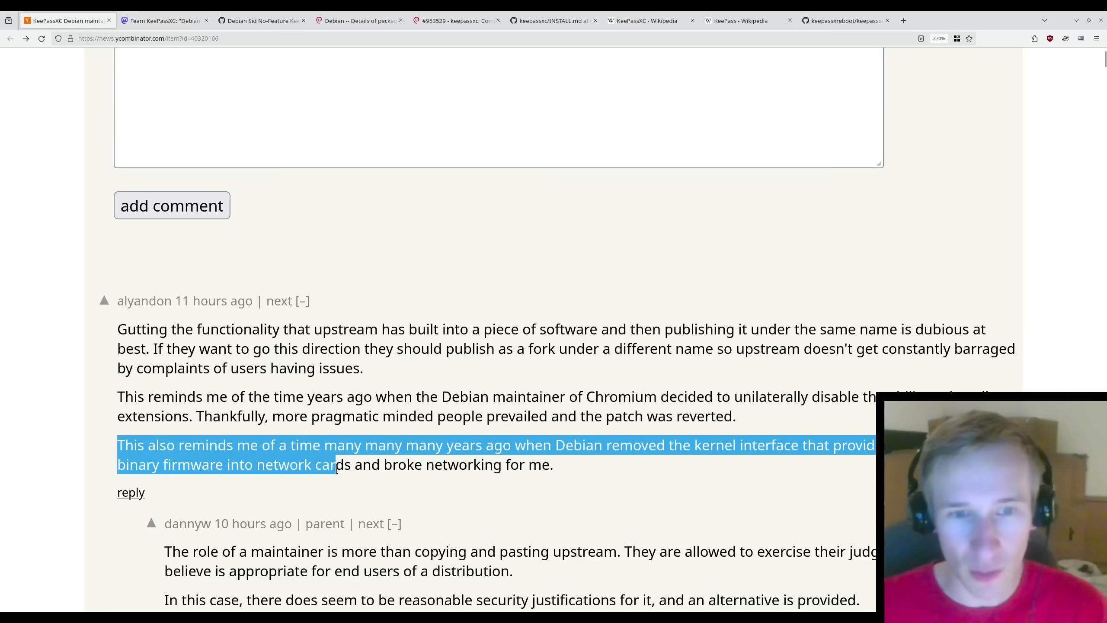
left_click(579, 475)
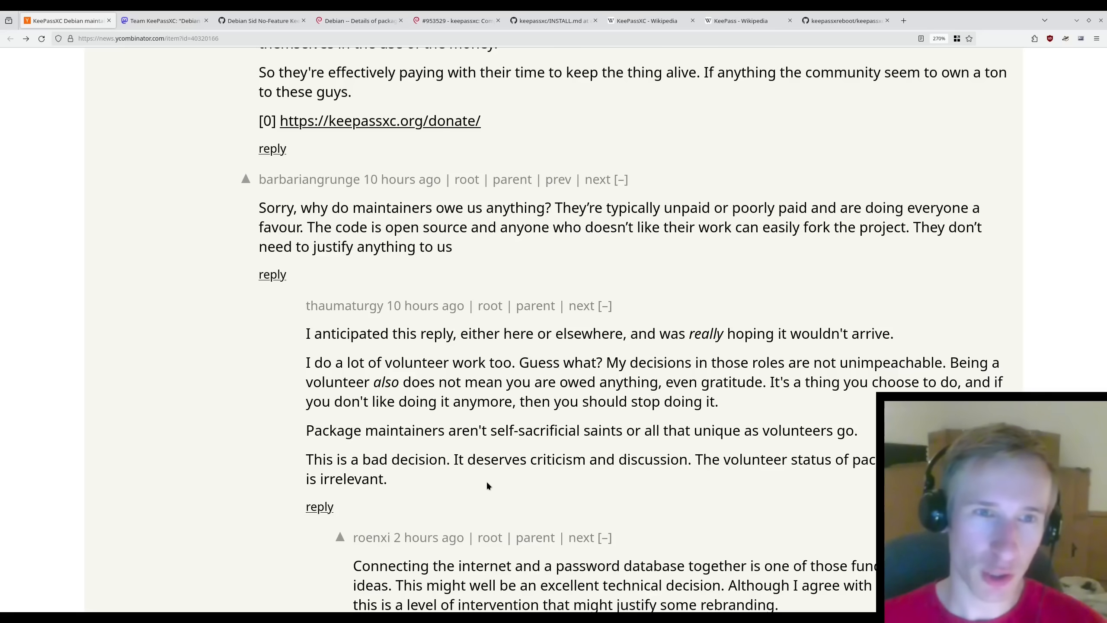
left_click_drag(258, 179, 456, 227)
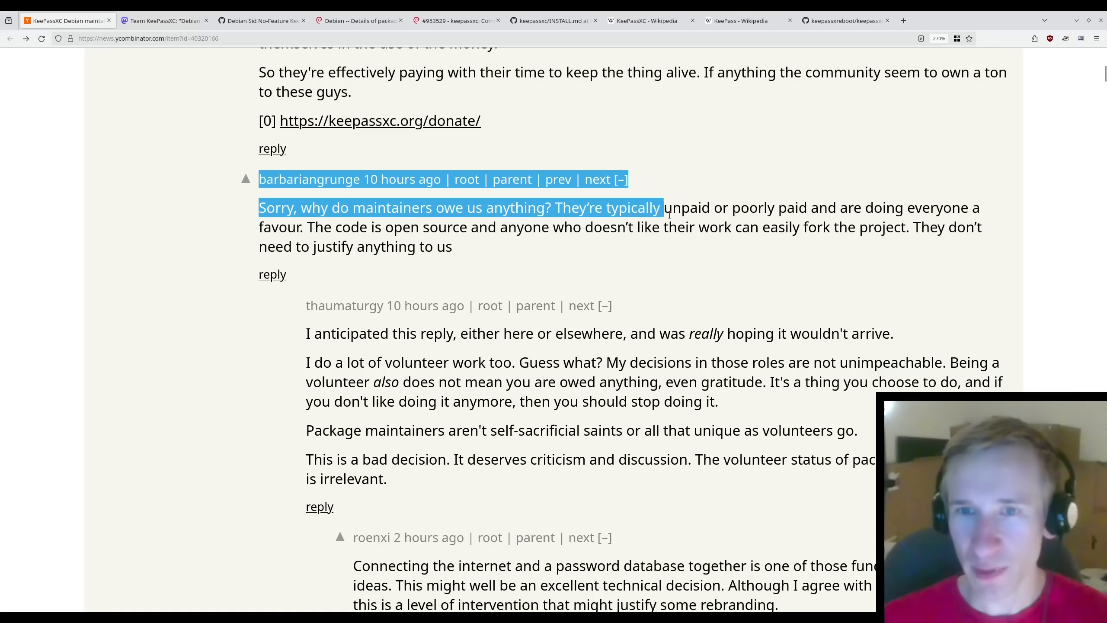
left_click_drag(660, 207, 921, 207)
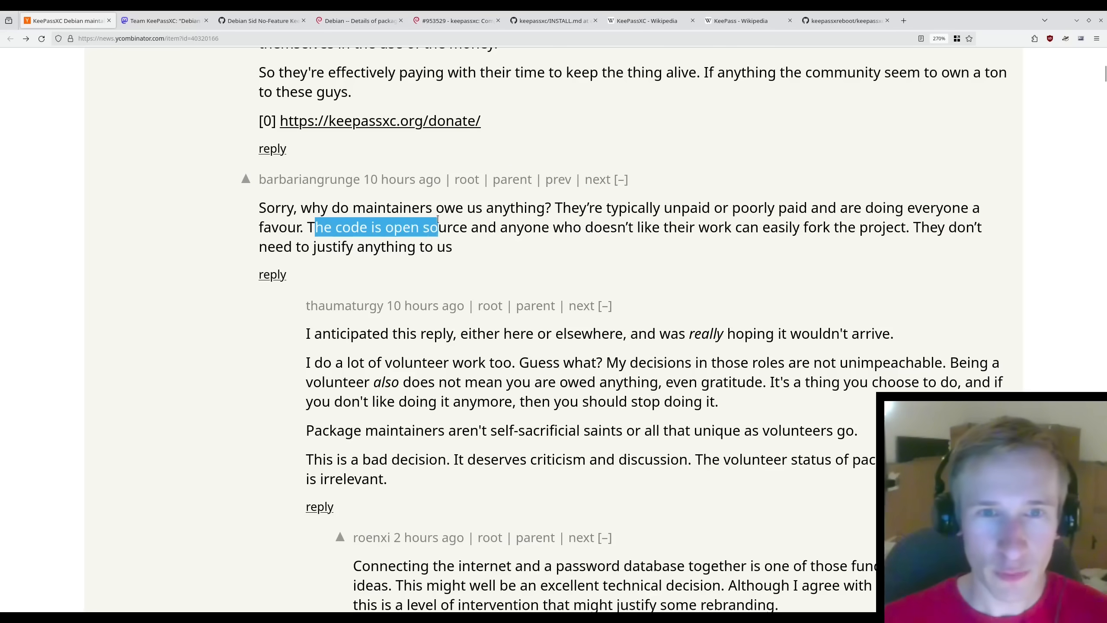
left_click_drag(437, 227, 733, 226)
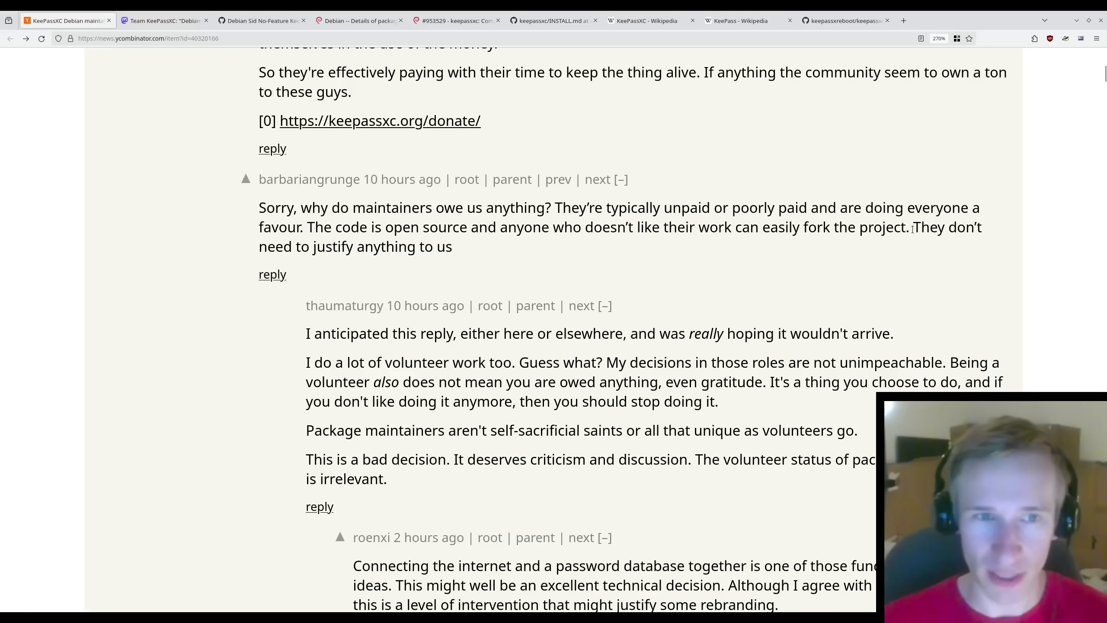
mouse_move(465, 249)
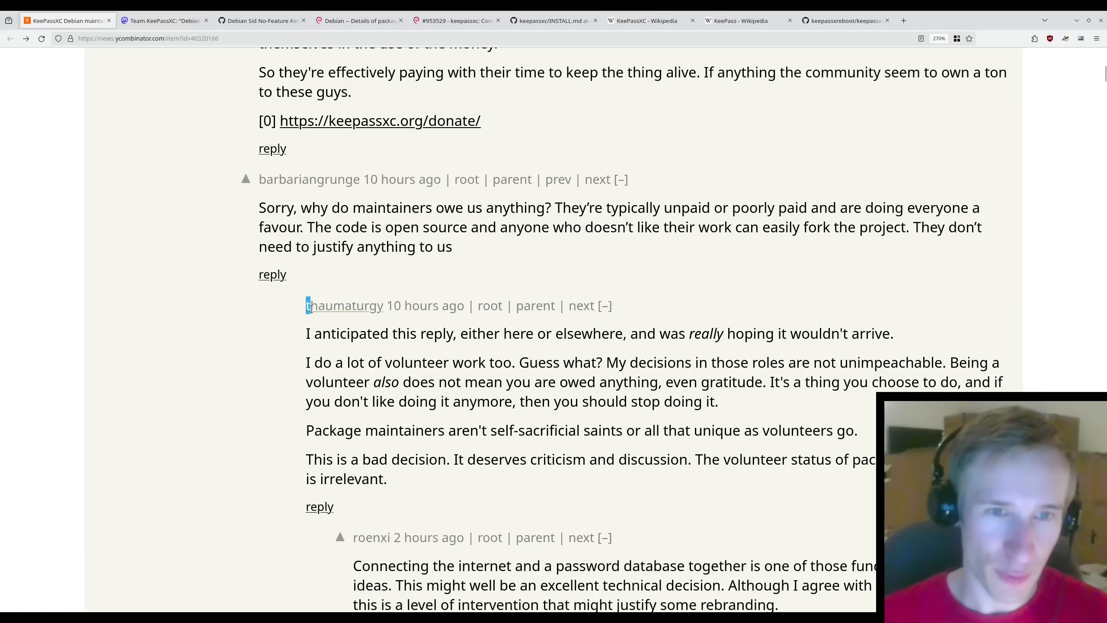
left_click_drag(305, 306, 503, 362)
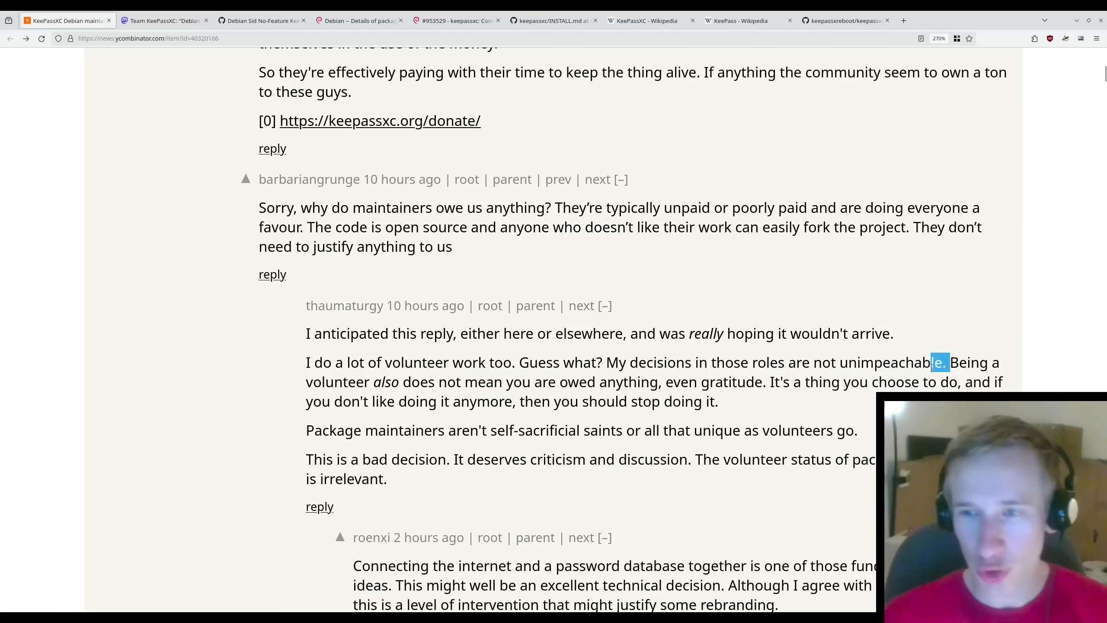
left_click_drag(950, 362, 519, 401)
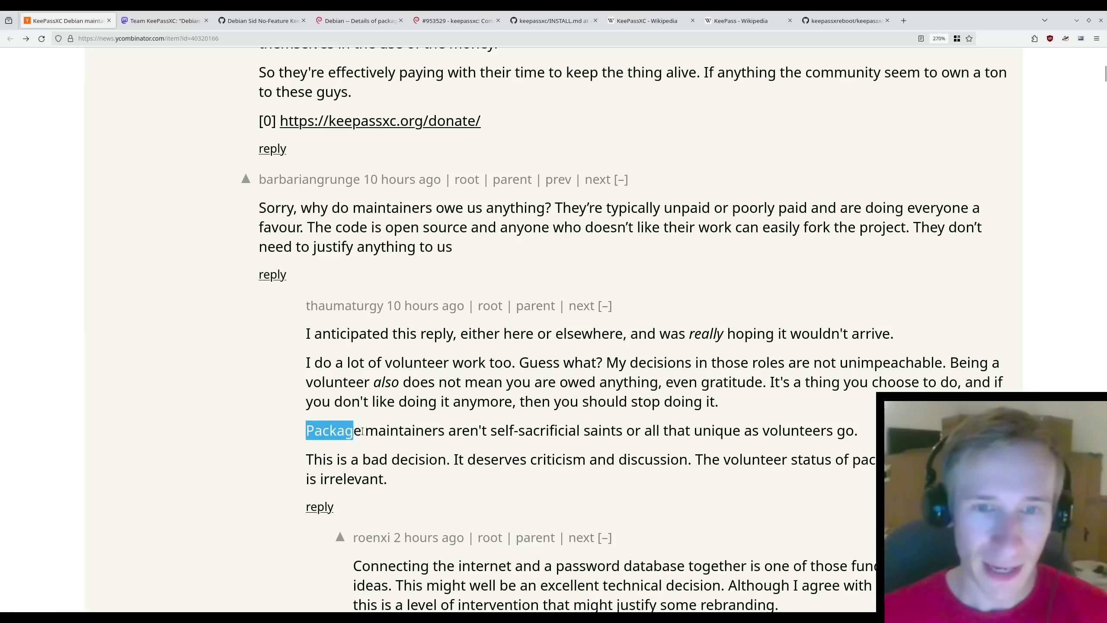
left_click_drag(305, 430, 634, 430)
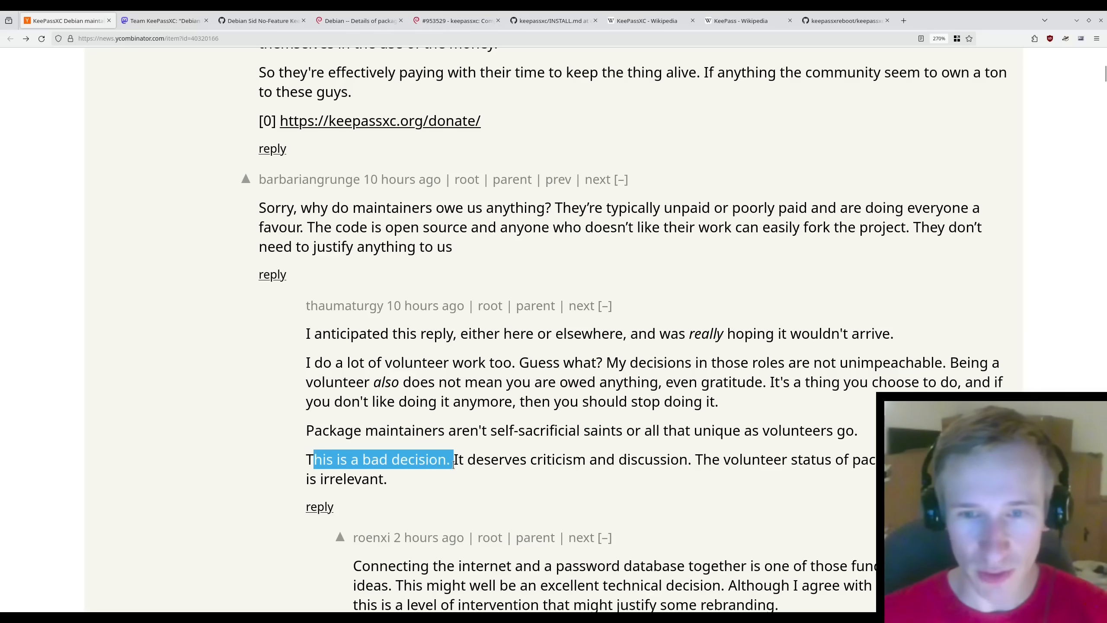
left_click_drag(451, 459, 687, 459)
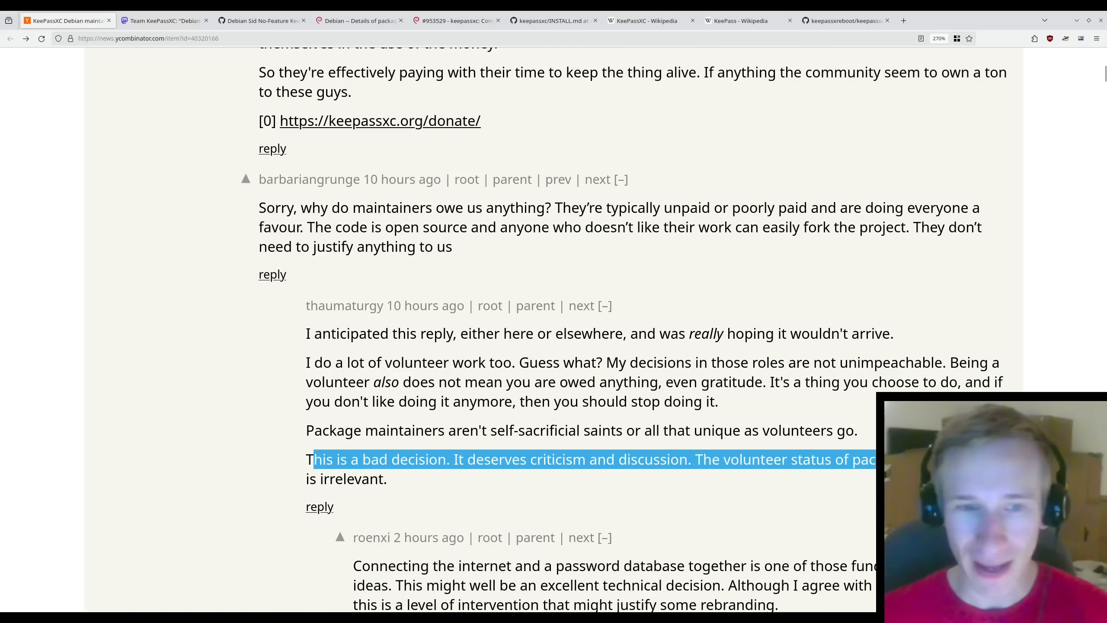
left_click(398, 483)
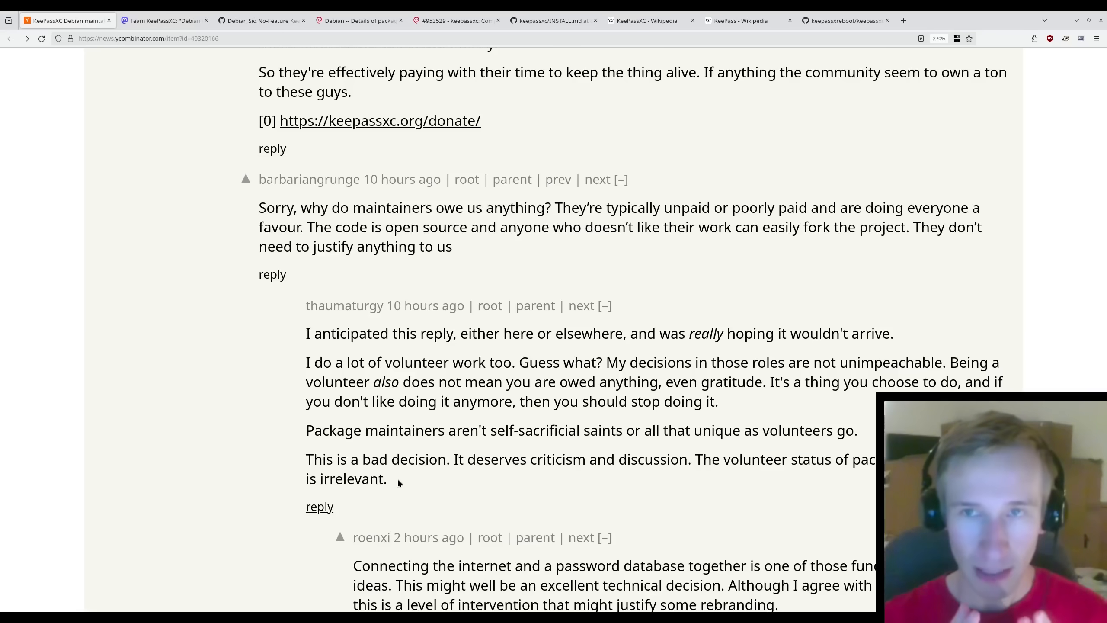